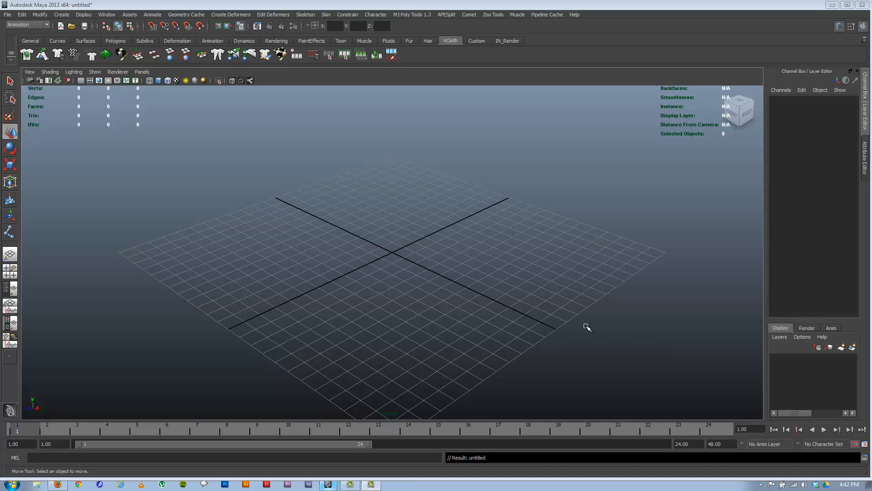
{"action": "mouse_move", "coordinate": [393, 257]}
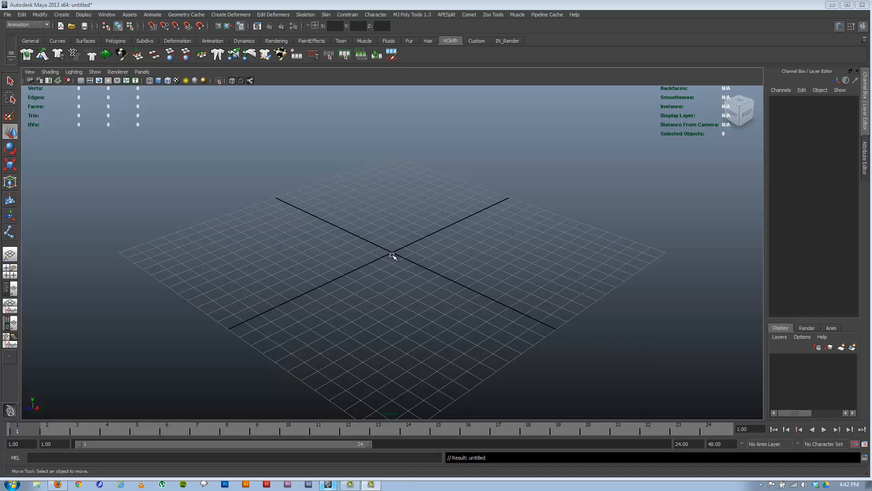
{"action": "mouse_move", "coordinate": [296, 184]}
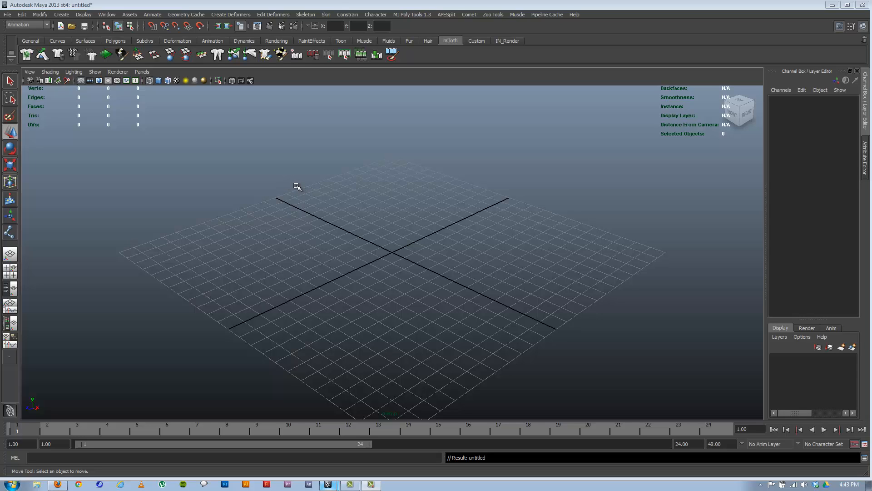
{"action": "mouse_move", "coordinate": [281, 189]}
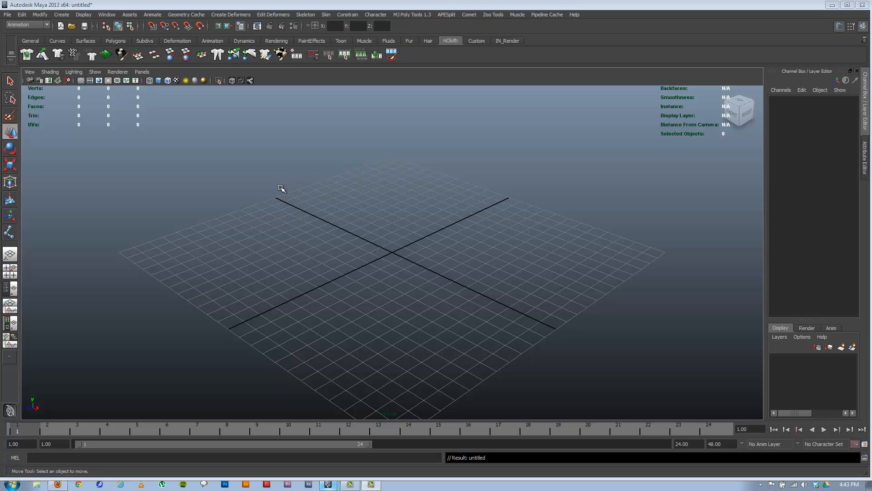
{"action": "mouse_move", "coordinate": [294, 194]}
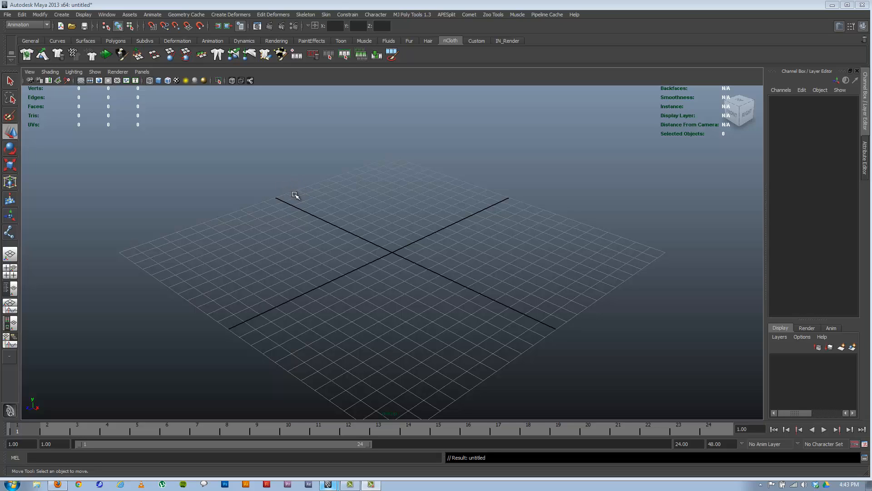
{"action": "mouse_move", "coordinate": [372, 256]}
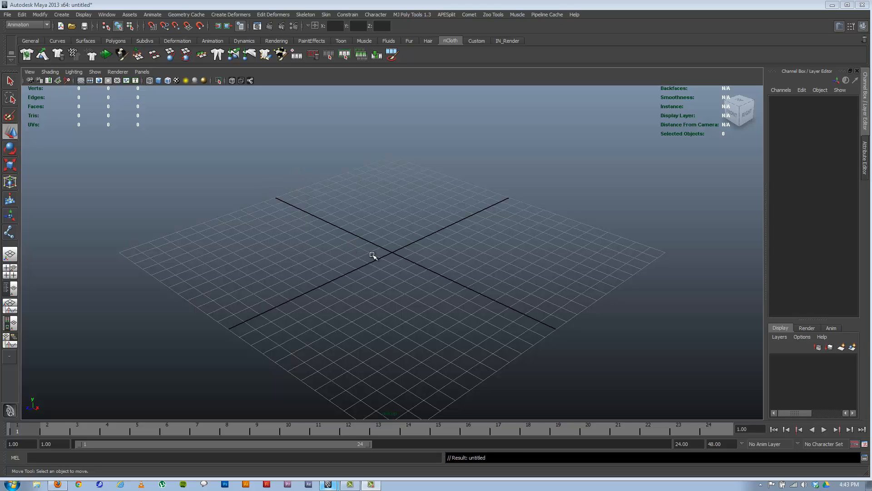
{"action": "mouse_move", "coordinate": [415, 237]}
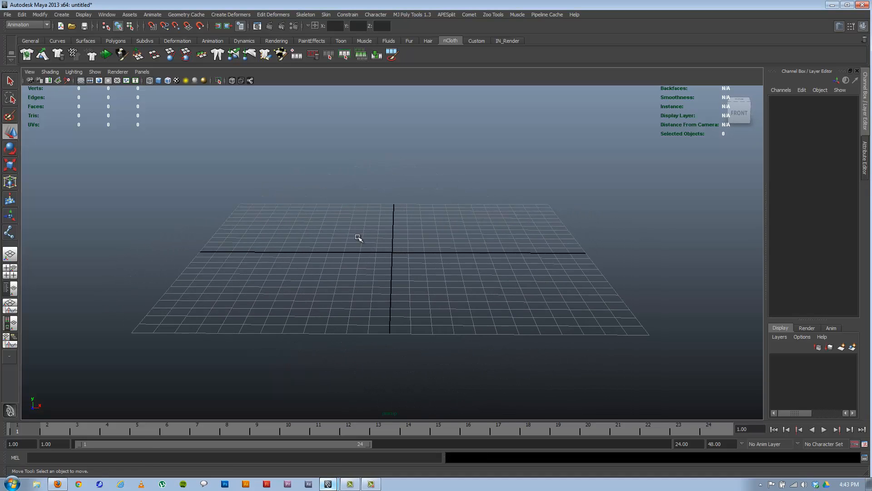
{"action": "mouse_move", "coordinate": [61, 14]}
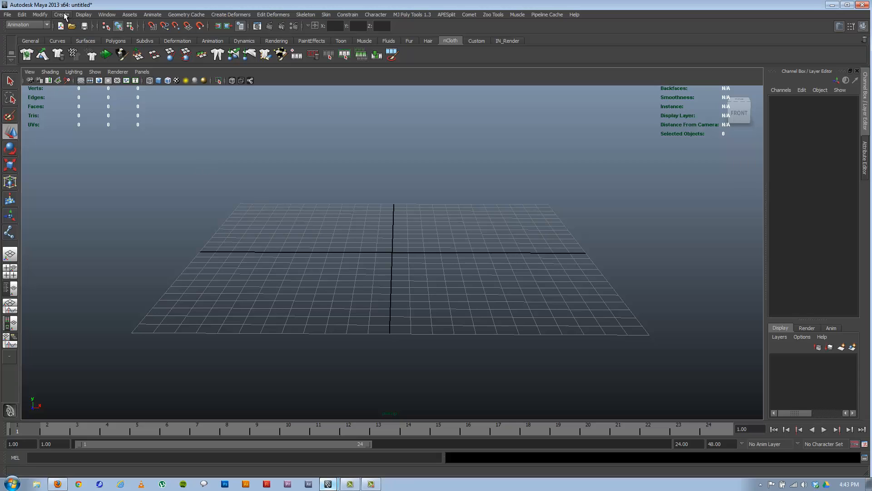
Step: Create curve-outline text reading "Text" in Tahoma Bold from the Text options
{"action": "left_click", "coordinate": [61, 13]}
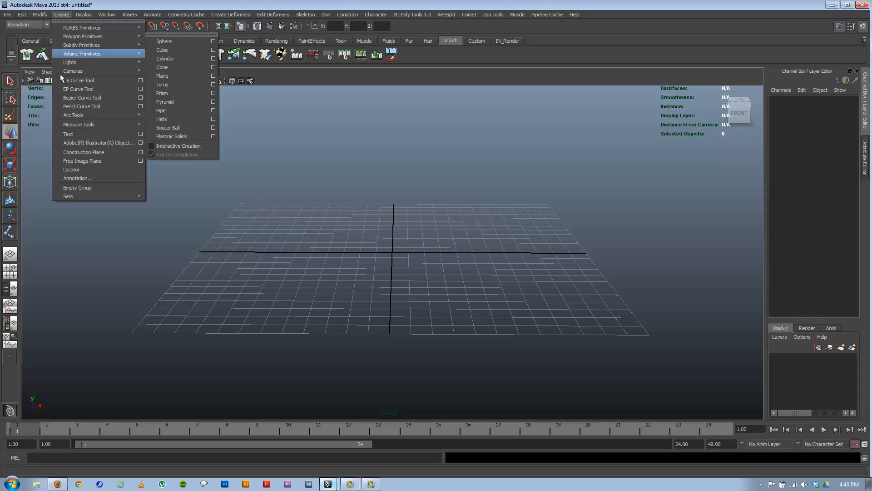
{"action": "mouse_move", "coordinate": [73, 71]}
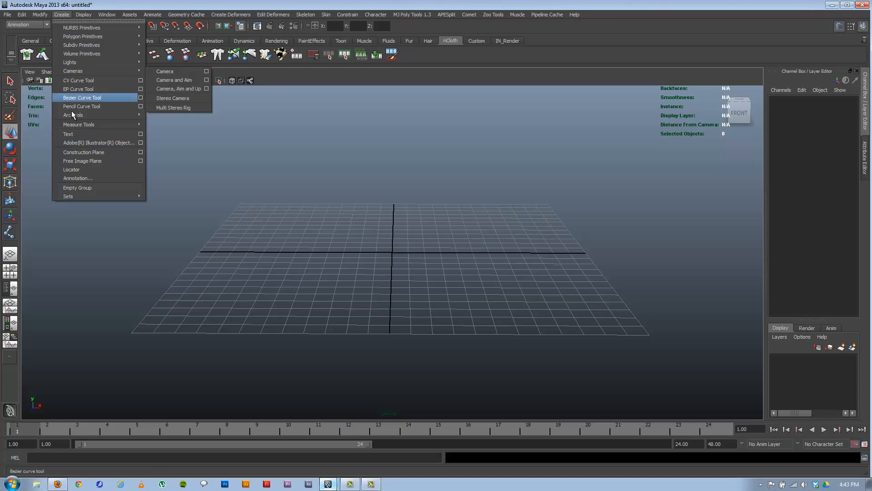
{"action": "mouse_move", "coordinate": [68, 134]}
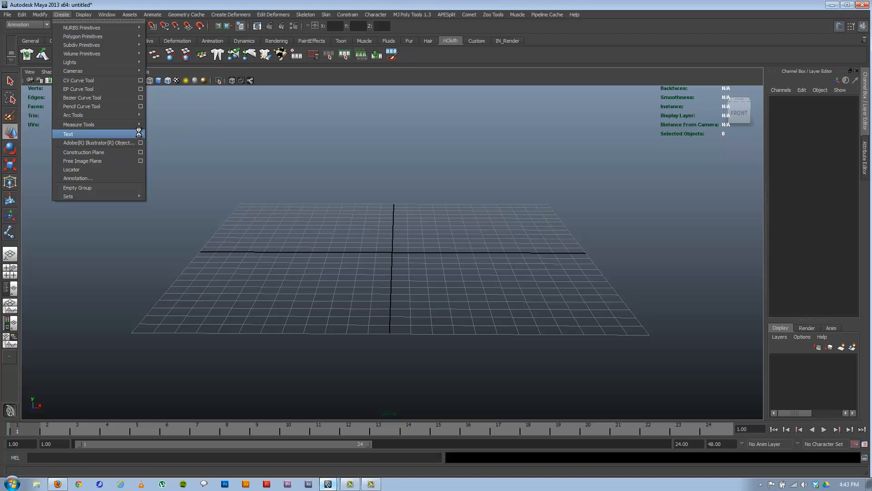
{"action": "left_click", "coordinate": [140, 134]}
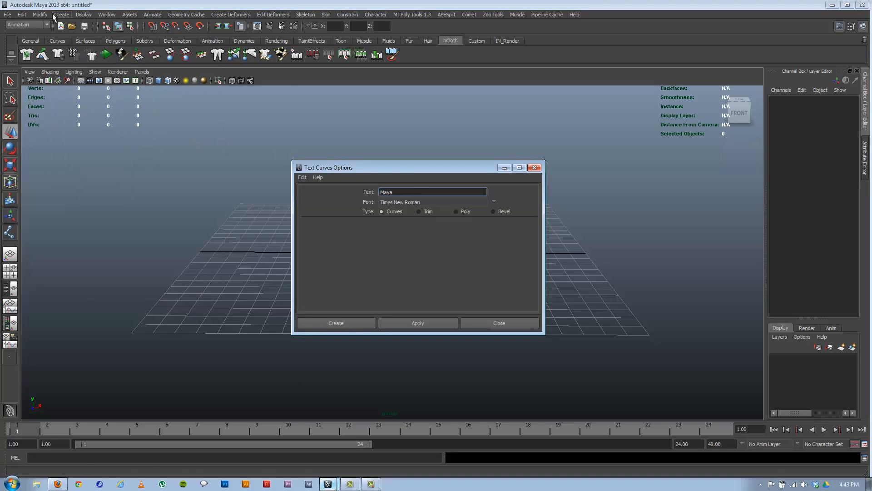
{"action": "left_click", "coordinate": [61, 14]}
{"action": "type", "text": "Text"}
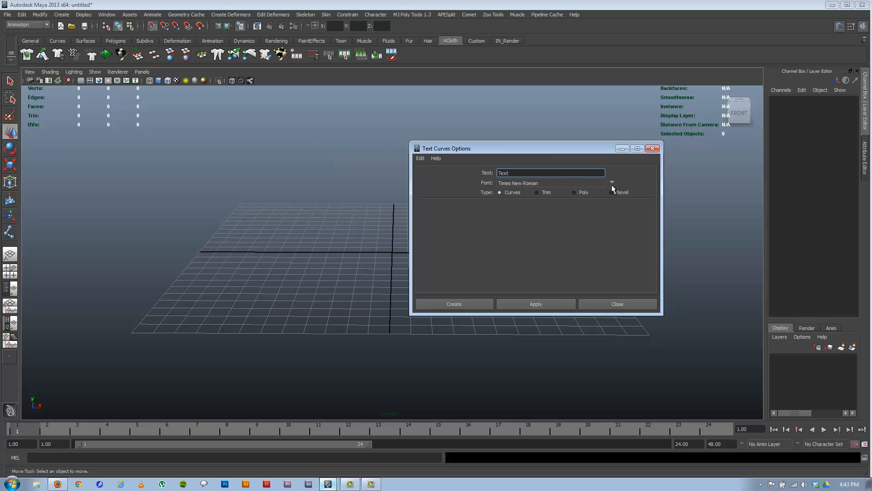
{"action": "left_click", "coordinate": [611, 182]}
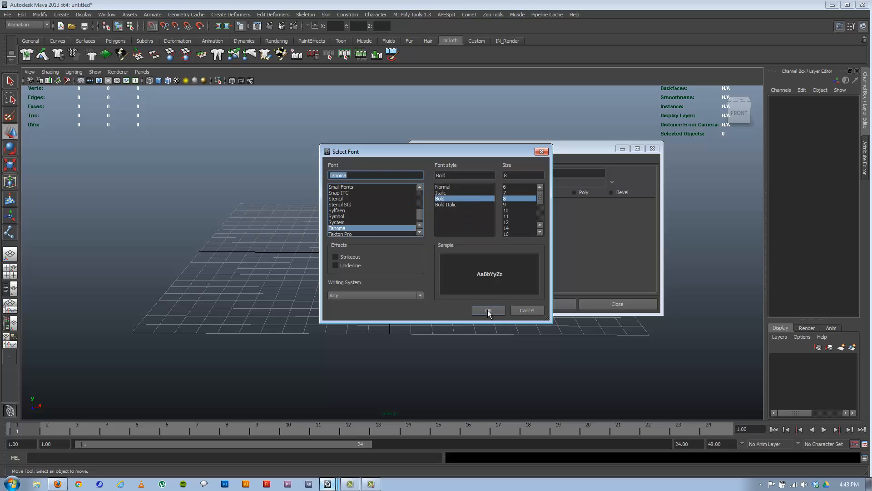
{"action": "left_click", "coordinate": [488, 309]}
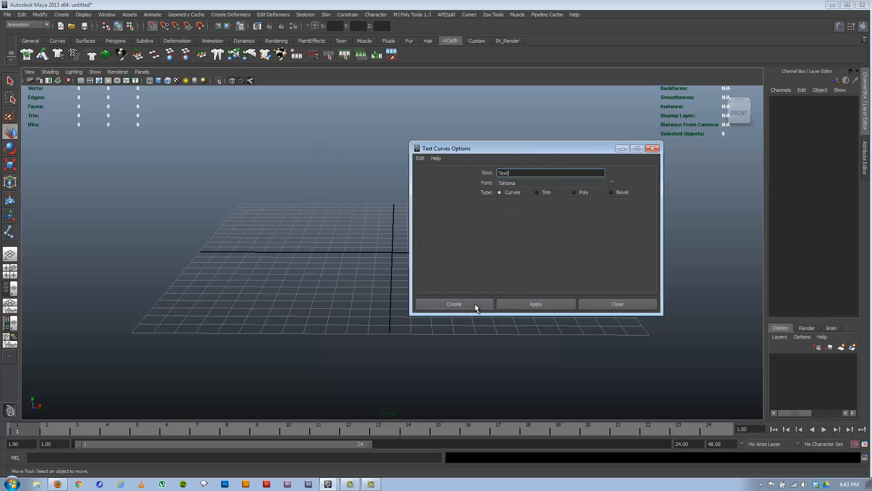
{"action": "left_click", "coordinate": [455, 304]}
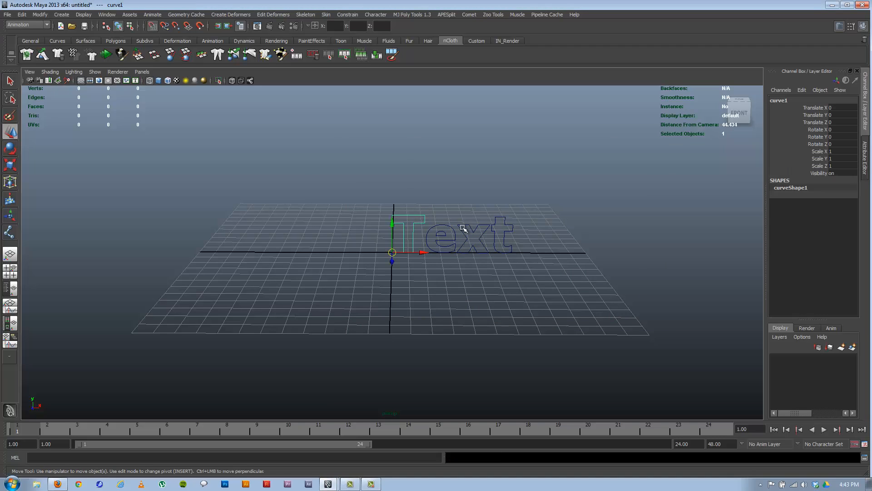
{"action": "left_click", "coordinate": [445, 228]}
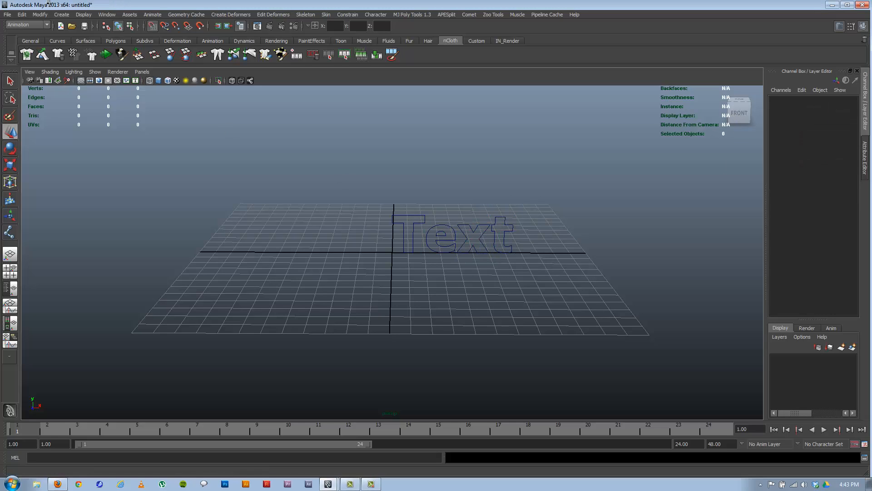
Step: Show the Outliner and expand the Text_Text_1 character groups to reveal their curves
{"action": "left_click", "coordinate": [106, 14]}
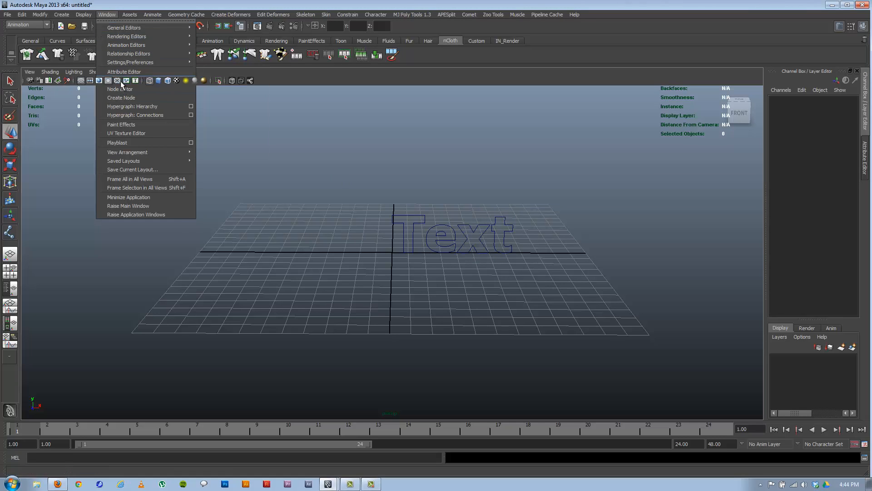
{"action": "left_click", "coordinate": [123, 27]}
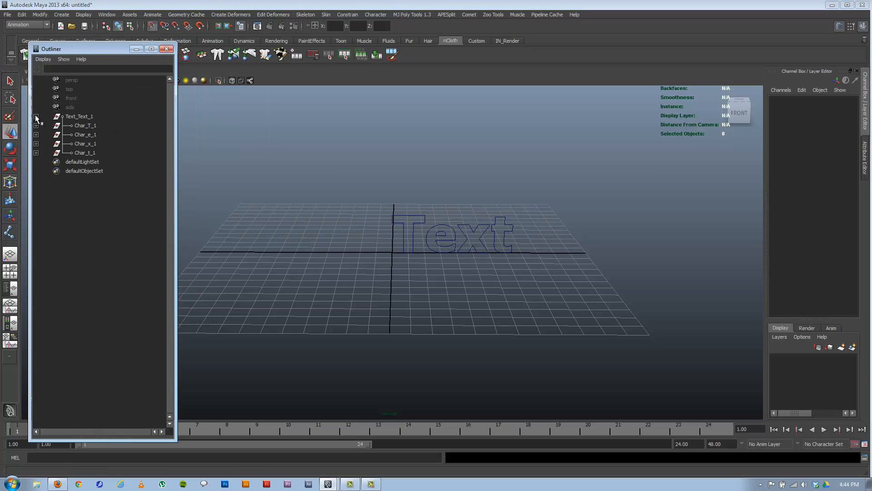
{"action": "left_click", "coordinate": [35, 126]}
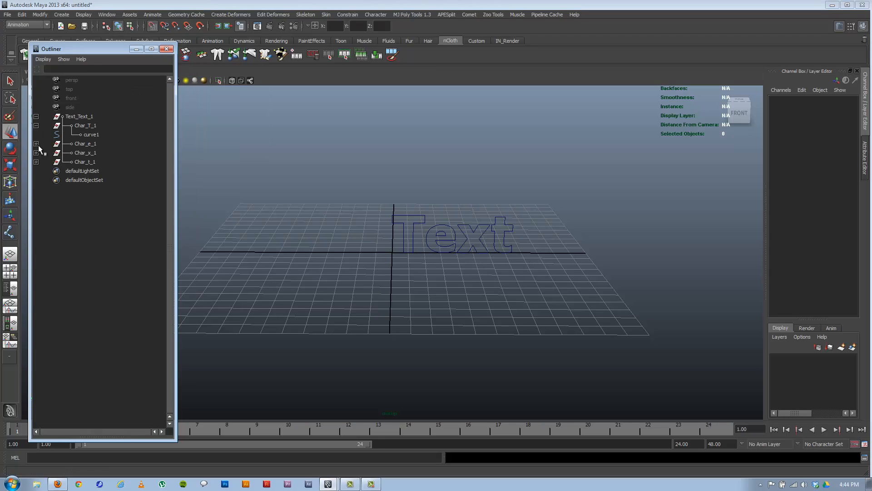
{"action": "left_click", "coordinate": [36, 144]}
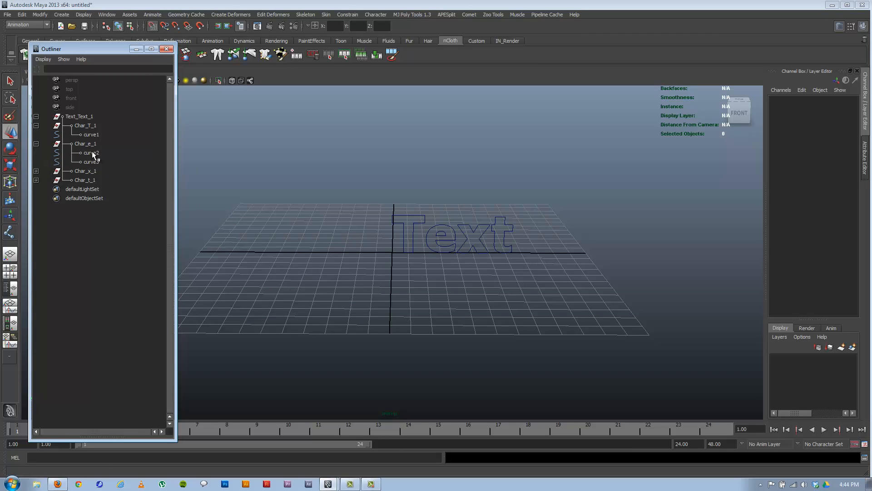
Step: Delete the e, x and t letter curves, leaving the T's curve1 selected under Char_T_1
{"action": "left_click", "coordinate": [85, 171]}
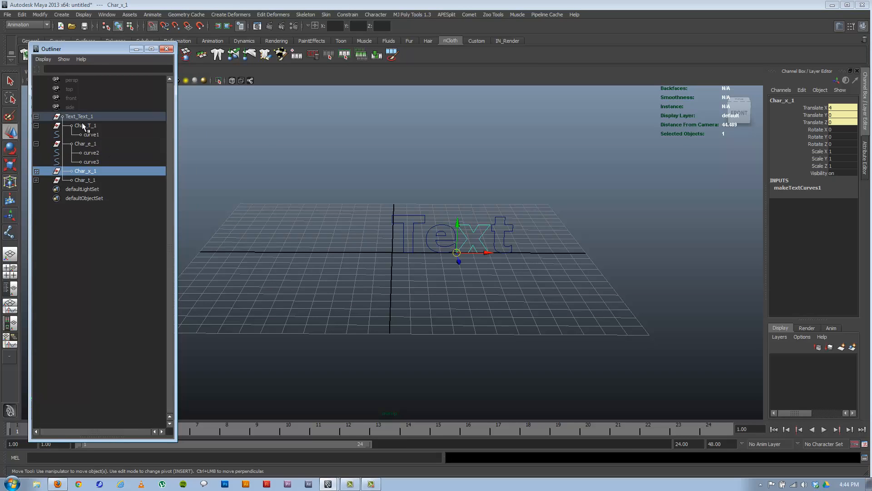
{"action": "left_click", "coordinate": [79, 117]}
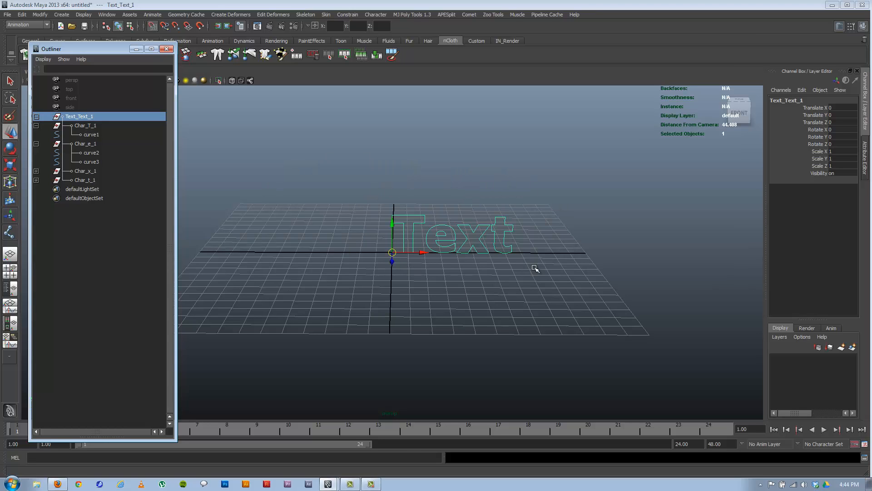
{"action": "mouse_move", "coordinate": [306, 306]}
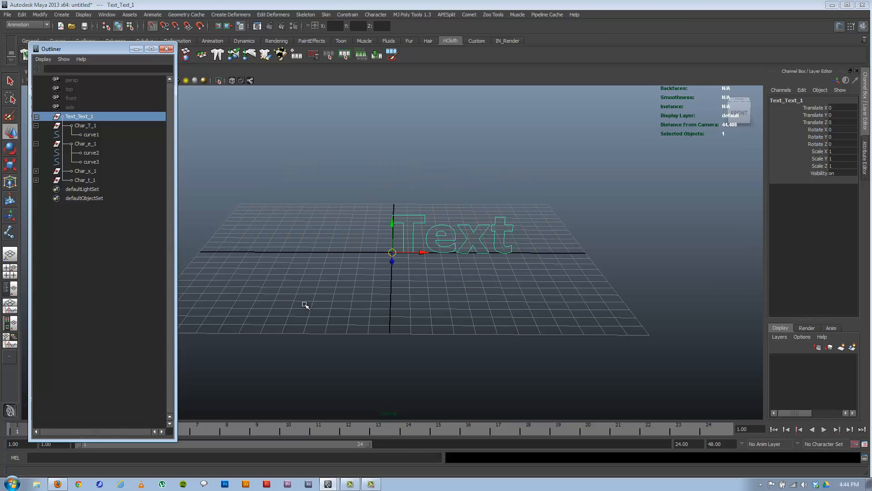
{"action": "mouse_move", "coordinate": [495, 253]}
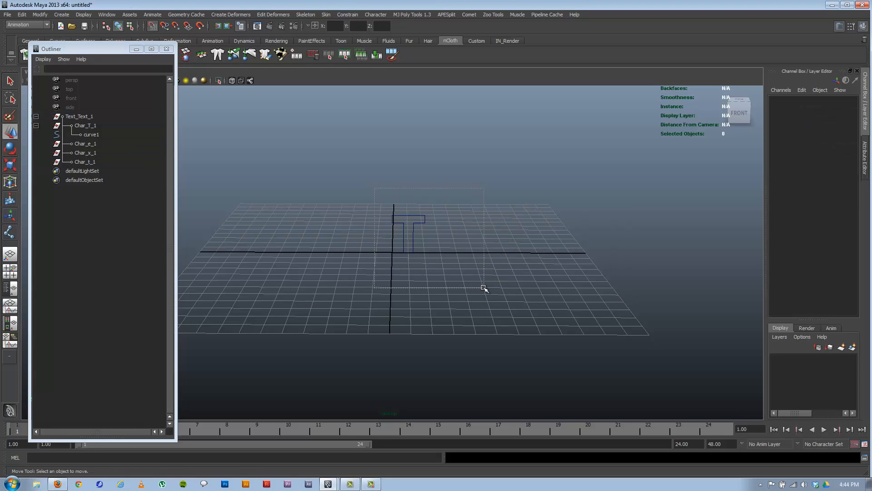
{"action": "left_click", "coordinate": [91, 134]}
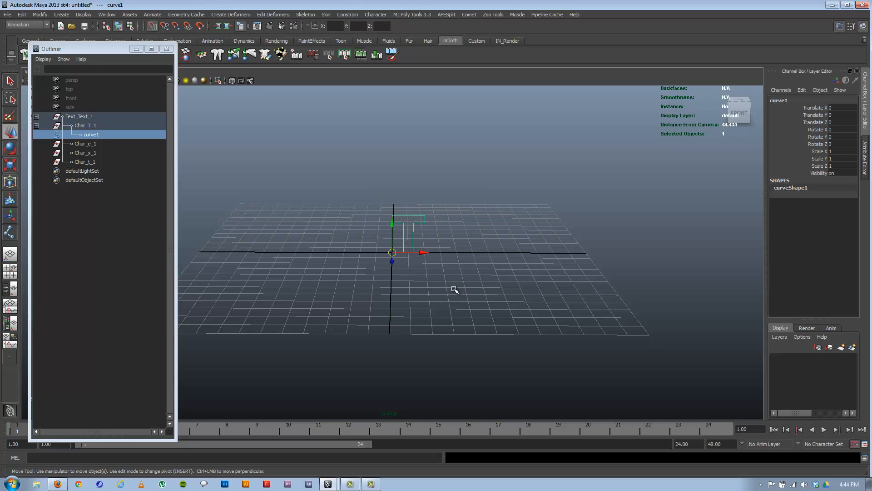
{"action": "mouse_move", "coordinate": [448, 293]}
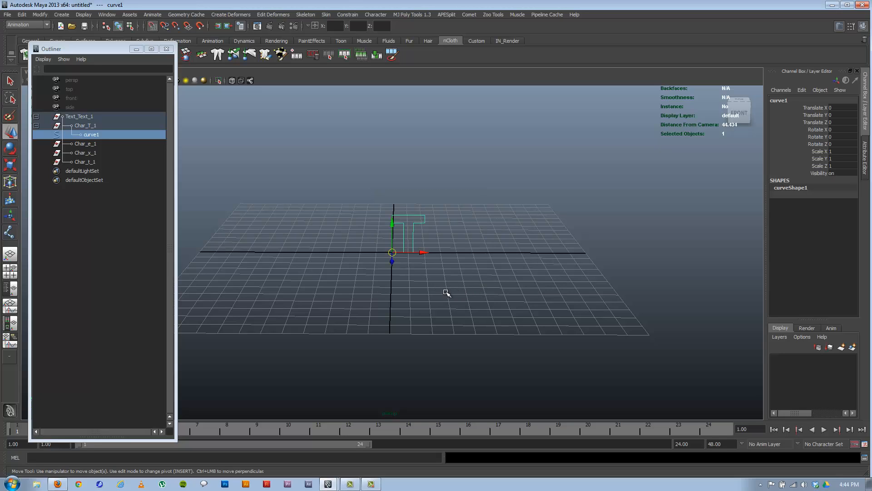
{"action": "mouse_move", "coordinate": [452, 289]}
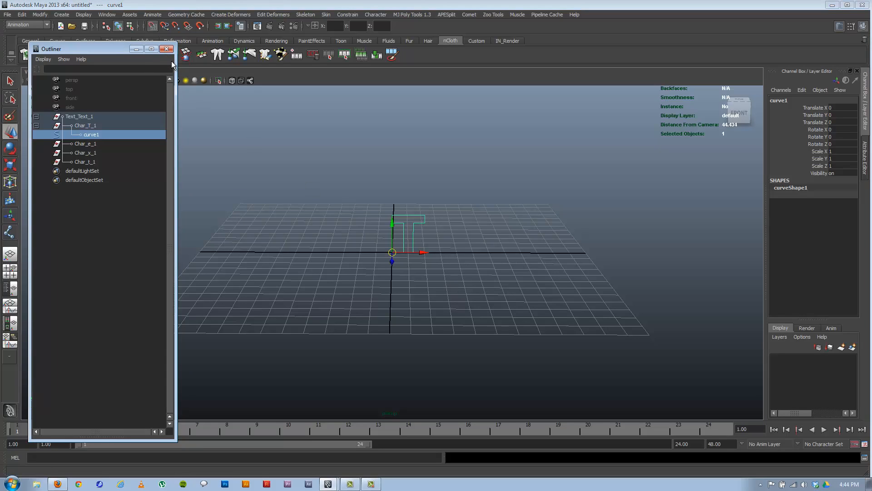
{"action": "mouse_move", "coordinate": [373, 229]}
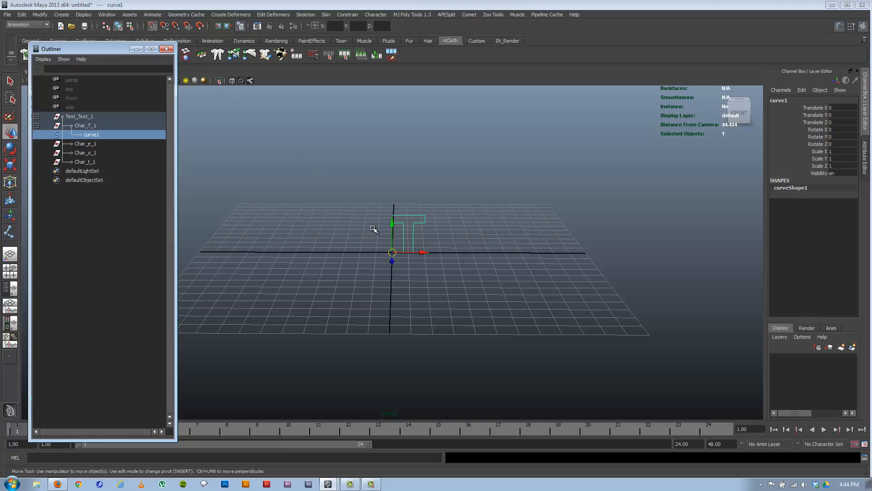
{"action": "mouse_move", "coordinate": [283, 212]}
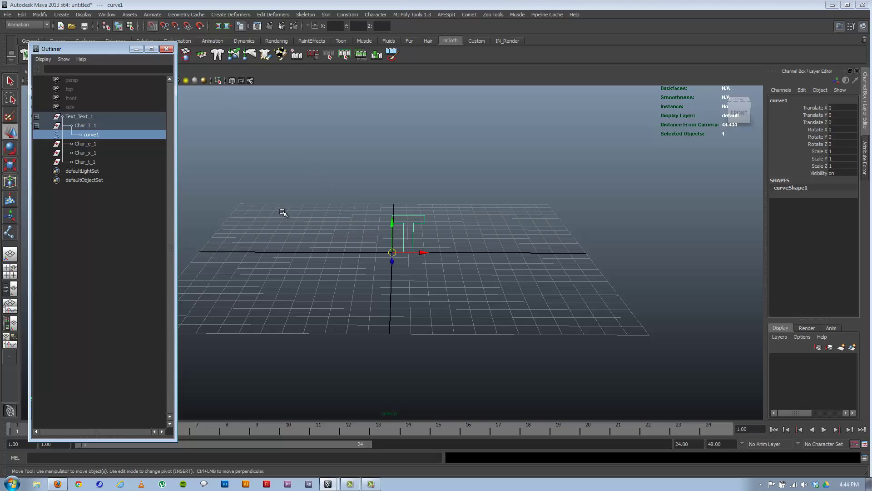
{"action": "mouse_move", "coordinate": [299, 213]}
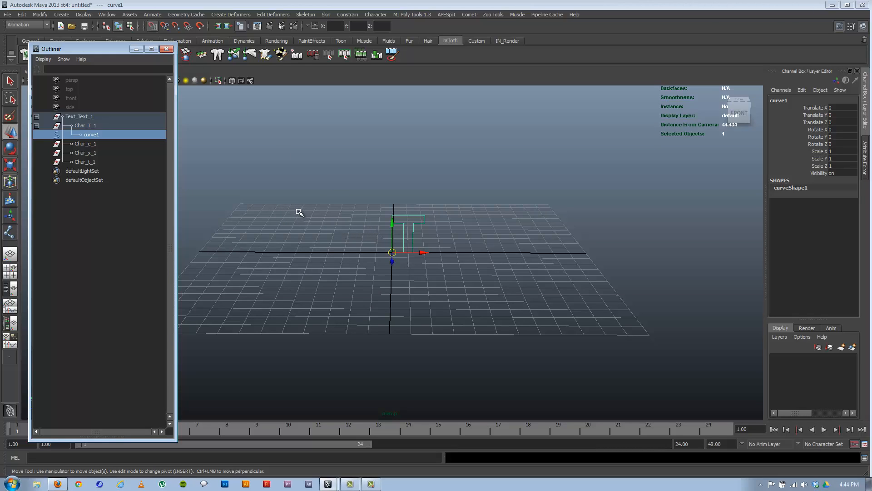
{"action": "left_click", "coordinate": [79, 117]}
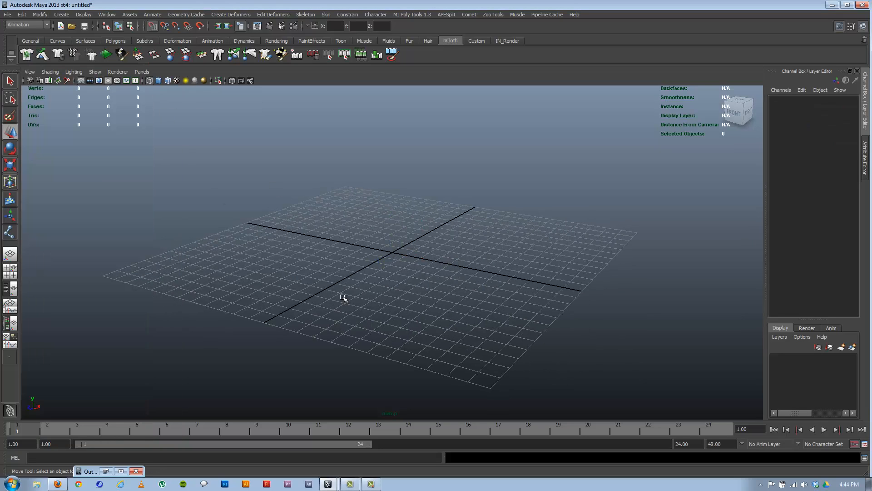
{"action": "mouse_move", "coordinate": [85, 118]}
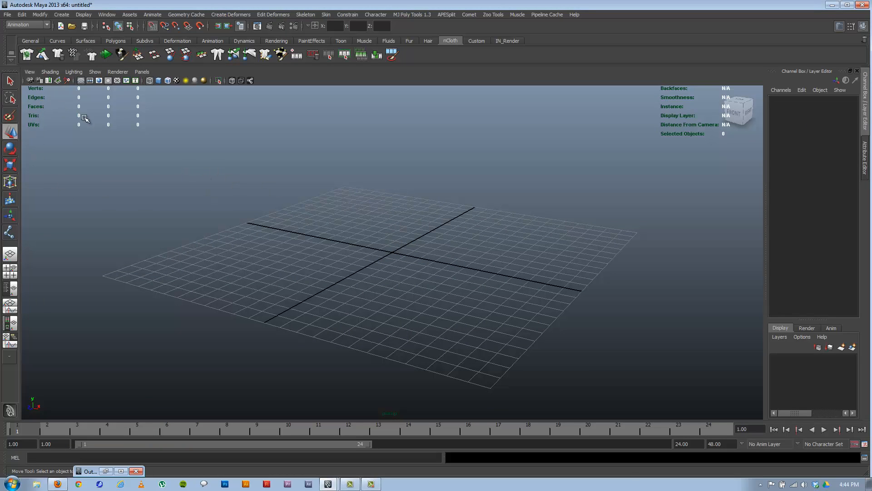
{"action": "mouse_move", "coordinate": [391, 250]}
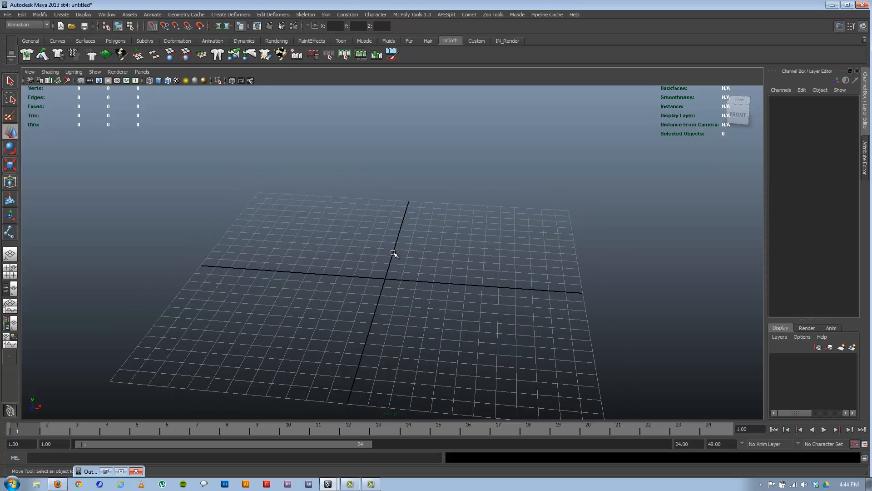
{"action": "mouse_move", "coordinate": [406, 377]}
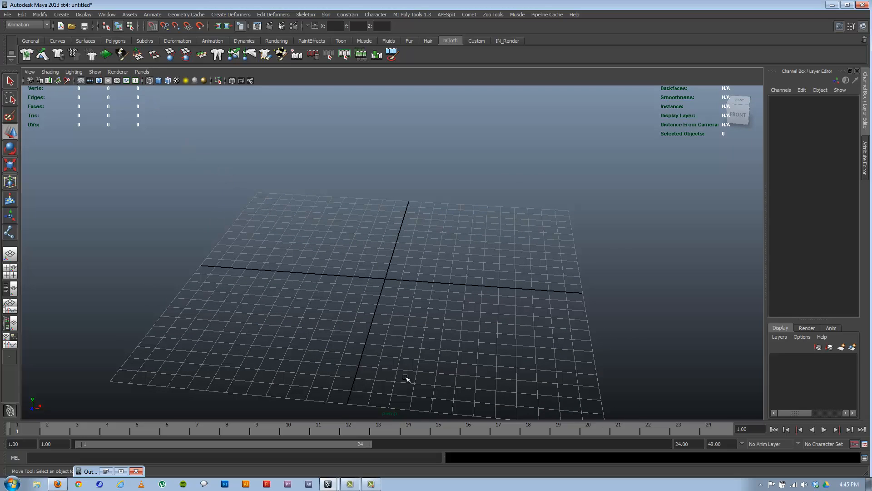
{"action": "left_click", "coordinate": [61, 13]}
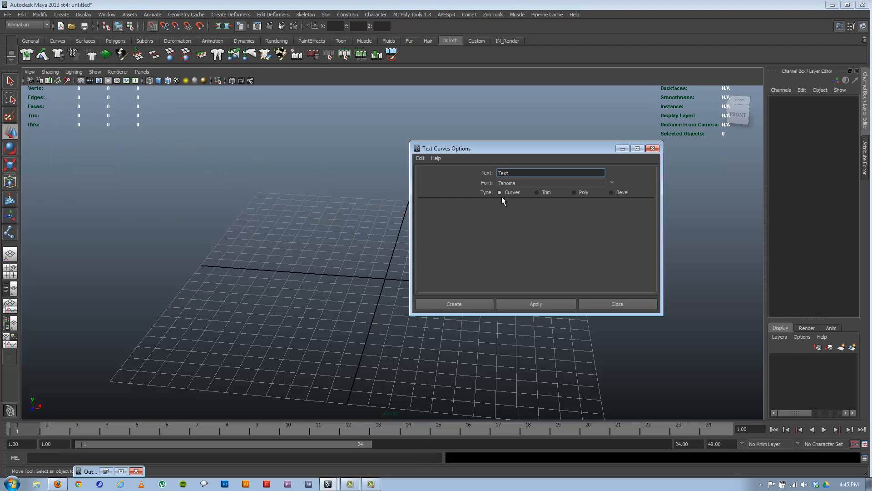
{"action": "triple_click", "coordinate": [550, 173]}
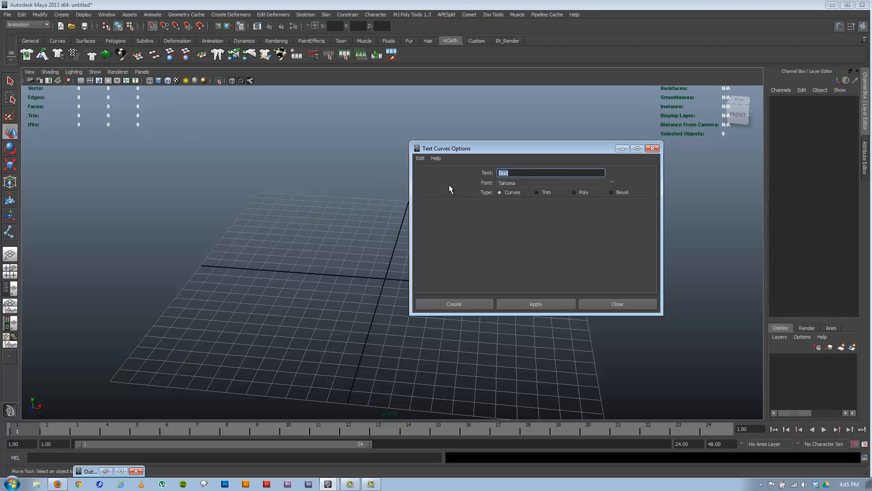
{"action": "type", "text": "#$&"}
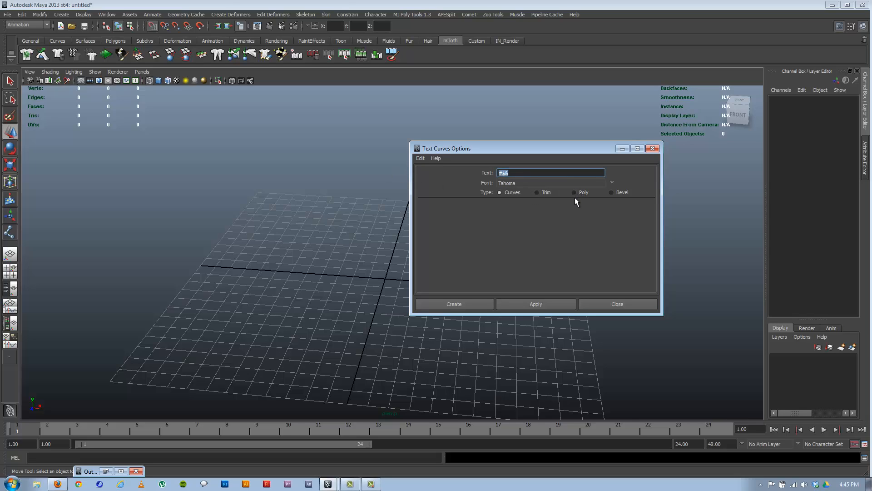
{"action": "mouse_move", "coordinate": [621, 274]}
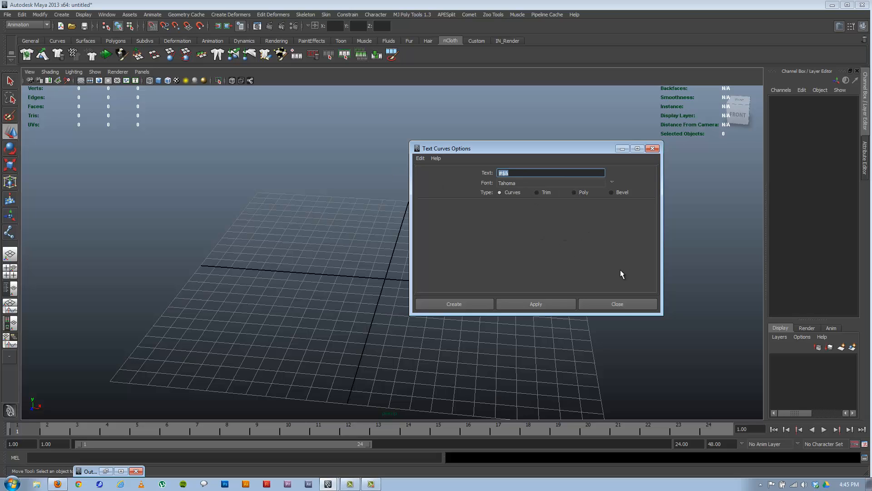
{"action": "left_click", "coordinate": [453, 303]}
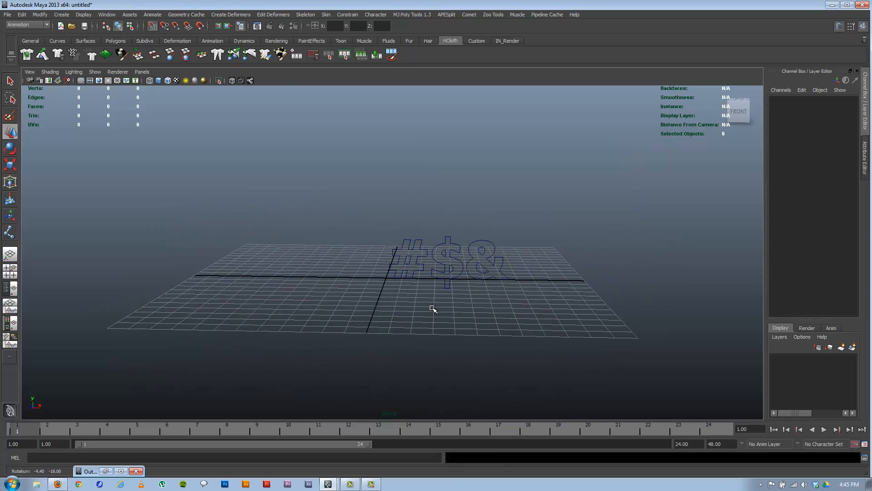
{"action": "left_click", "coordinate": [456, 261]}
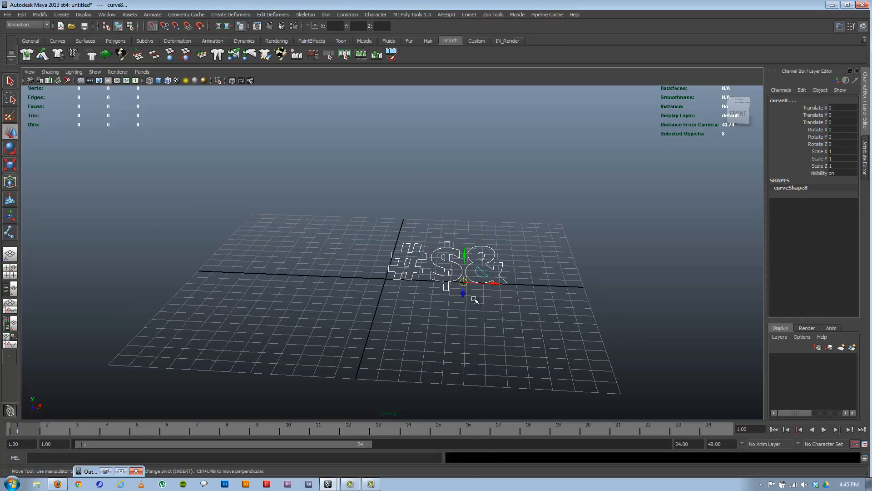
{"action": "key", "text": "Delete"}
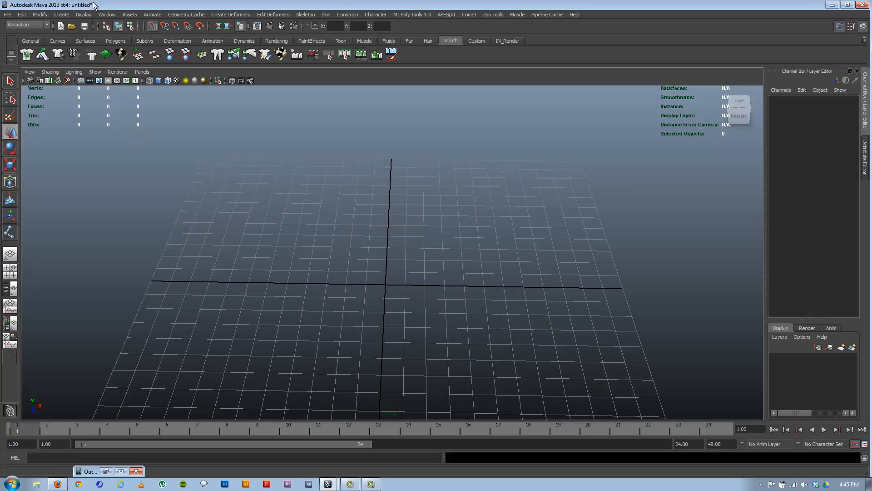
Step: Try a degree 1 Linear CV curve in the tool settings, discard it and set degree to 3 Cubic
{"action": "left_click", "coordinate": [61, 13]}
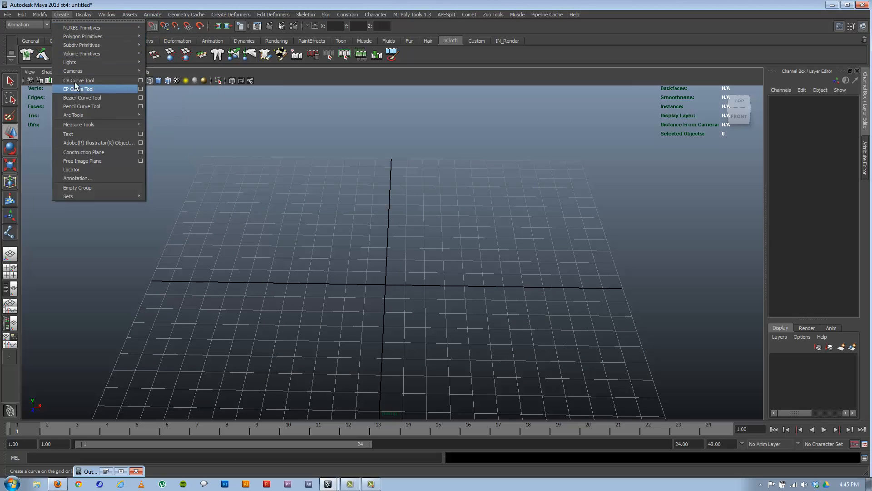
{"action": "mouse_move", "coordinate": [81, 44]}
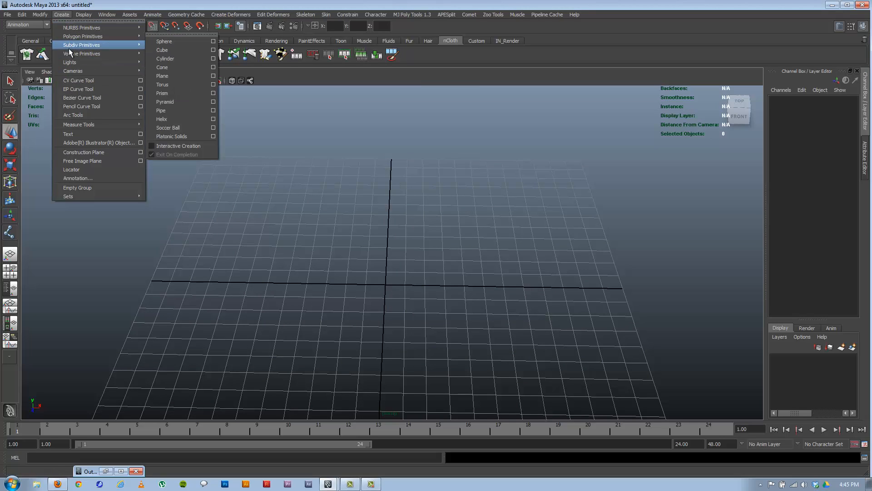
{"action": "mouse_move", "coordinate": [78, 80]}
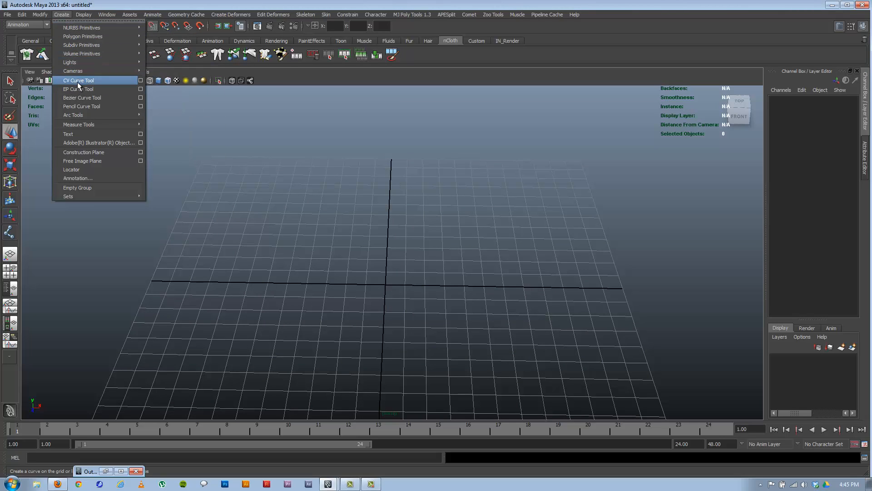
{"action": "left_click", "coordinate": [78, 80]}
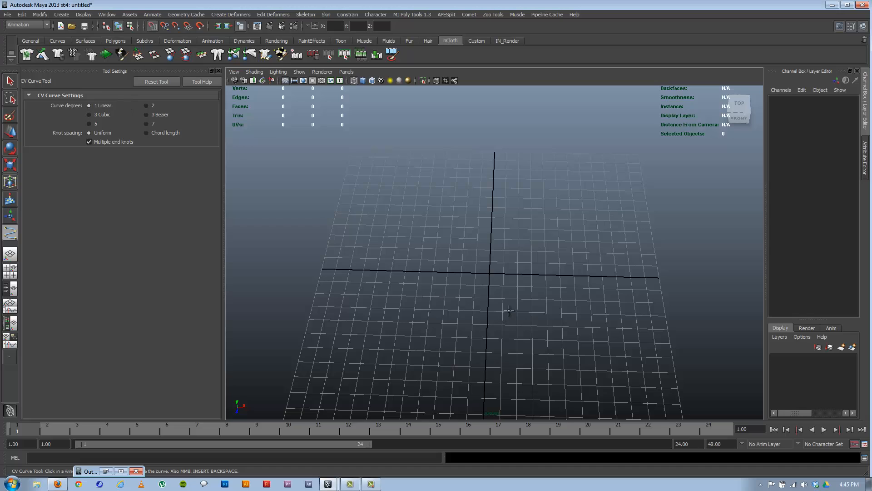
{"action": "left_click", "coordinate": [453, 230]}
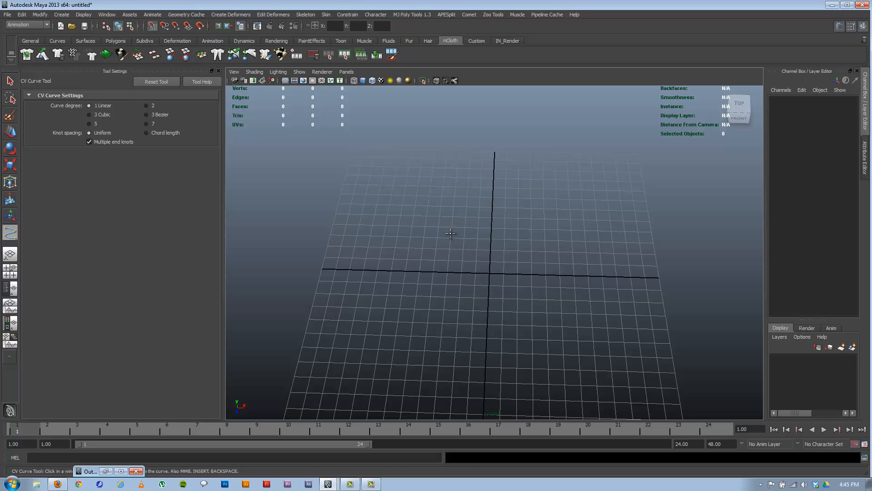
{"action": "left_click", "coordinate": [440, 227]}
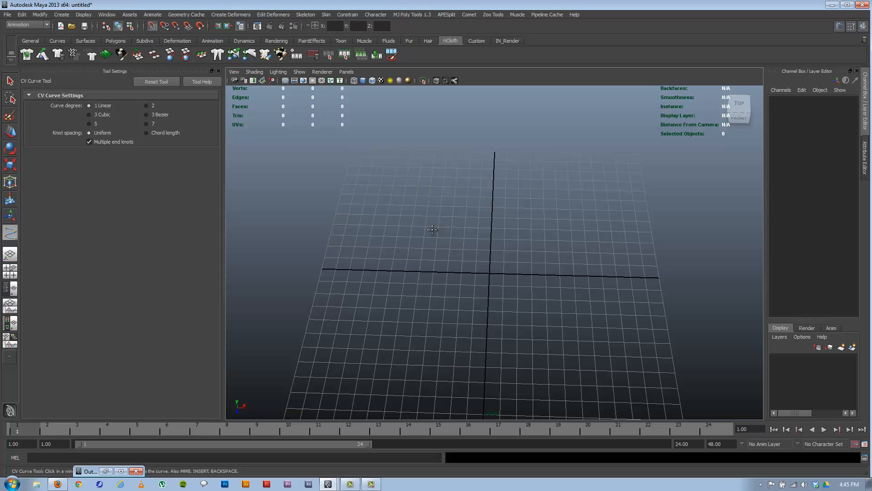
{"action": "mouse_move", "coordinate": [179, 105]}
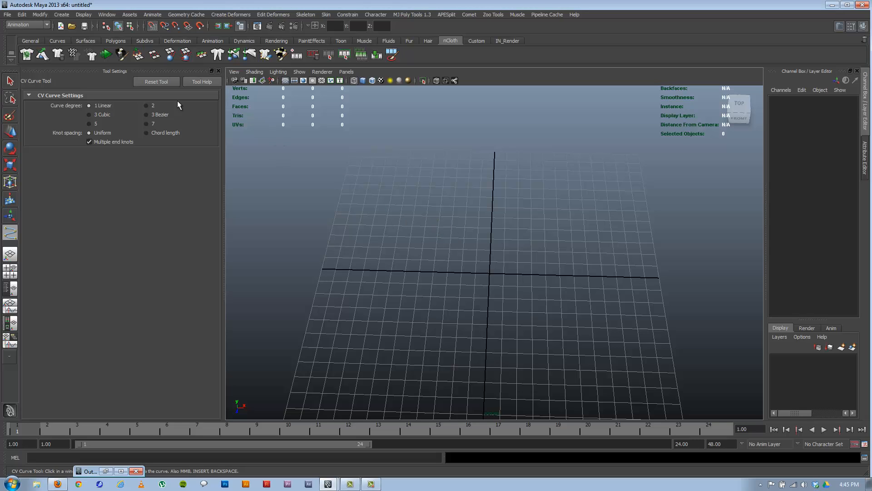
{"action": "left_click", "coordinate": [420, 226]}
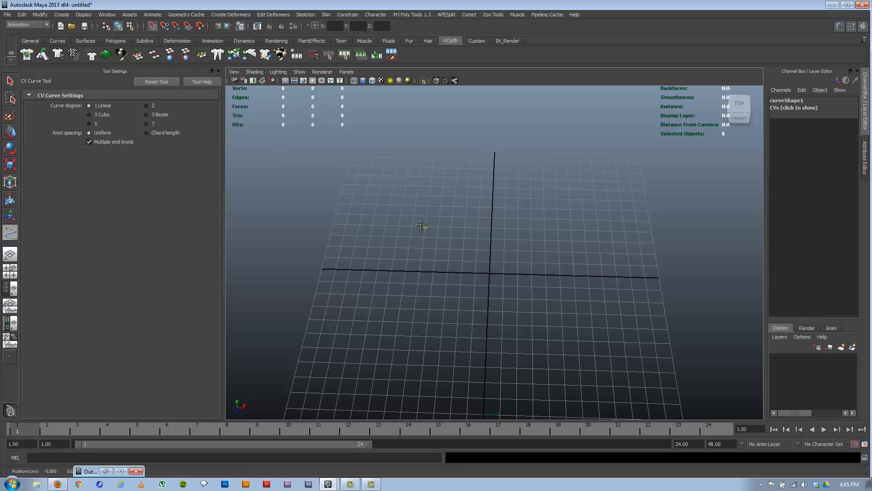
{"action": "left_click", "coordinate": [545, 339]}
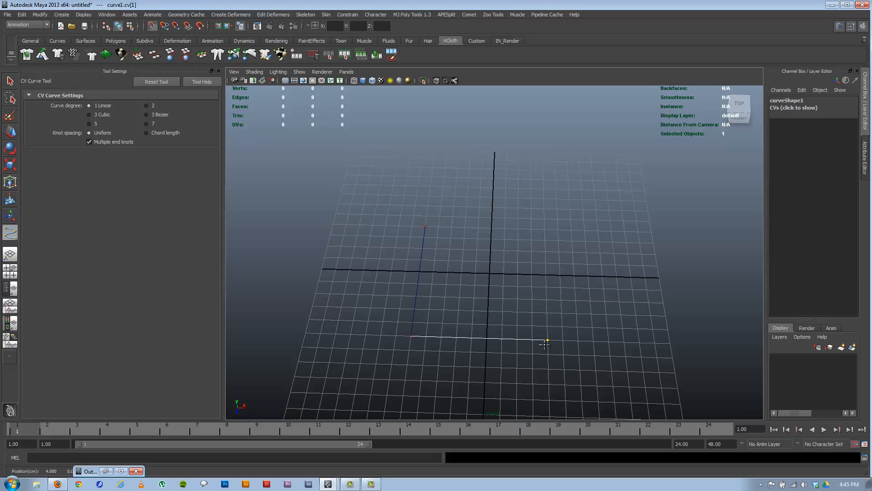
{"action": "left_click", "coordinate": [424, 217]}
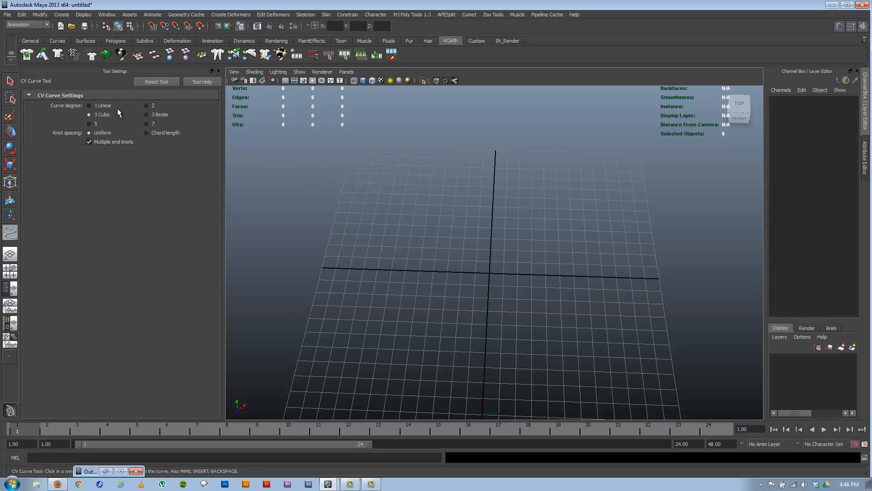
{"action": "mouse_move", "coordinate": [449, 254]}
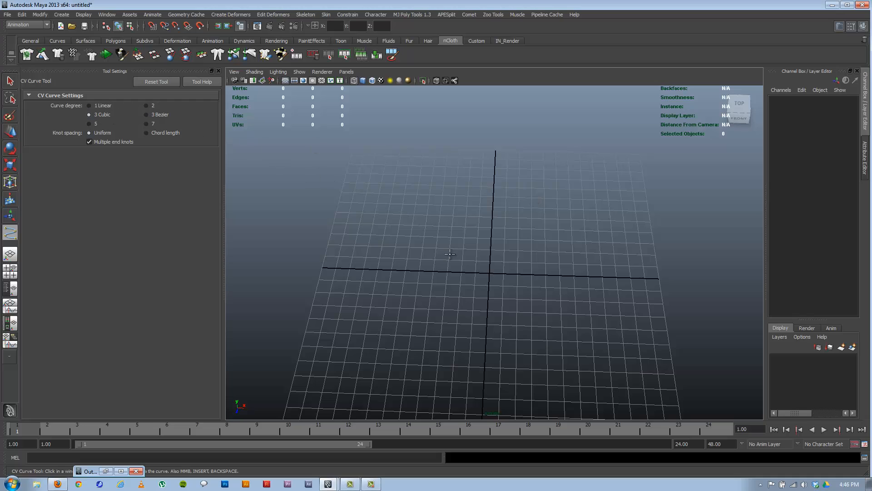
Step: Place successive control points to draw a looping cubic CV curve across the grid
{"action": "left_click", "coordinate": [439, 216]}
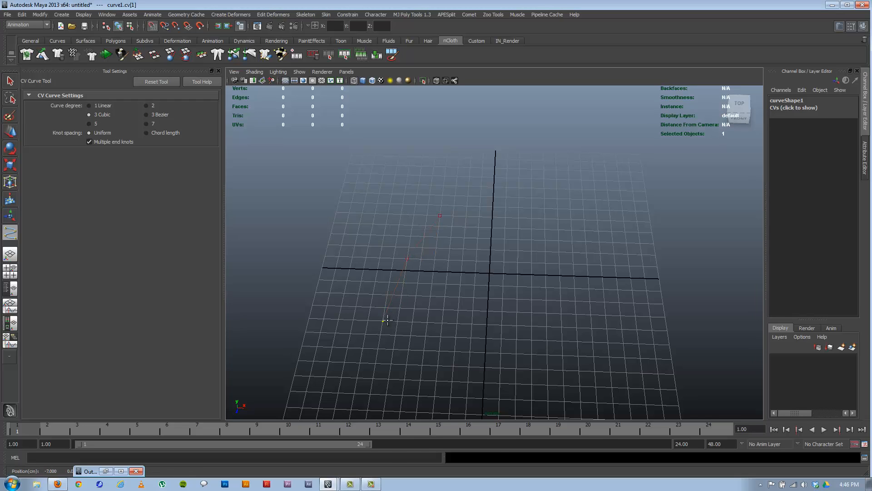
{"action": "left_click", "coordinate": [424, 364]}
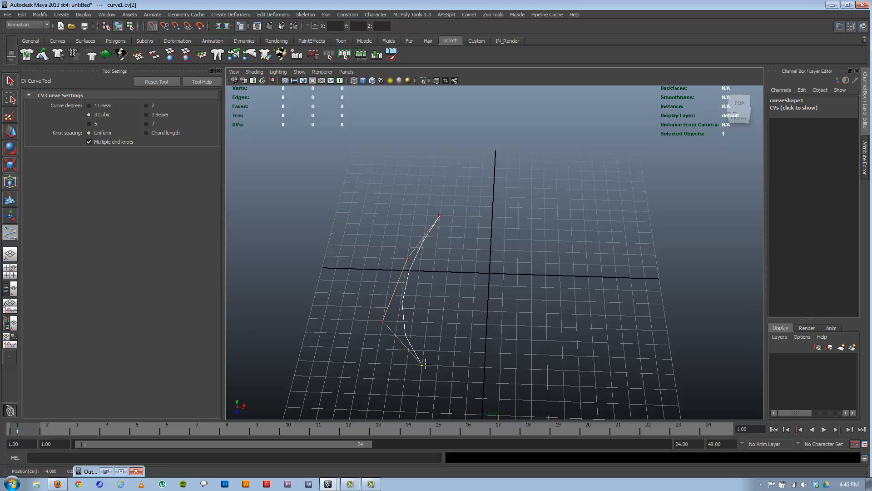
{"action": "left_click", "coordinate": [437, 365]}
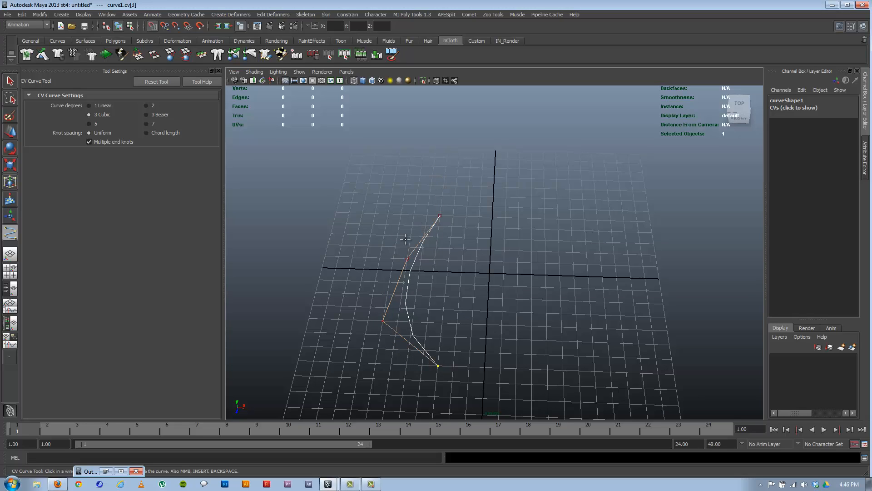
{"action": "mouse_move", "coordinate": [499, 373]}
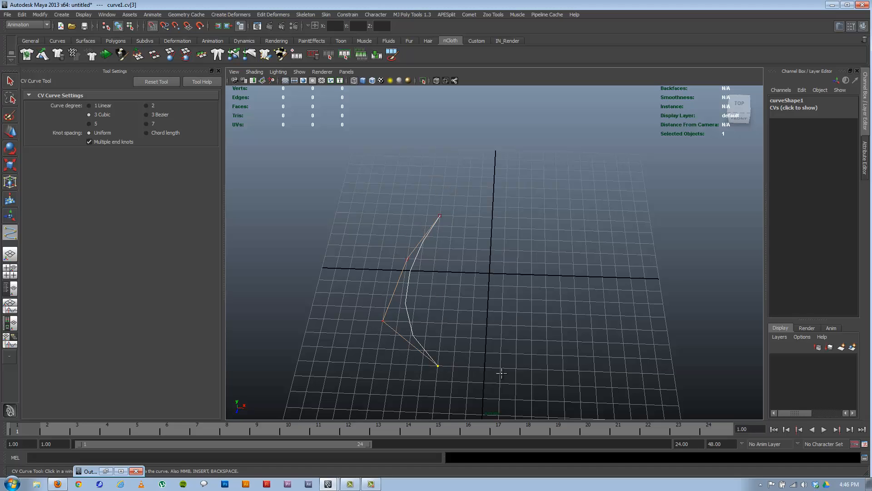
{"action": "left_click", "coordinate": [514, 272]}
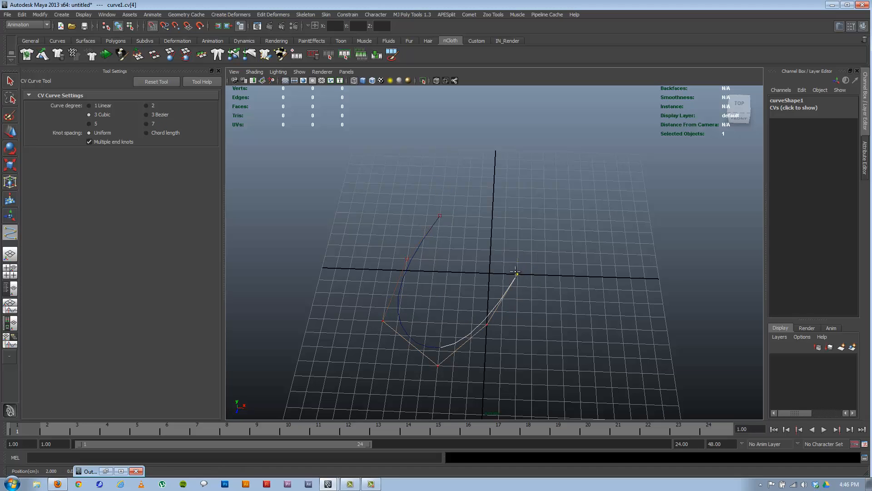
{"action": "left_click", "coordinate": [495, 182]}
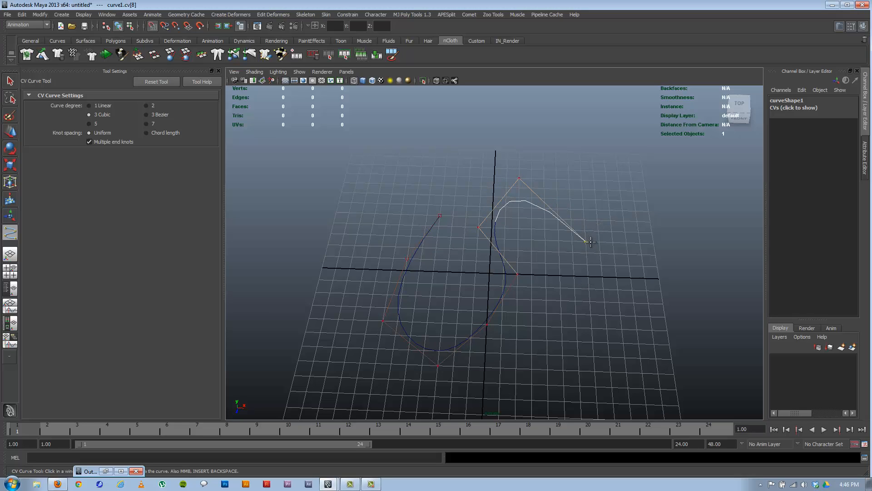
{"action": "left_click", "coordinate": [587, 240]}
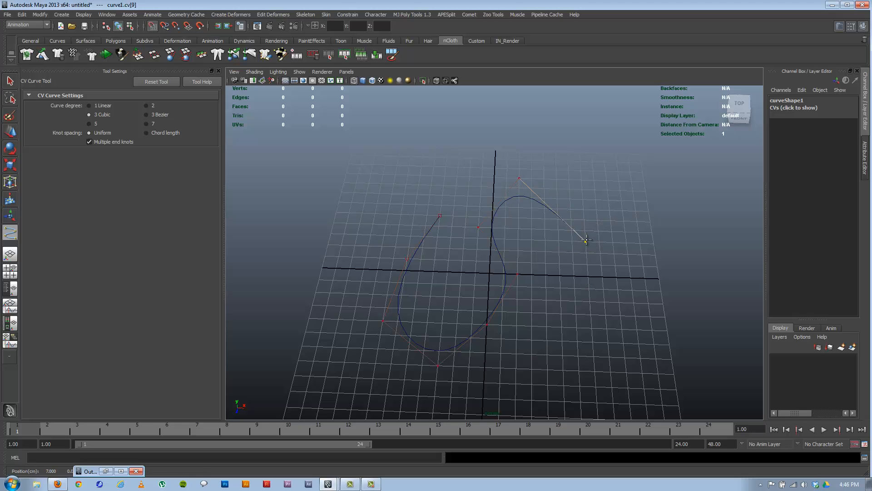
{"action": "left_click", "coordinate": [552, 263]}
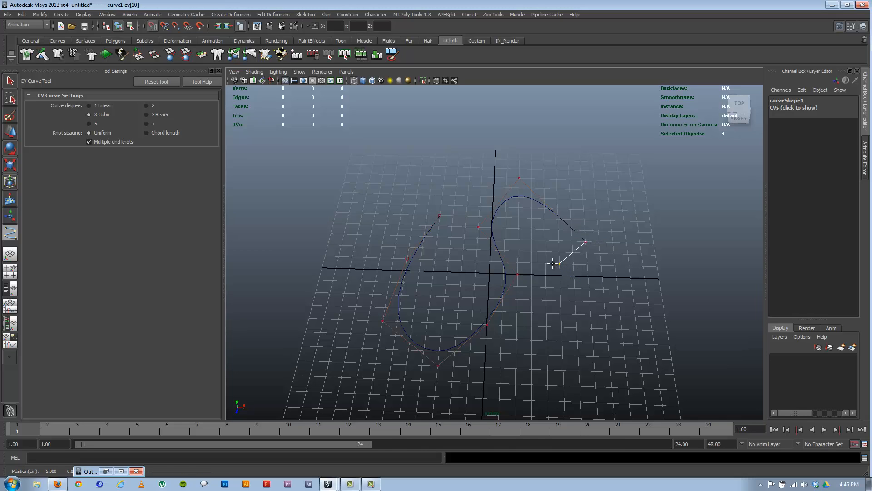
{"action": "left_click", "coordinate": [621, 325]}
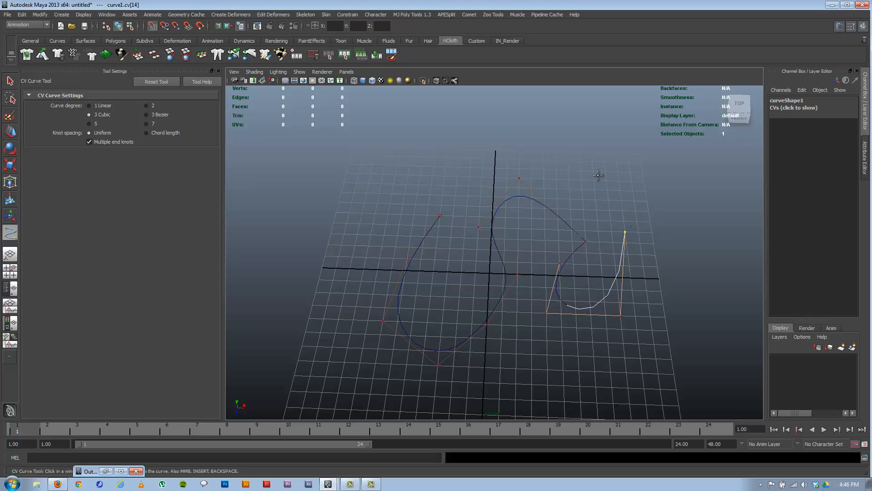
{"action": "mouse_move", "coordinate": [623, 272]}
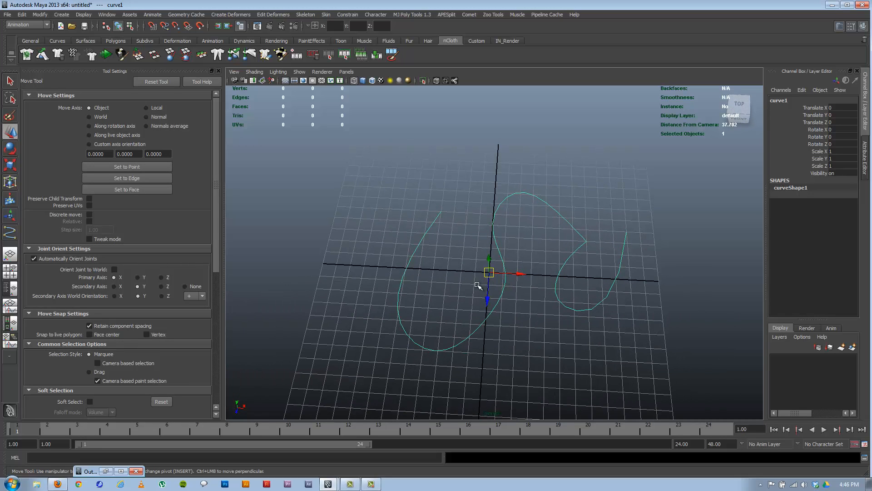
{"action": "mouse_move", "coordinate": [463, 295]}
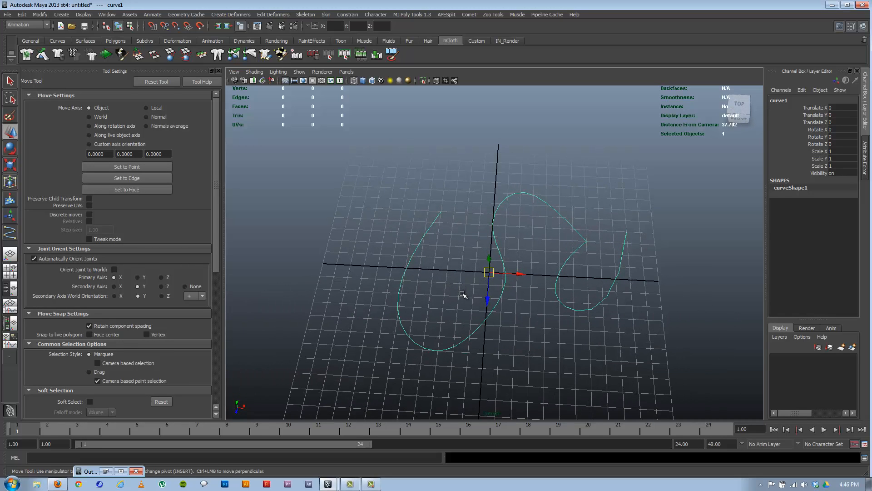
{"action": "mouse_move", "coordinate": [560, 296]}
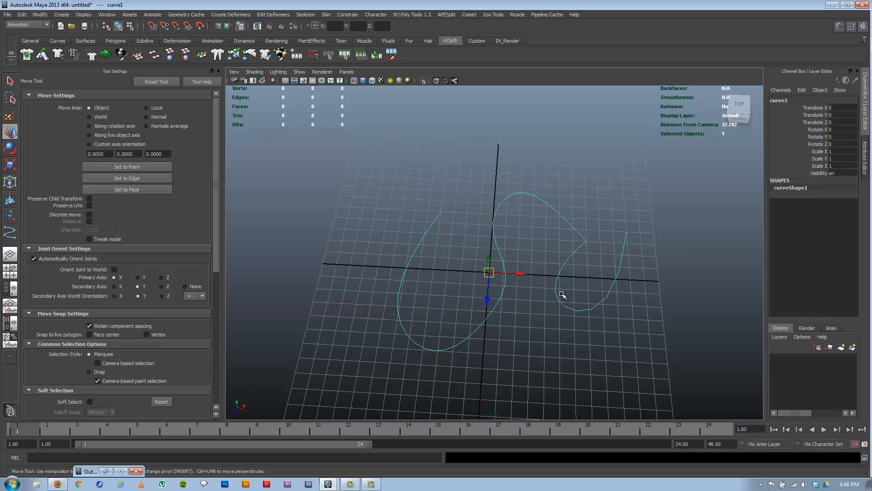
{"action": "mouse_move", "coordinate": [605, 315]}
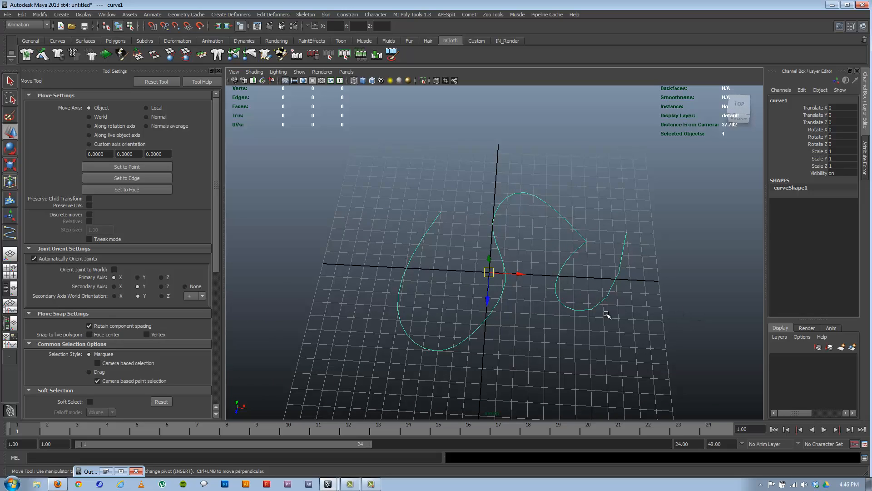
{"action": "mouse_move", "coordinate": [460, 299]}
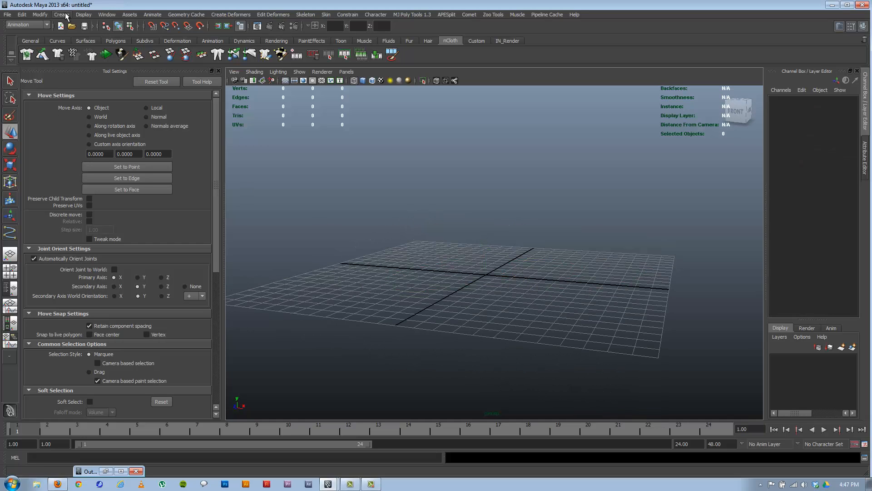
Step: Add a polygon cube primitive at the grid origin
{"action": "left_click", "coordinate": [61, 15]}
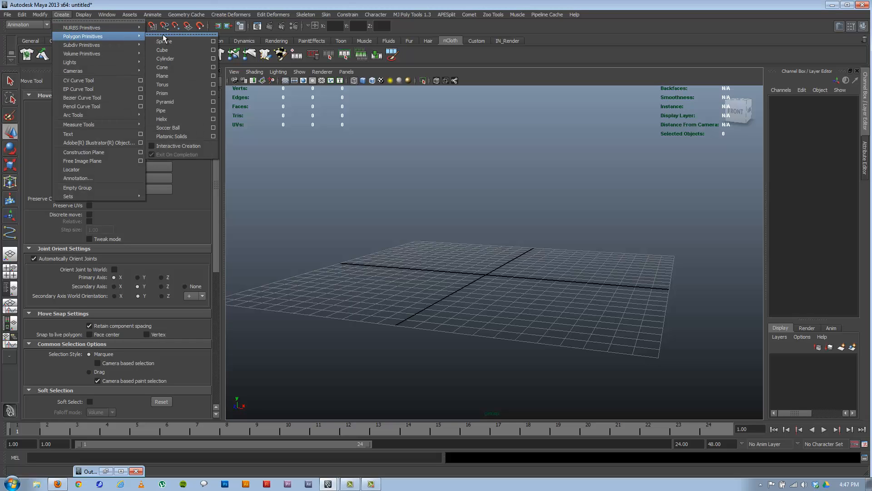
{"action": "mouse_move", "coordinate": [162, 50]}
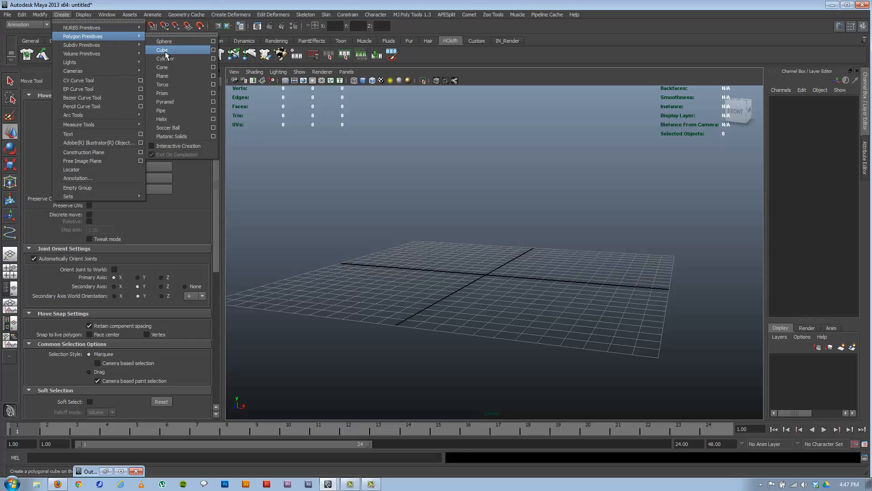
{"action": "left_click", "coordinate": [162, 50]}
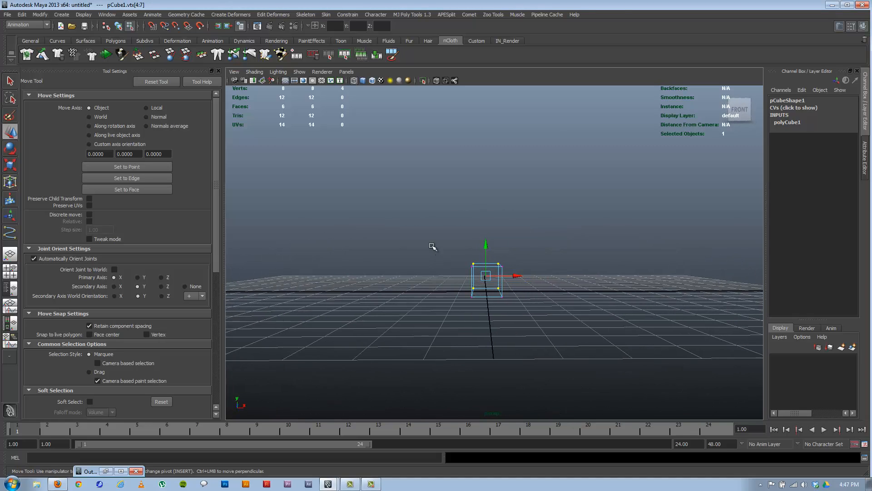
Step: Scale and move the cube's upper vertices into a long wedge with a sloping top
{"action": "key", "text": "r"}
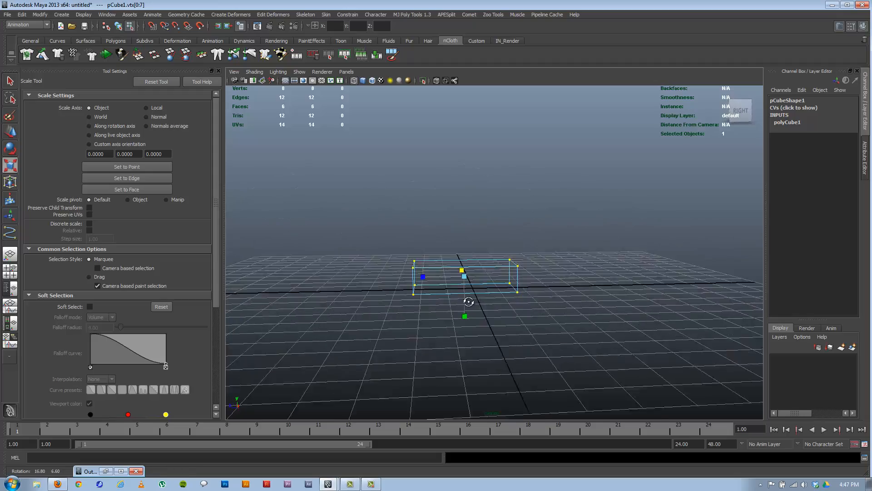
{"action": "key", "text": "w"}
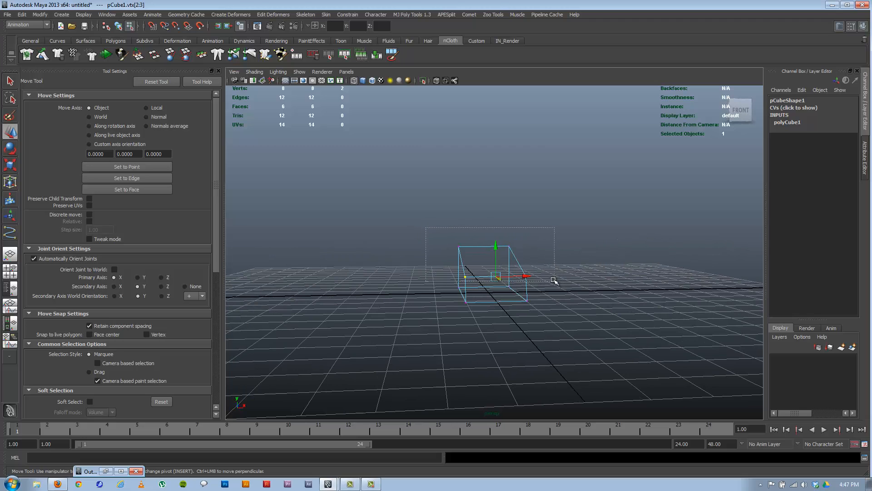
{"action": "left_click", "coordinate": [10, 164]}
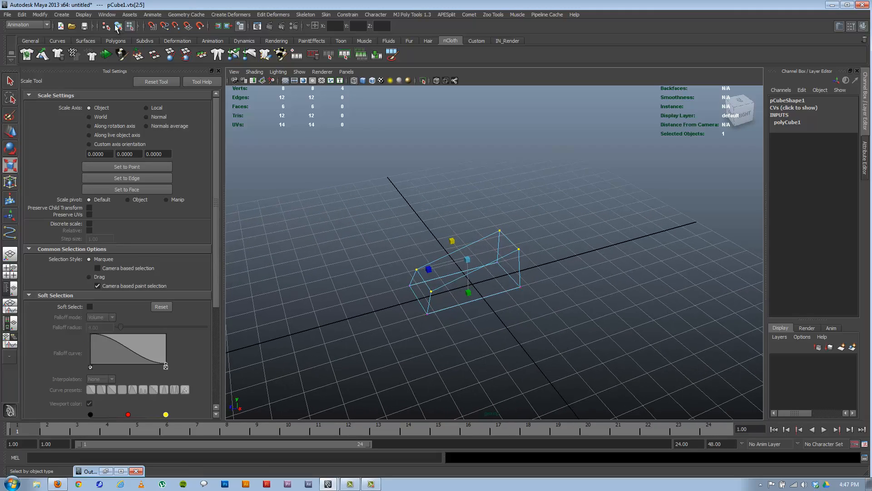
{"action": "left_click", "coordinate": [420, 269]}
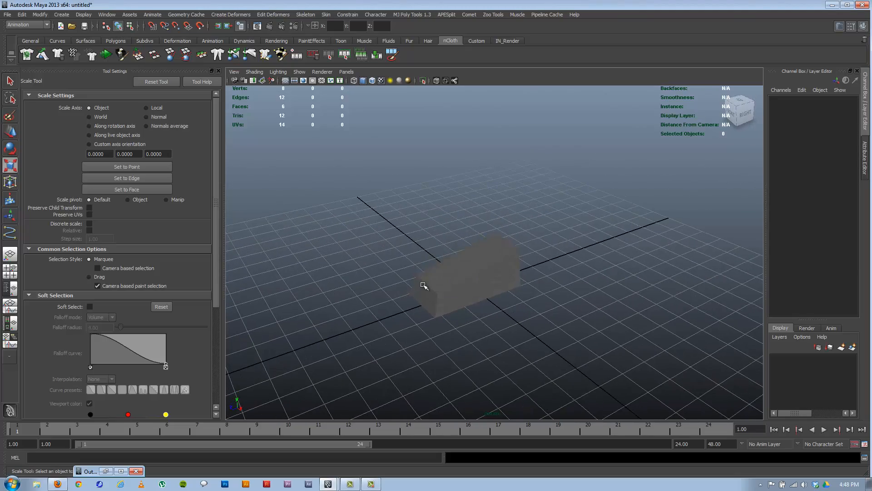
{"action": "mouse_move", "coordinate": [430, 306]}
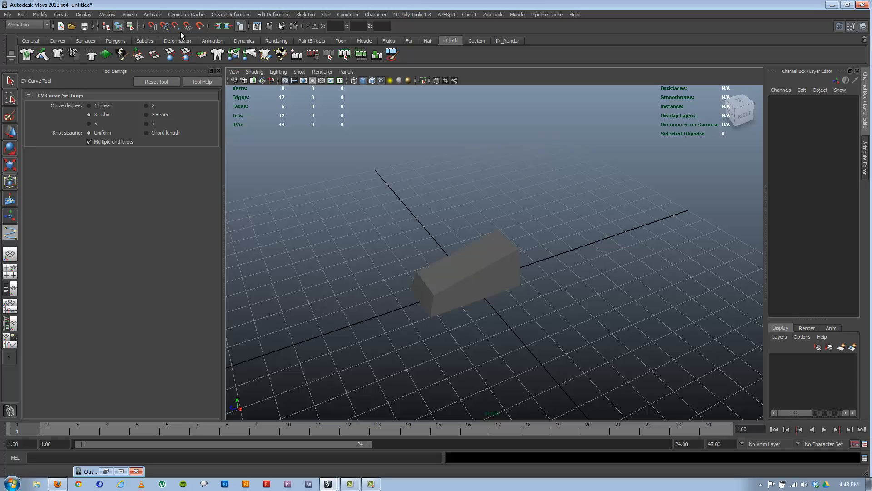
{"action": "mouse_move", "coordinate": [175, 27]}
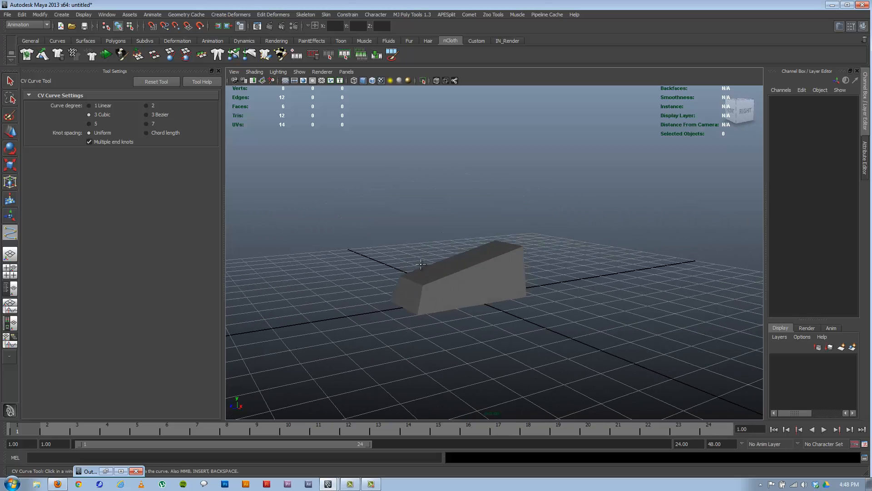
Step: Start a linear vertex-snapped curve on the wedge corners, then undo the unfinished attempt
{"action": "left_click", "coordinate": [416, 286]}
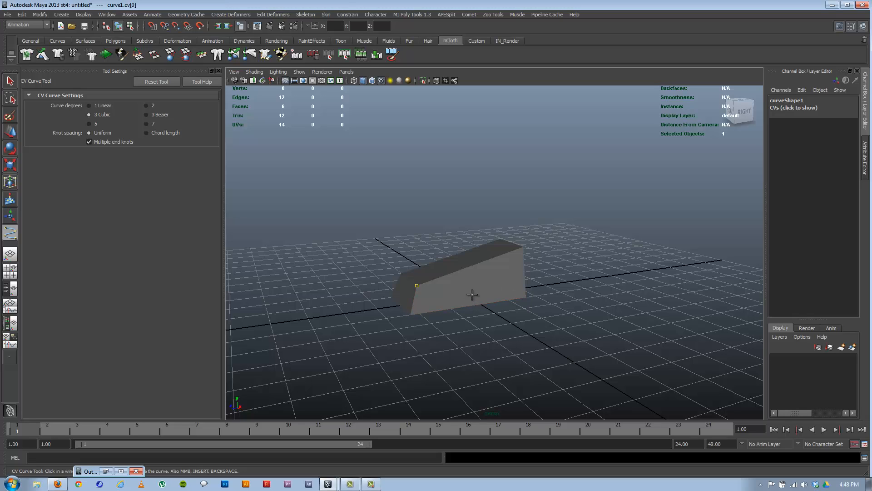
{"action": "left_click", "coordinate": [404, 295]}
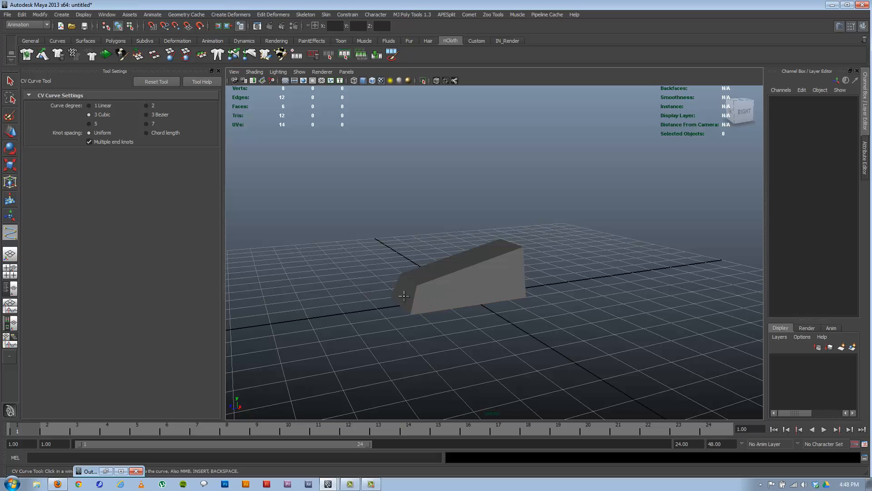
{"action": "mouse_move", "coordinate": [411, 326]}
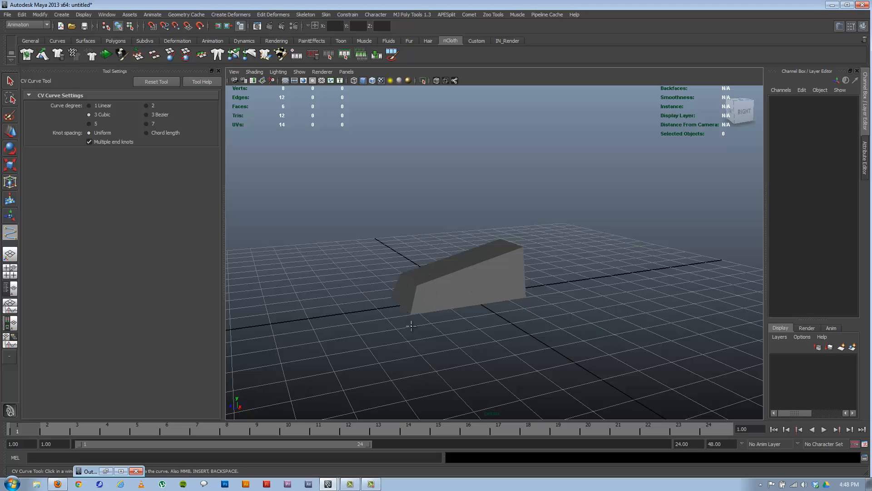
{"action": "mouse_move", "coordinate": [406, 271]}
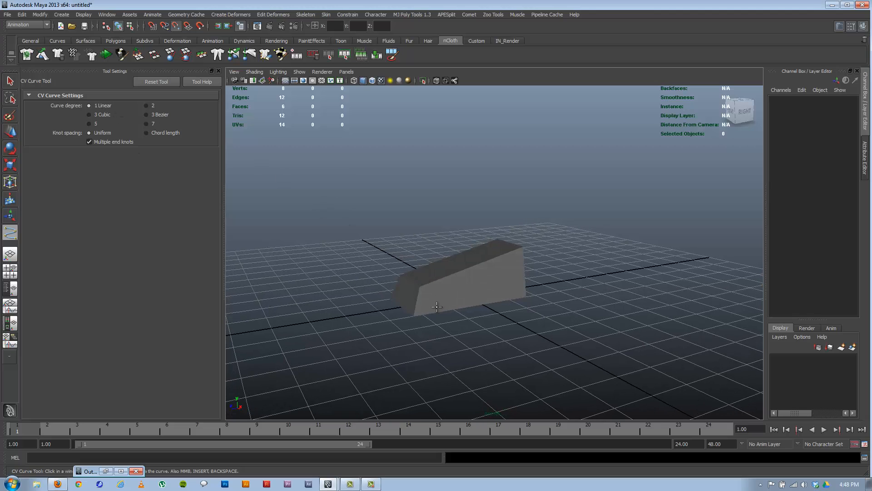
{"action": "left_click", "coordinate": [531, 294]}
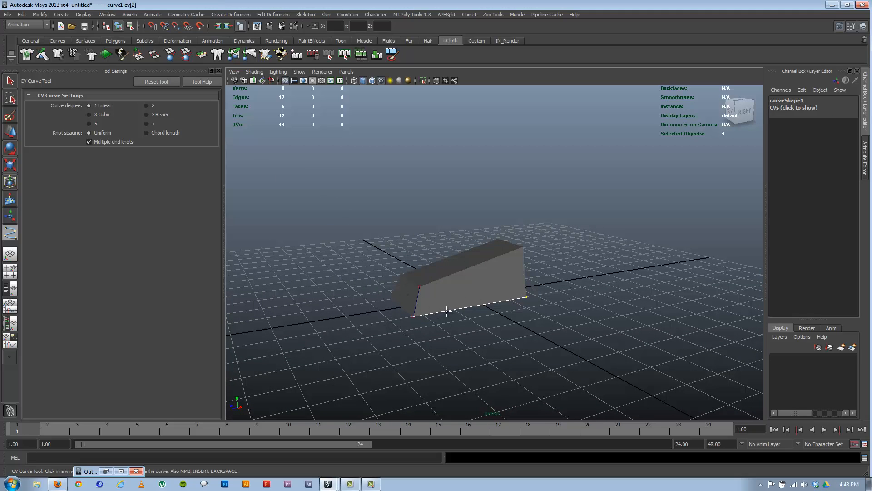
{"action": "key", "text": "r"}
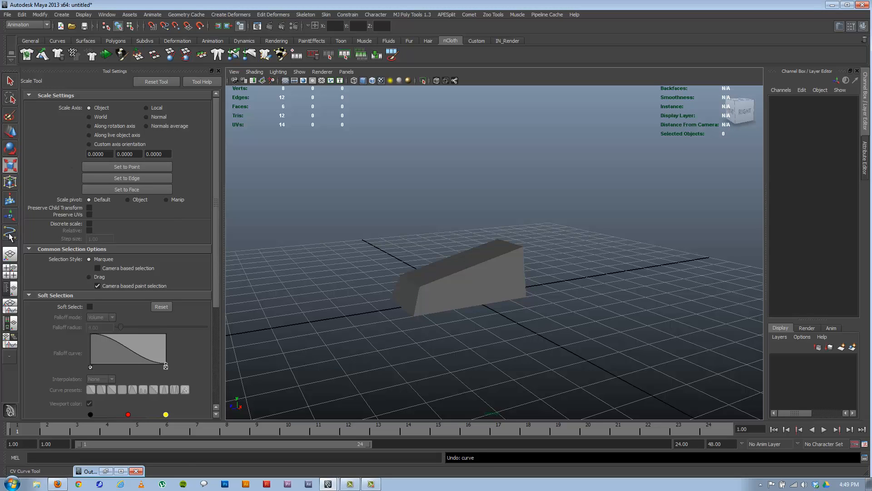
Step: Trace the wedge's corners with a vertex-snapped linear CV curve and finish it as curve1
{"action": "left_click", "coordinate": [420, 286]}
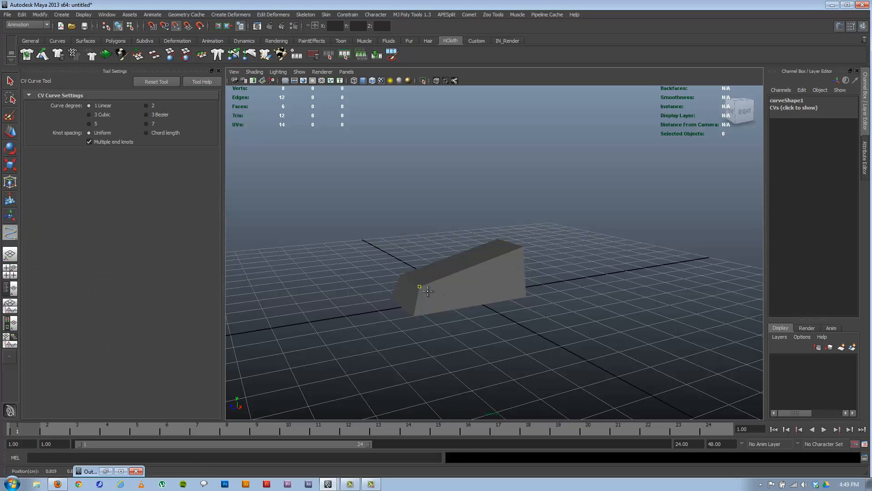
{"action": "left_click", "coordinate": [591, 301]}
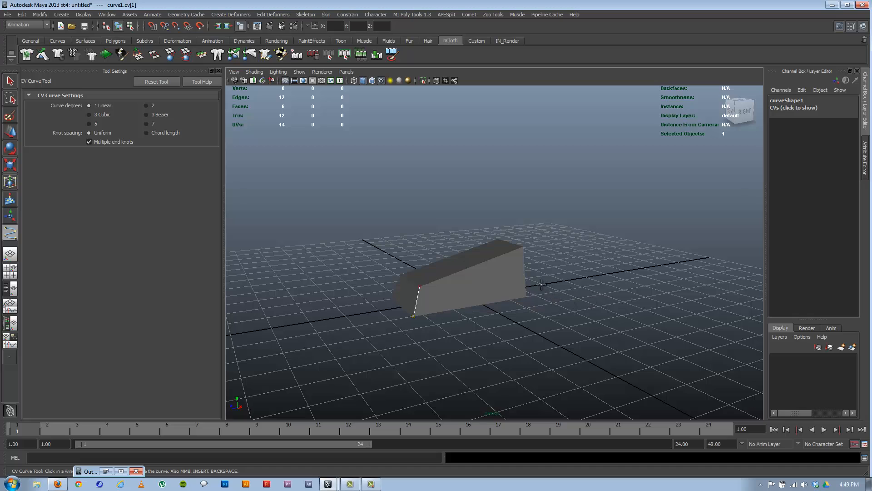
{"action": "mouse_move", "coordinate": [521, 301]}
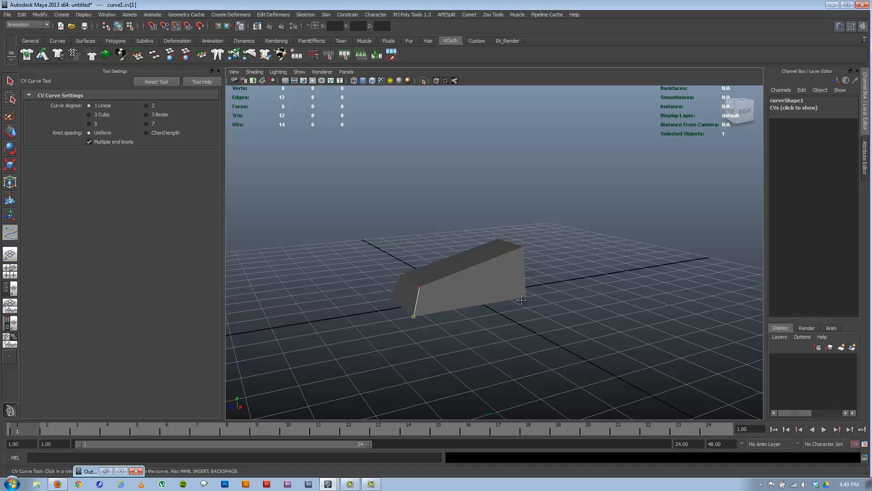
{"action": "left_click", "coordinate": [522, 246]}
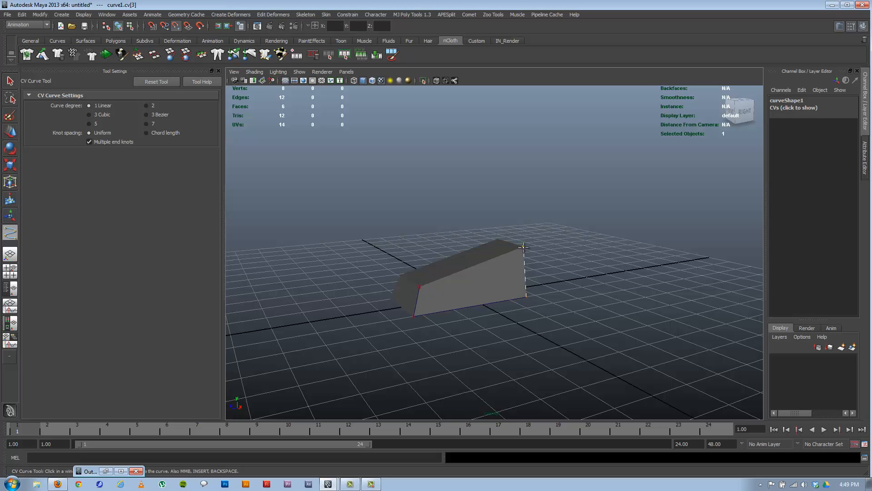
{"action": "mouse_move", "coordinate": [434, 283]}
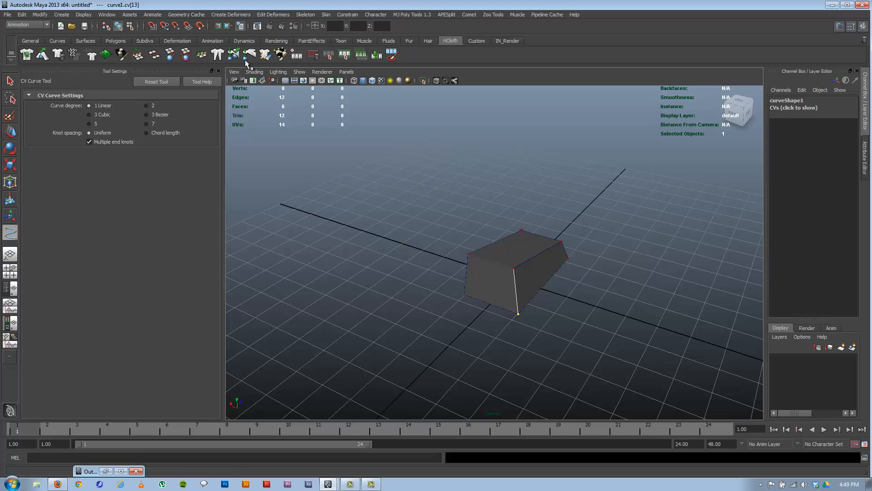
{"action": "left_click", "coordinate": [254, 71]}
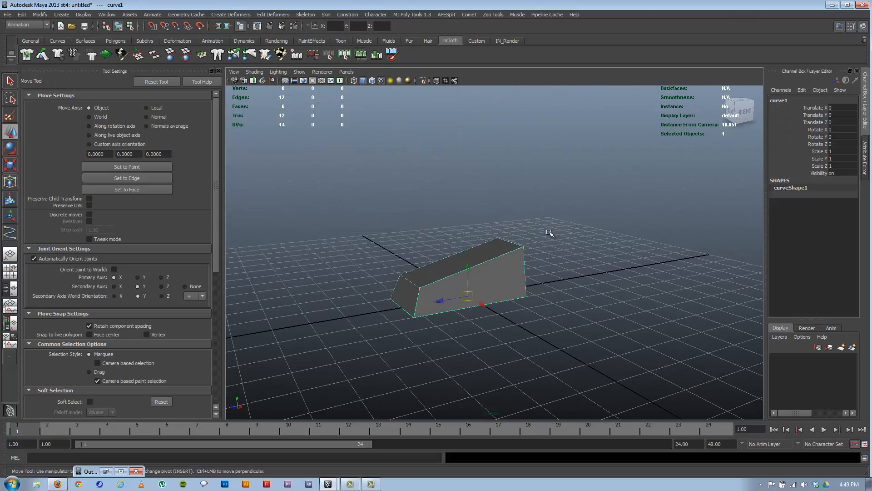
Step: Delete the polygon wedge mesh, leaving only the traced curve1 outline
{"action": "left_click", "coordinate": [558, 277]}
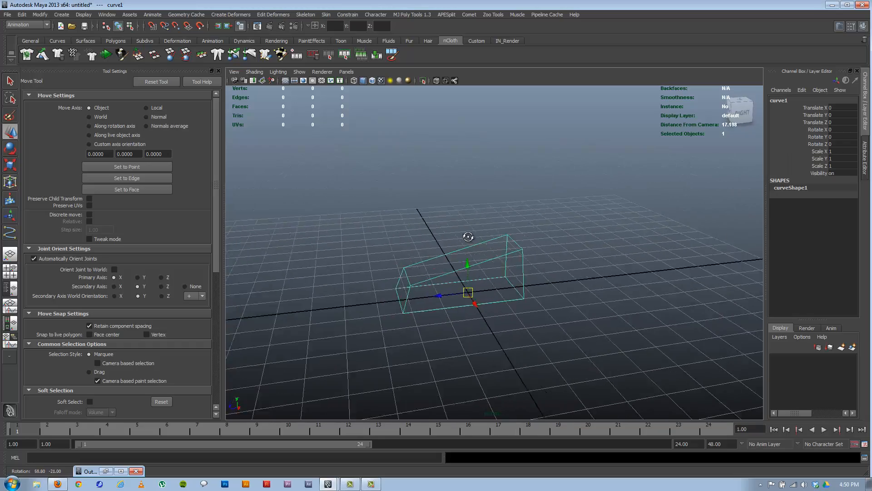
{"action": "left_click", "coordinate": [61, 15]}
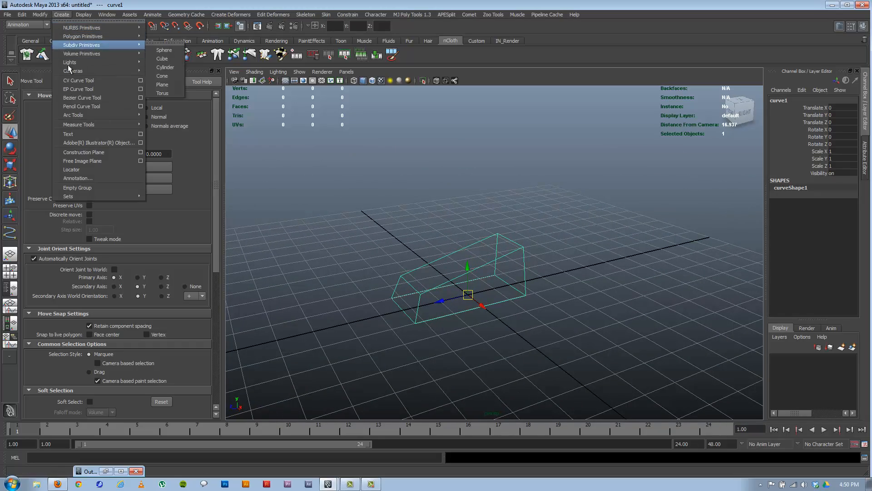
{"action": "mouse_move", "coordinate": [78, 89]}
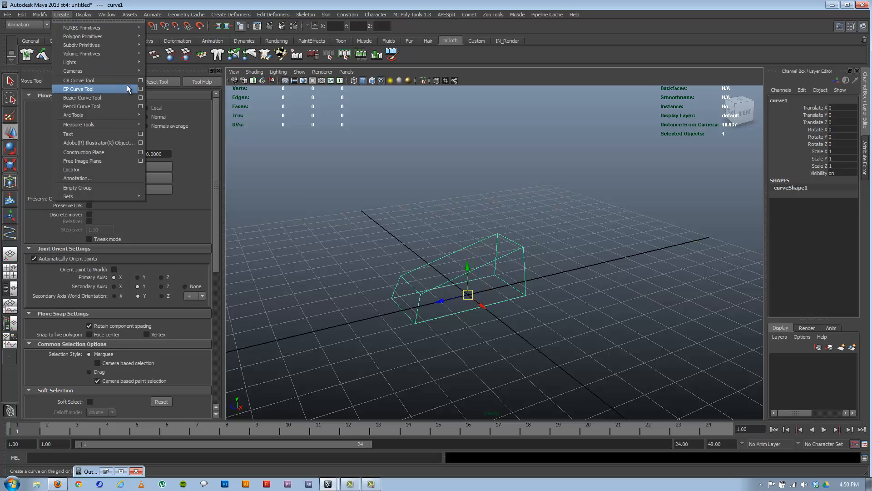
Step: Delete the traced curve1 outline so the scene is empty
{"action": "left_click", "coordinate": [78, 80]}
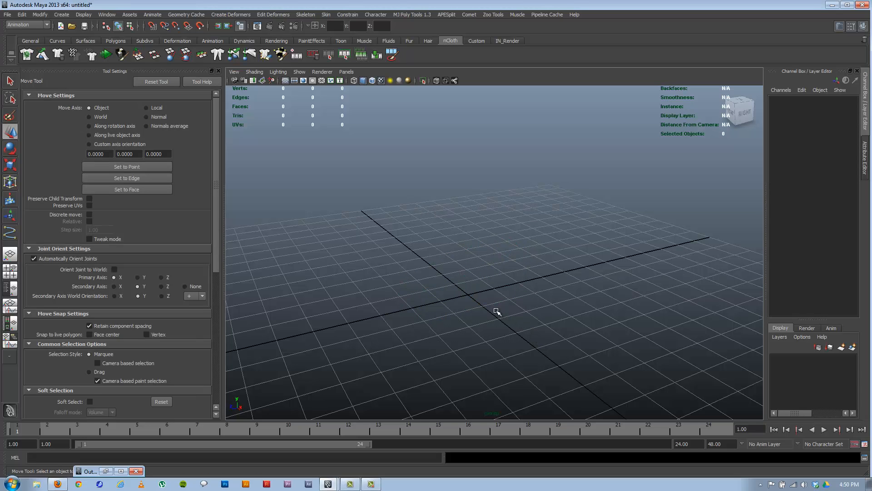
{"action": "mouse_move", "coordinate": [507, 300]}
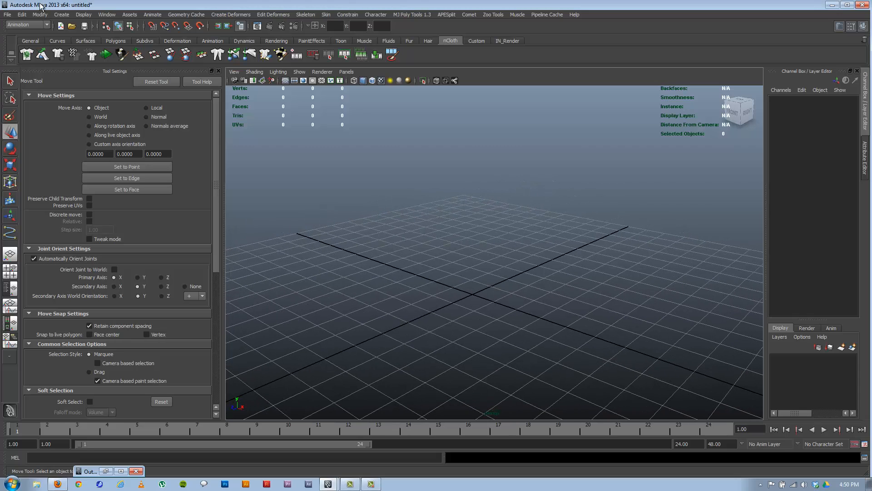
Step: Create three NURBS circles and rotate two by 90 degrees to form a spherical cage
{"action": "left_click", "coordinate": [61, 14]}
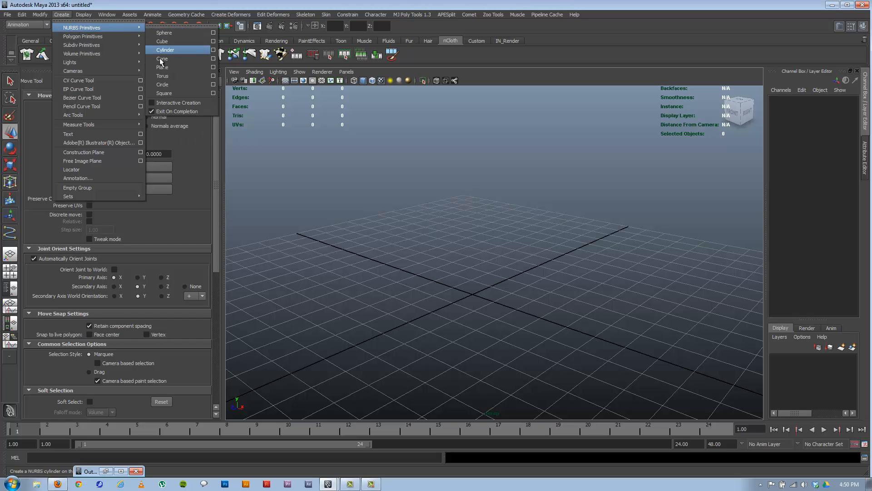
{"action": "left_click", "coordinate": [162, 84]}
{"action": "type", "text": "9"}
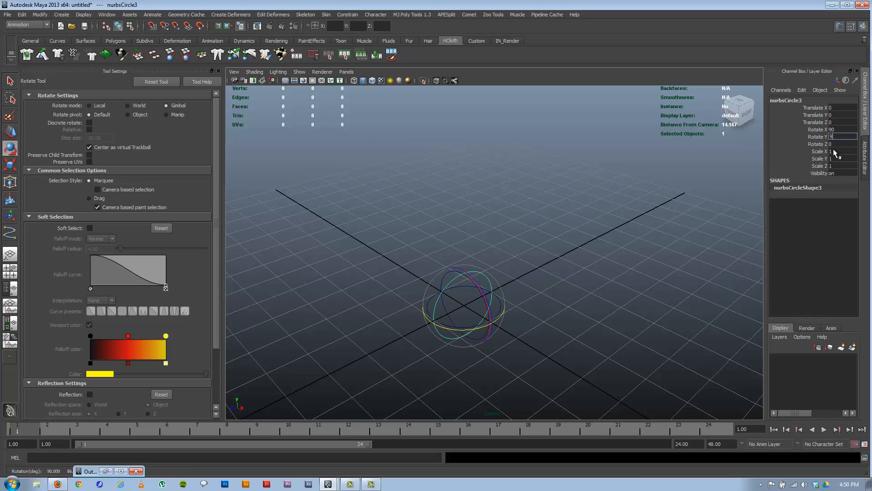
{"action": "left_click", "coordinate": [597, 261]}
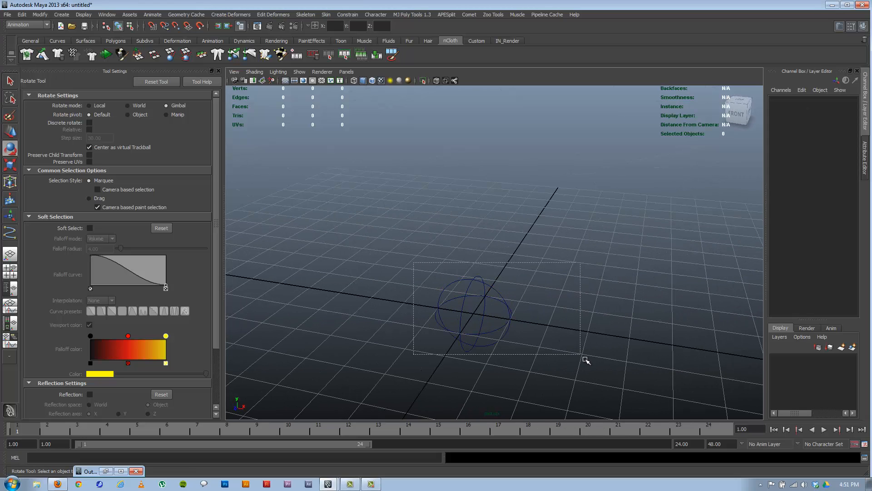
Step: Freeze transformations on the three circles and check nurbsCircle2's channels read zero
{"action": "left_click", "coordinate": [39, 15]}
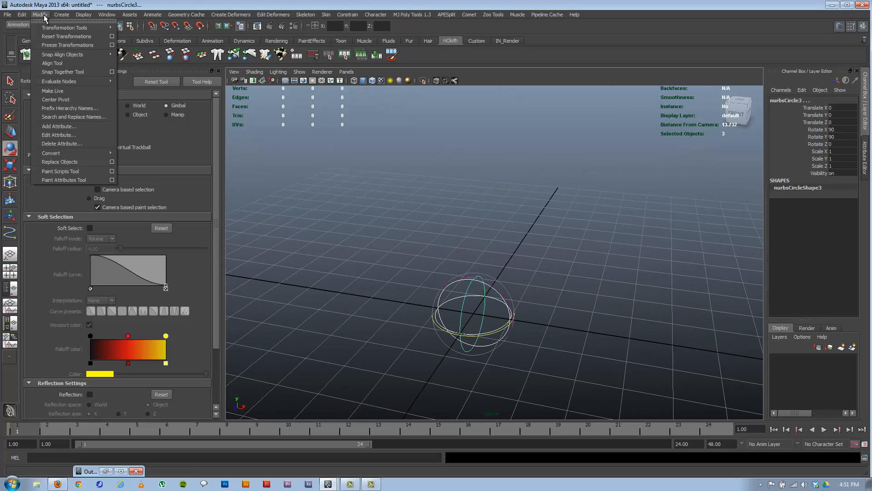
{"action": "mouse_move", "coordinate": [54, 45]}
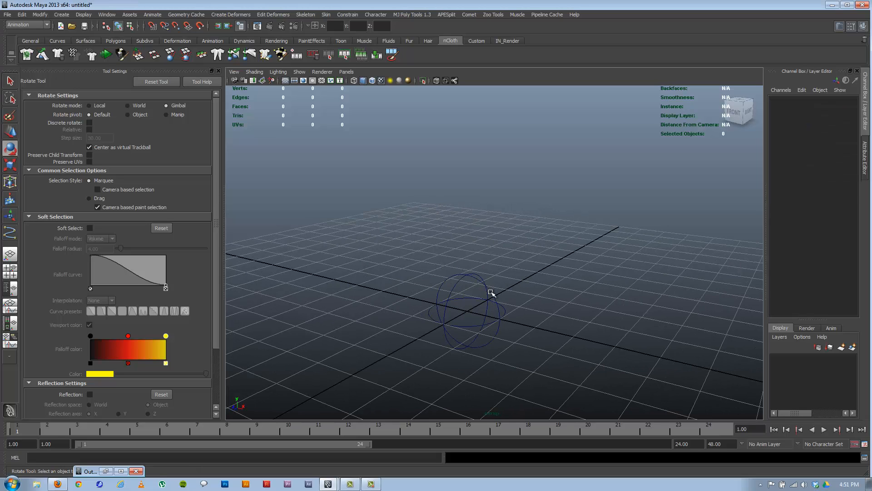
{"action": "left_click", "coordinate": [466, 309]}
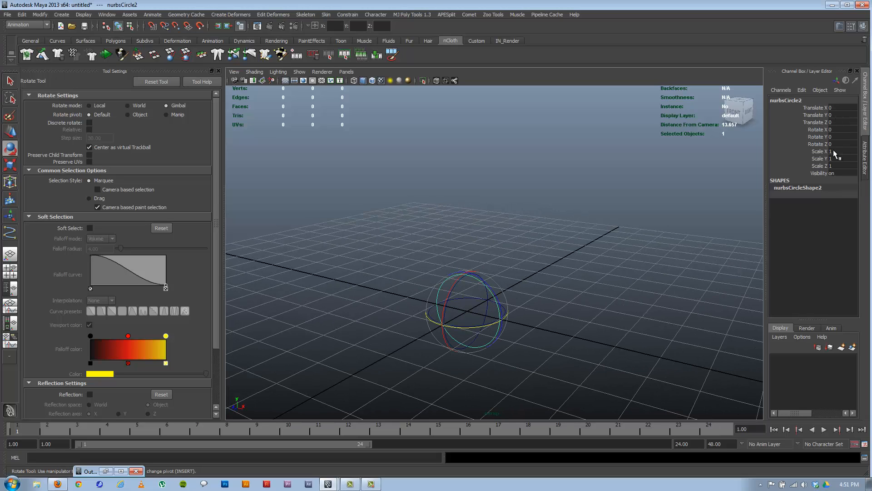
{"action": "left_click", "coordinate": [839, 143]}
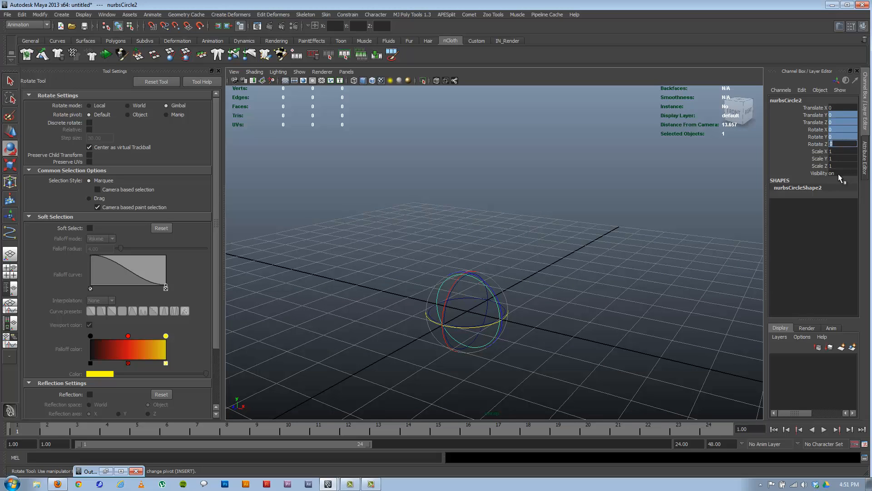
{"action": "left_click", "coordinate": [487, 287]}
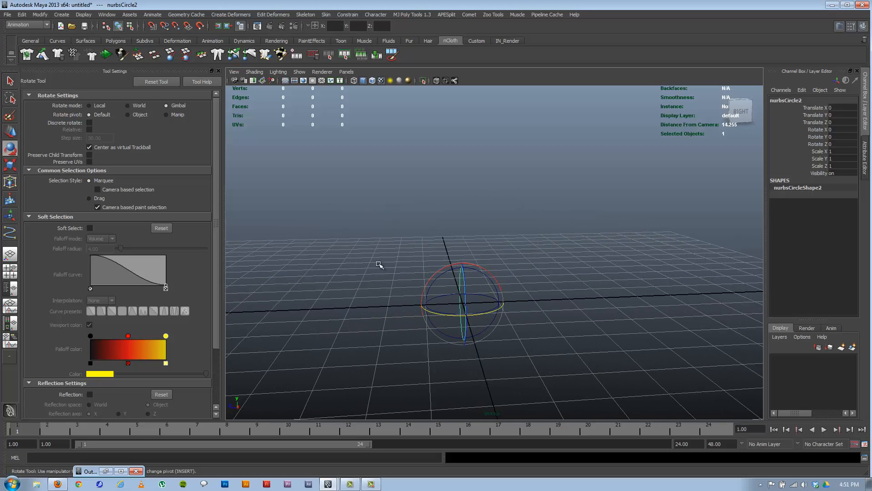
{"action": "left_click", "coordinate": [461, 301]}
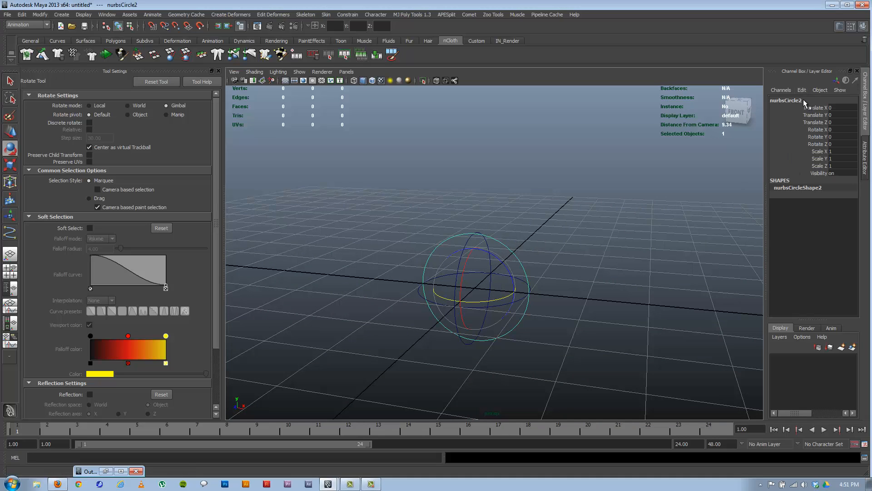
{"action": "mouse_move", "coordinate": [660, 217]}
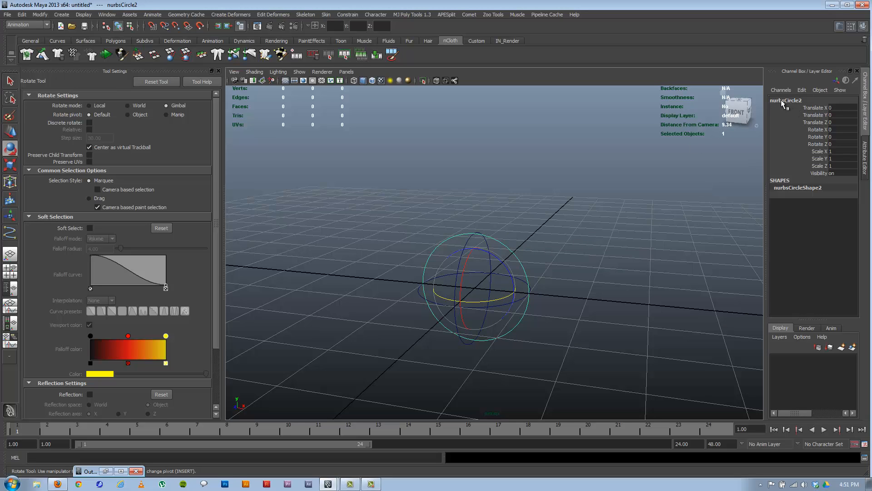
{"action": "mouse_move", "coordinate": [797, 195]}
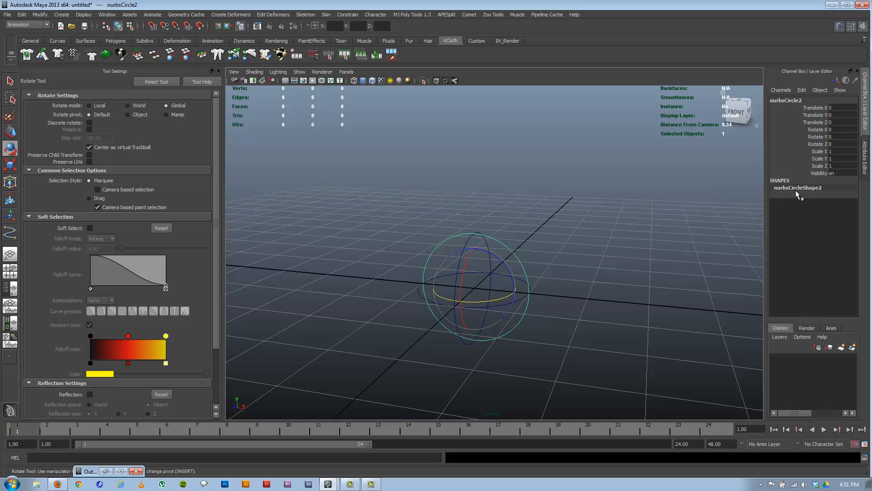
{"action": "mouse_move", "coordinate": [831, 189]}
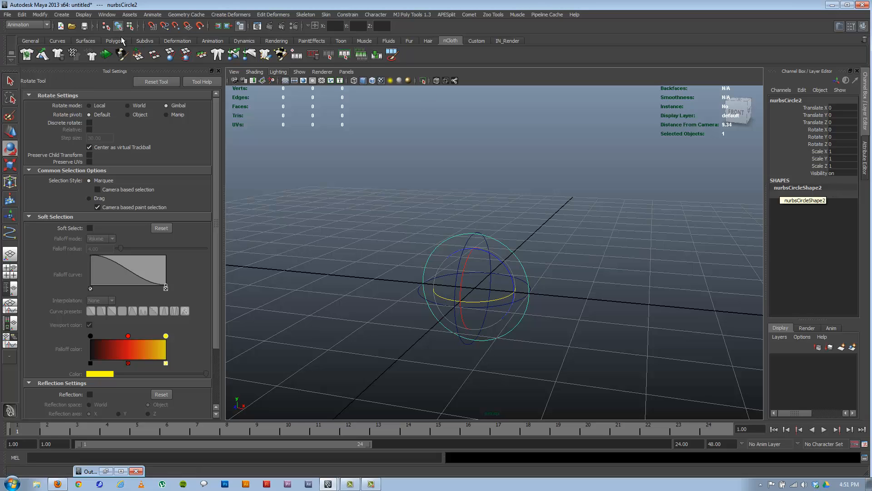
Step: Bring up the Window menu to reach the Outliner
{"action": "left_click", "coordinate": [106, 13]}
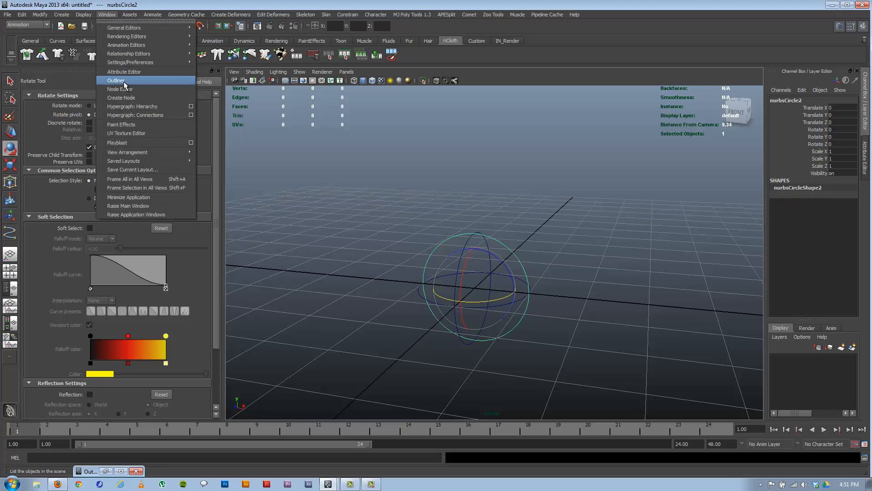
Step: Show shape nodes in the Outliner and inspect nurbsCircle2 and its nurbsCircleShape2 node
{"action": "left_click", "coordinate": [116, 80]}
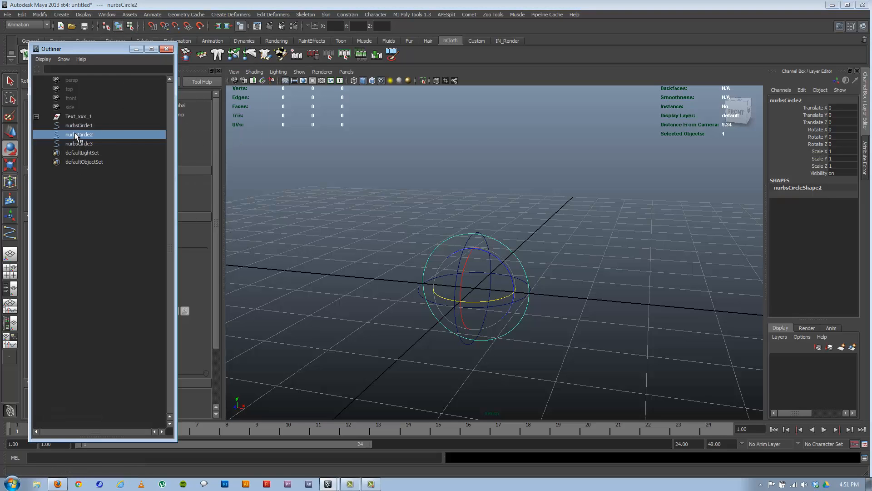
{"action": "left_click", "coordinate": [43, 59]}
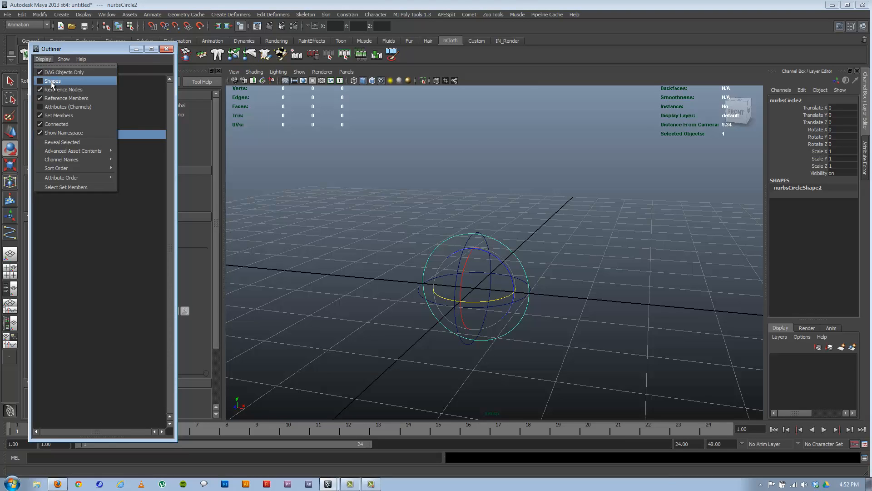
{"action": "left_click", "coordinate": [52, 81]}
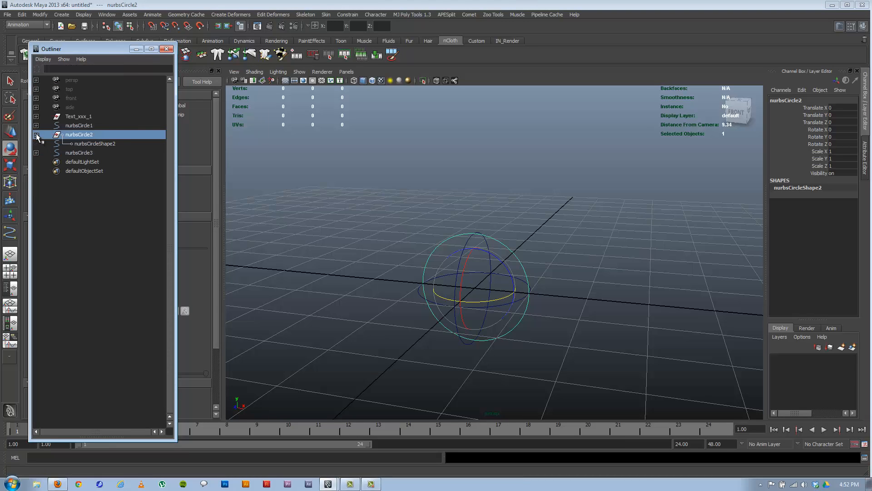
{"action": "left_click", "coordinate": [95, 143]}
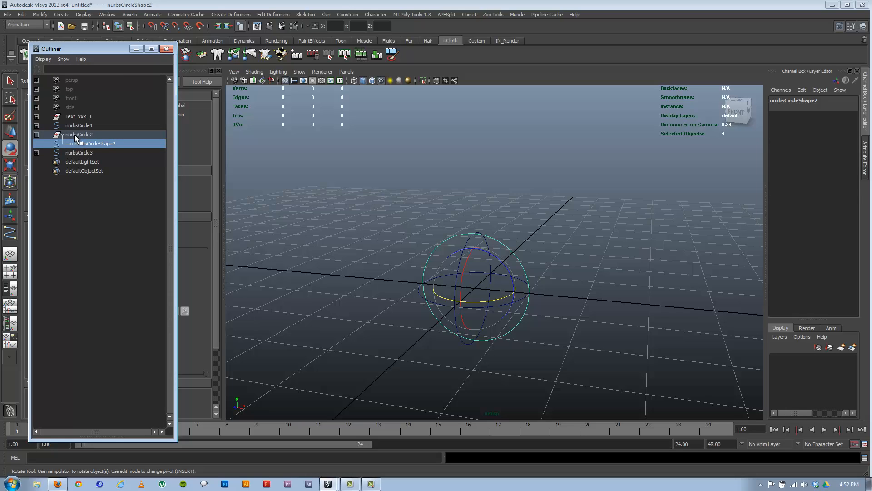
{"action": "left_click", "coordinate": [80, 135]}
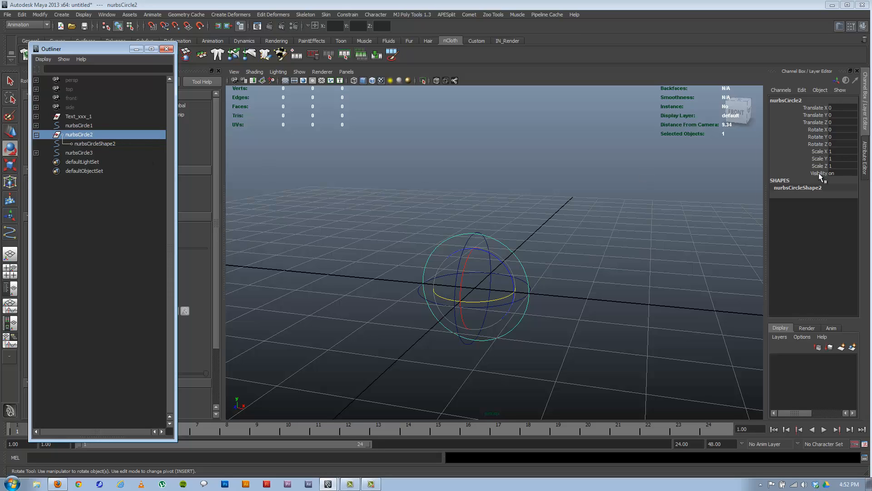
{"action": "mouse_move", "coordinate": [823, 174]}
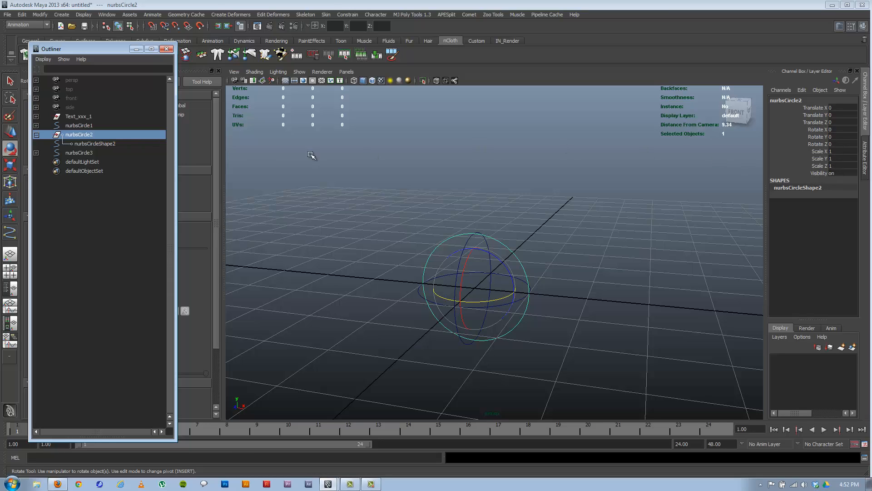
Step: Compare nurbsCircle2's transform and shape nodes, then expand nurbsCircle3 and nurbsCircle1
{"action": "left_click", "coordinate": [95, 143]}
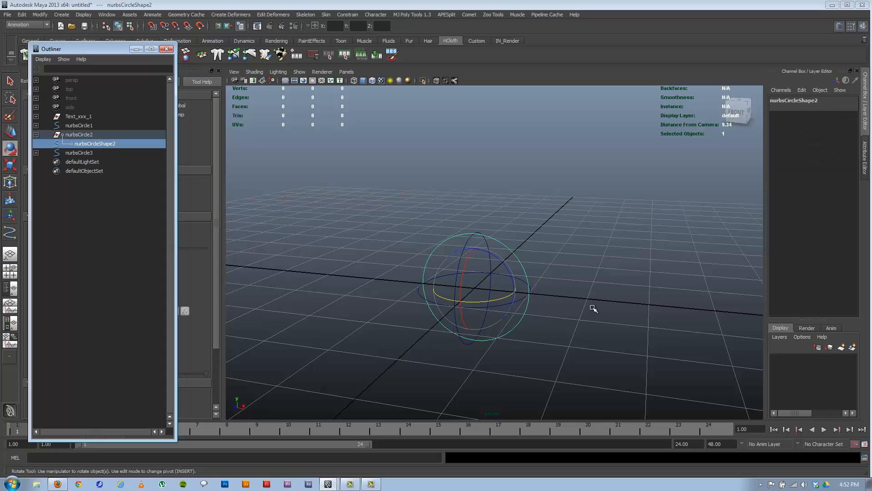
{"action": "mouse_move", "coordinate": [502, 291]}
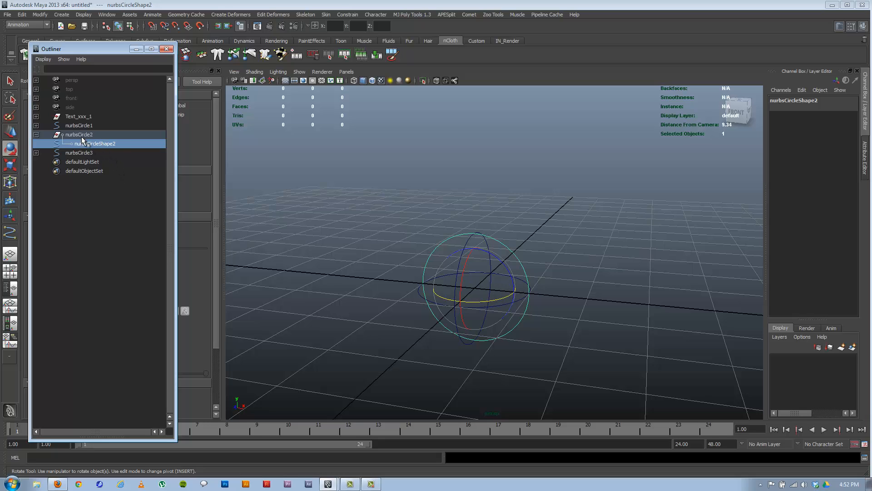
{"action": "left_click", "coordinate": [79, 135]}
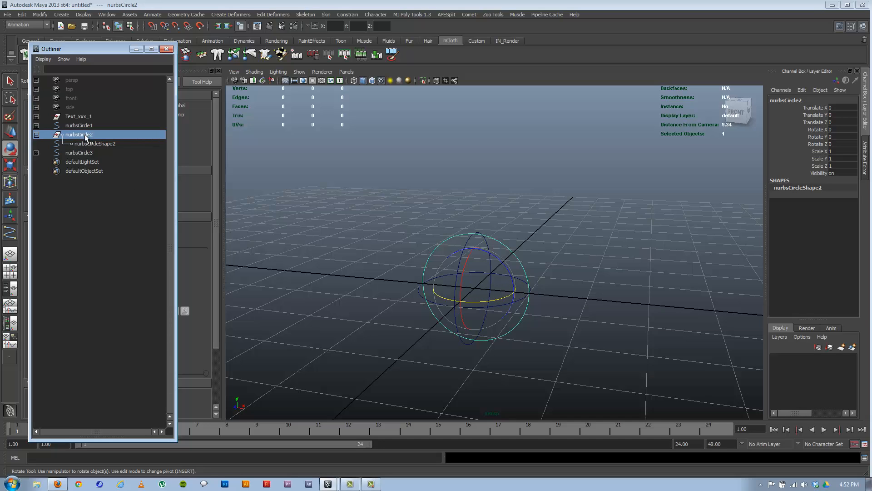
{"action": "mouse_move", "coordinate": [99, 146]}
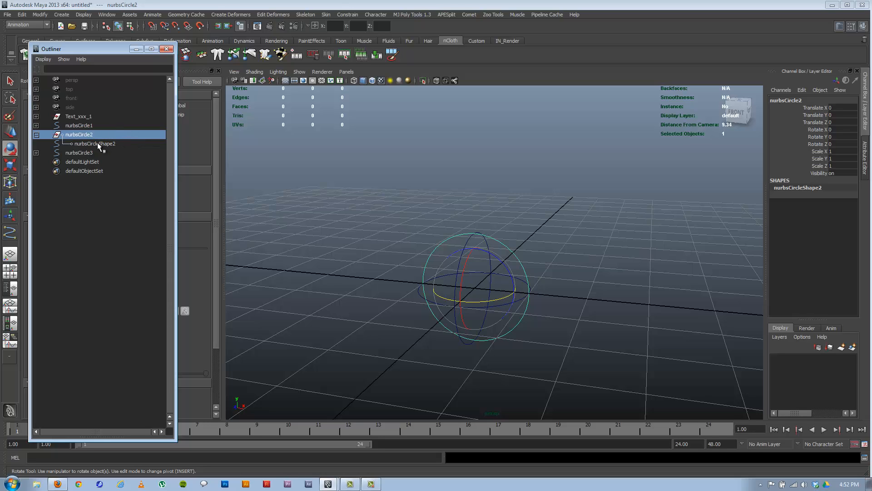
{"action": "left_click", "coordinate": [95, 143]}
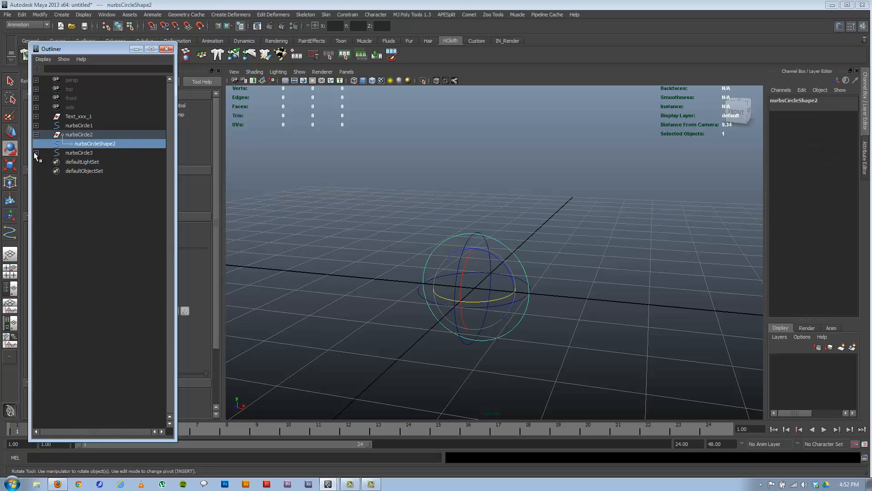
{"action": "left_click", "coordinate": [79, 153]}
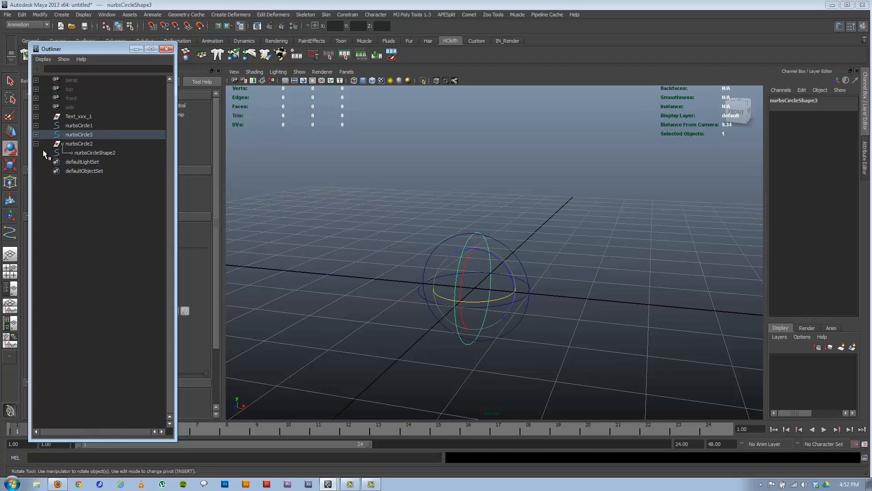
{"action": "left_click", "coordinate": [37, 135]}
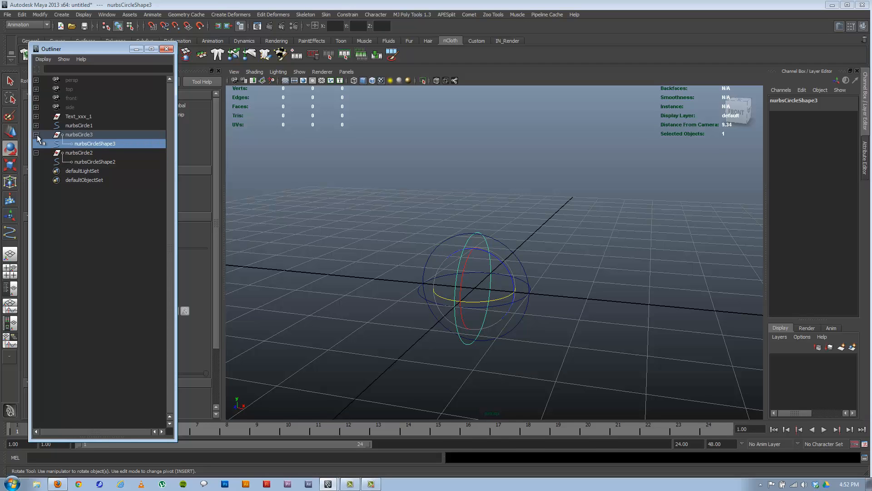
{"action": "mouse_move", "coordinate": [77, 144]}
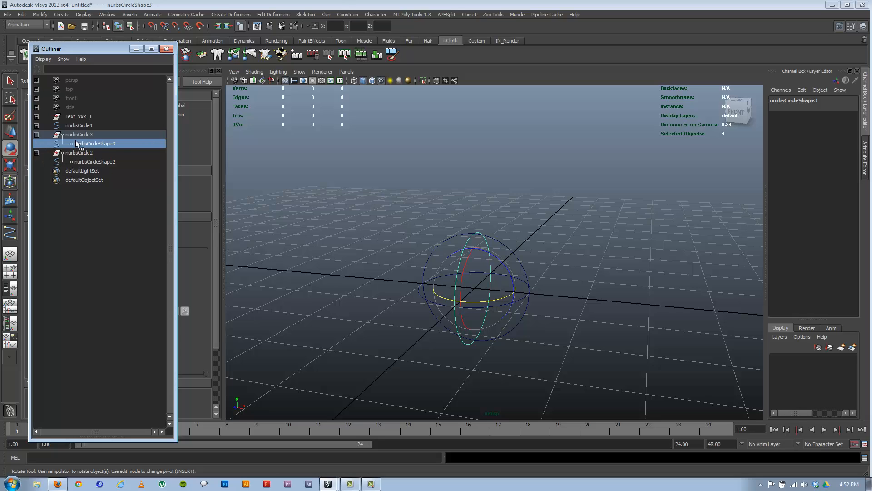
{"action": "mouse_move", "coordinate": [77, 167]}
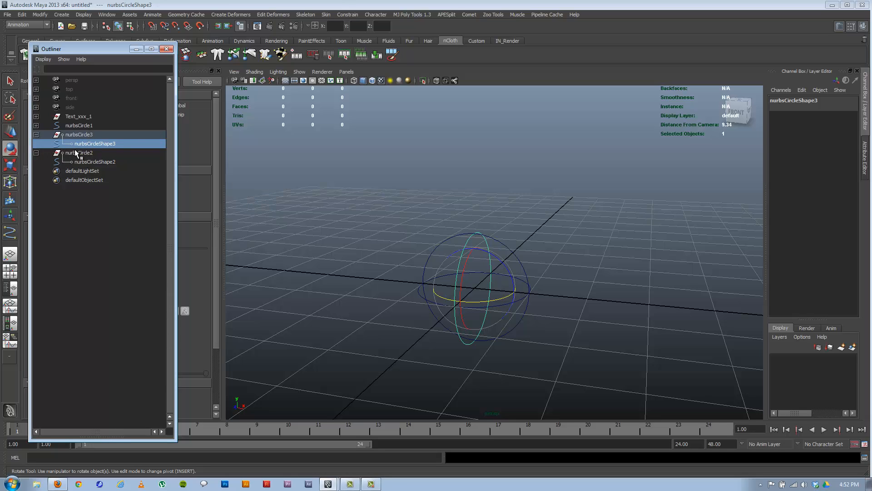
{"action": "mouse_move", "coordinate": [128, 186]}
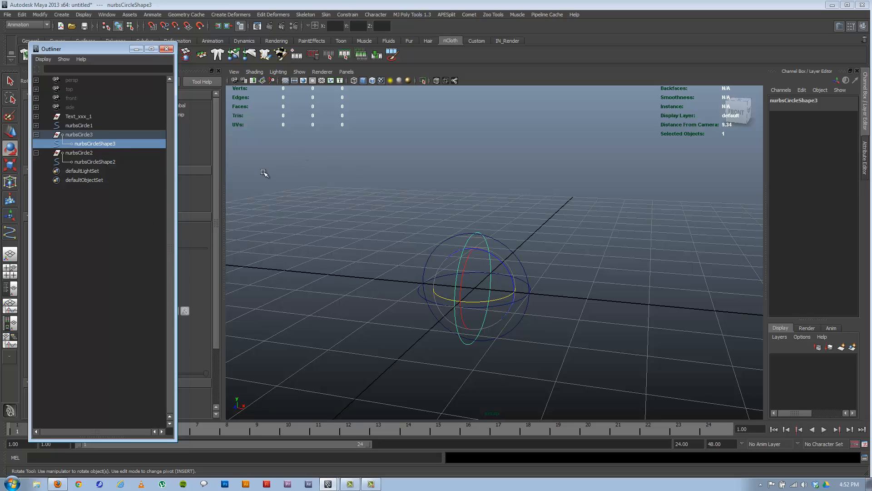
{"action": "mouse_move", "coordinate": [105, 154]}
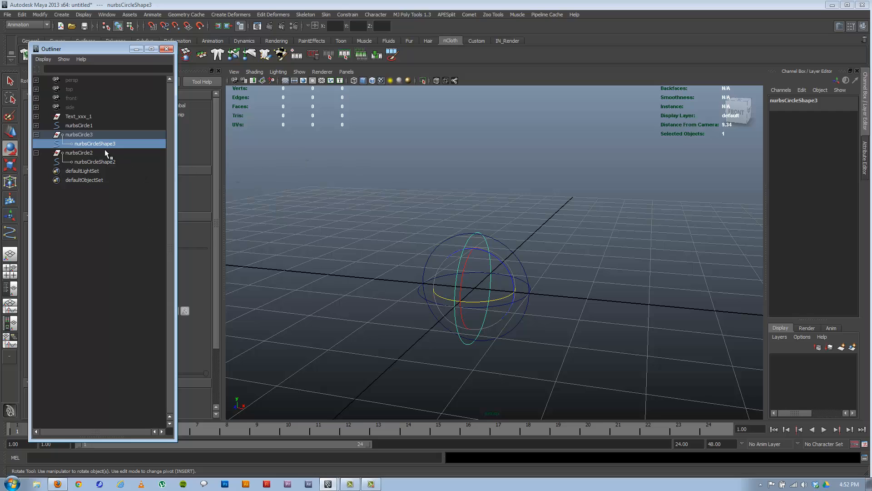
{"action": "mouse_move", "coordinate": [52, 127]}
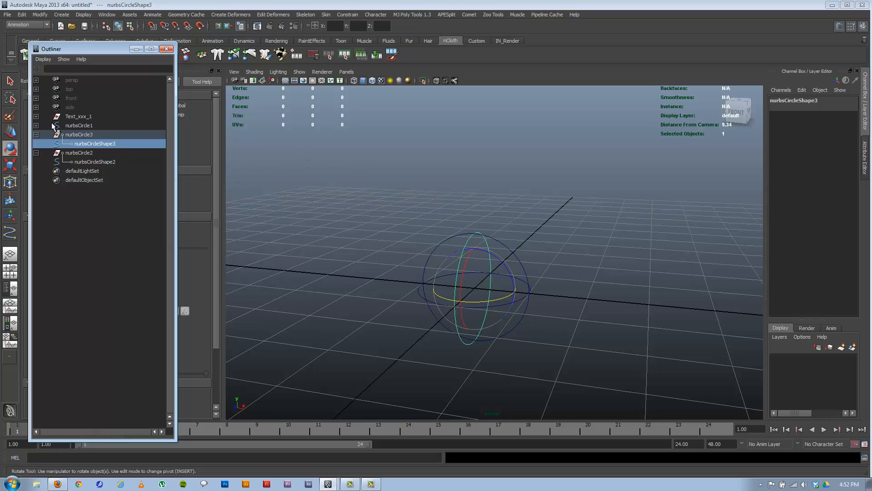
{"action": "left_click", "coordinate": [36, 125]}
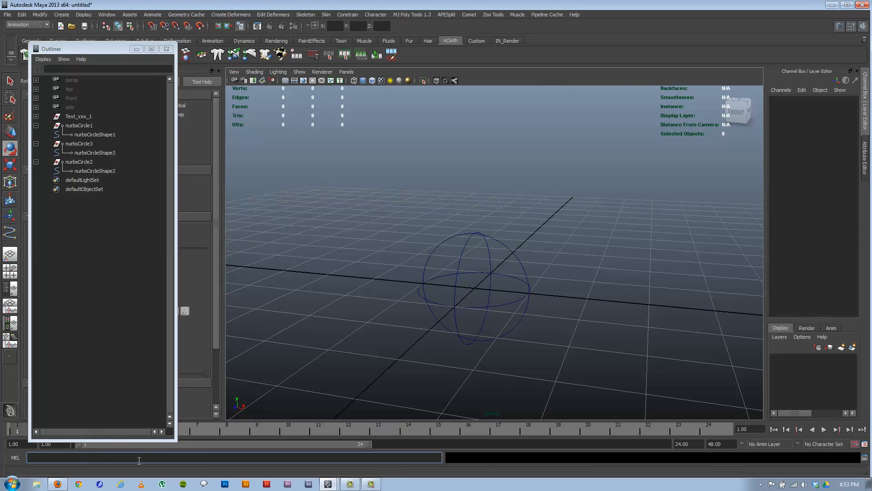
Step: Start the MEL command 'parent -shape -relative' in the command line
{"action": "type", "text": "parent"}
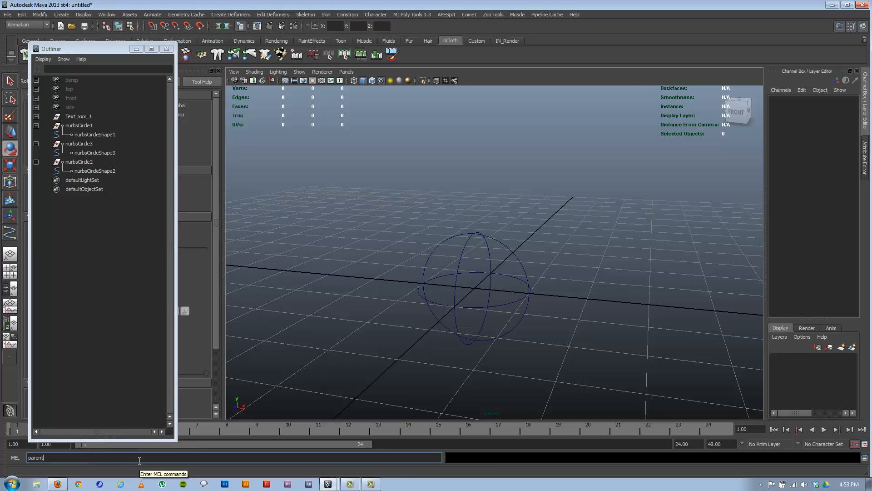
{"action": "type", "text": "-shape"}
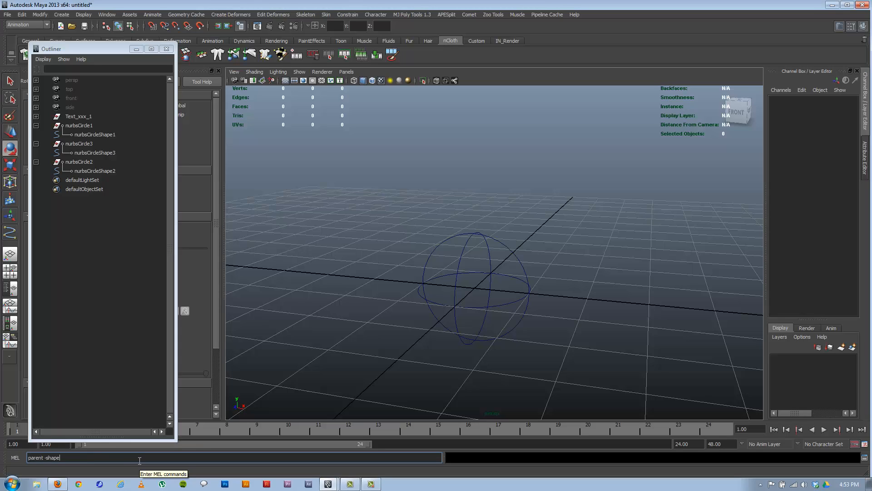
{"action": "type", "text": "-rel"}
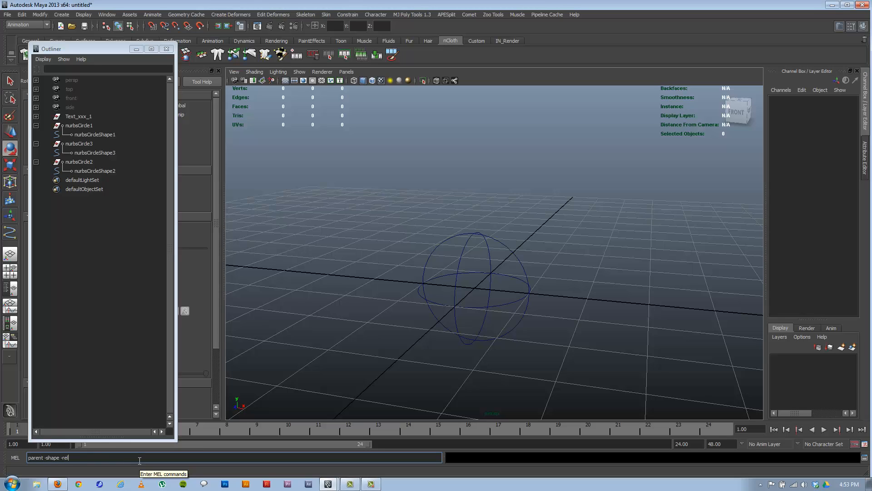
{"action": "type", "text": "at"}
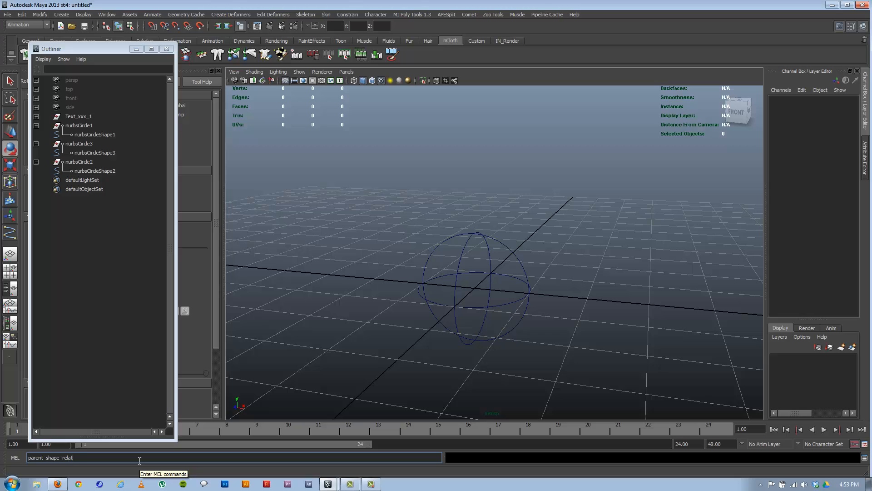
{"action": "type", "text": "ive"}
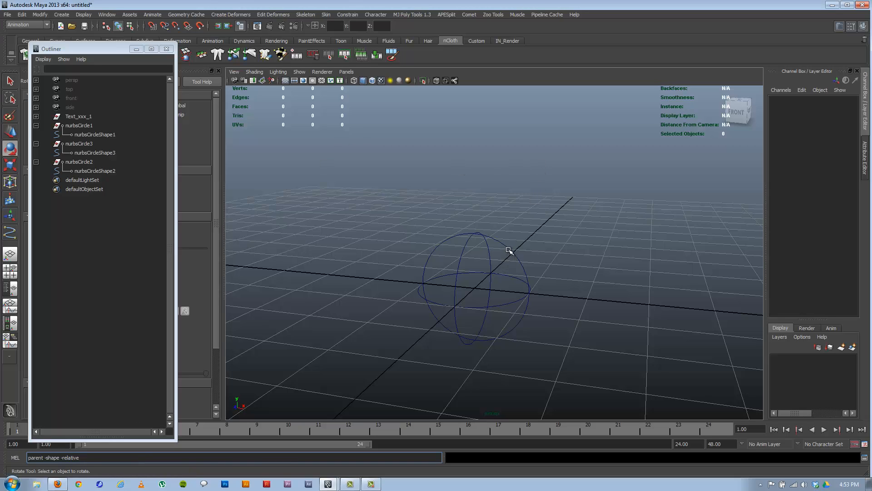
Step: Hide shapes in the Outliner and pick up the shape names of nurbsCircle3 and nurbsCircle2
{"action": "left_click", "coordinate": [79, 126]}
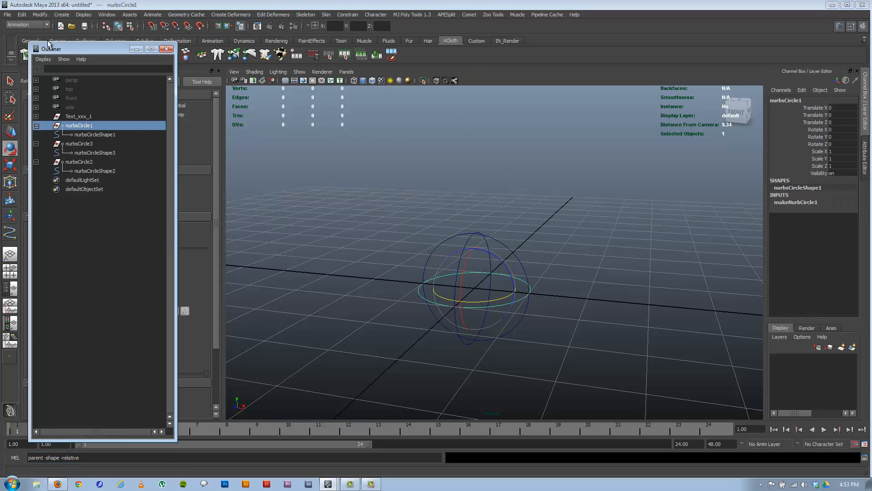
{"action": "left_click", "coordinate": [43, 59]}
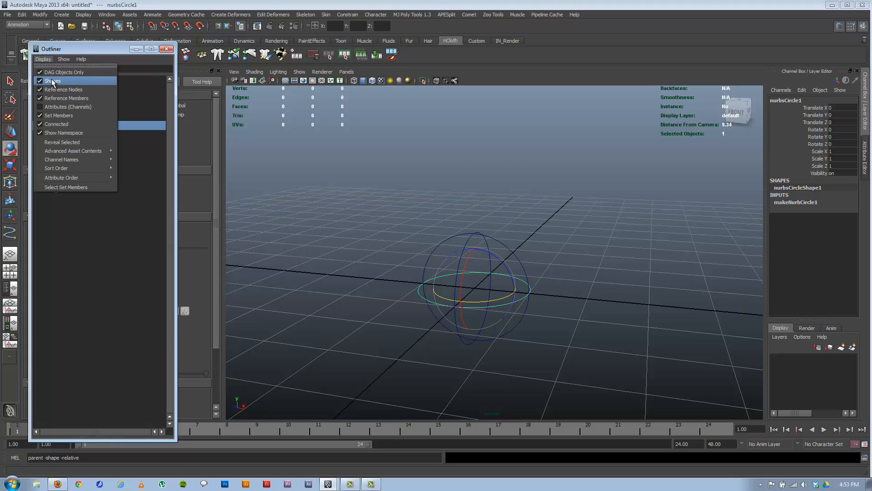
{"action": "left_click", "coordinate": [53, 80]}
{"action": "type", "text": " nurbsCircle1"}
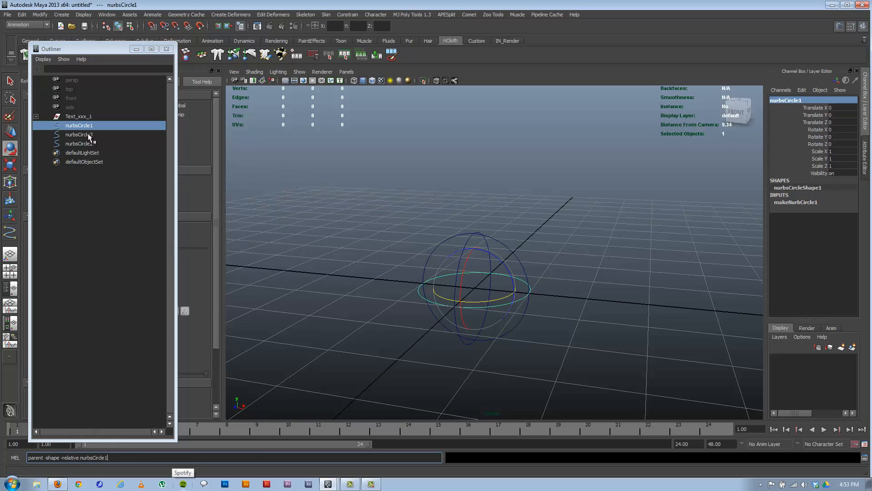
{"action": "left_click", "coordinate": [79, 135]}
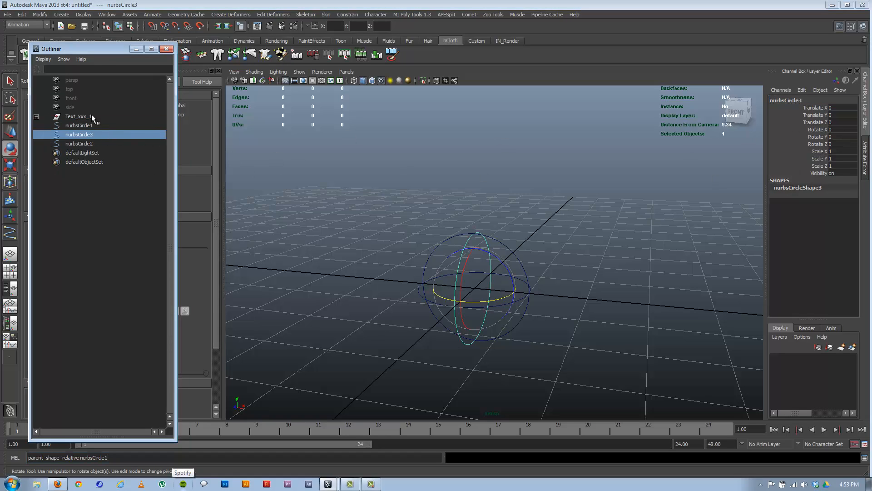
{"action": "double_click", "coordinate": [799, 187]}
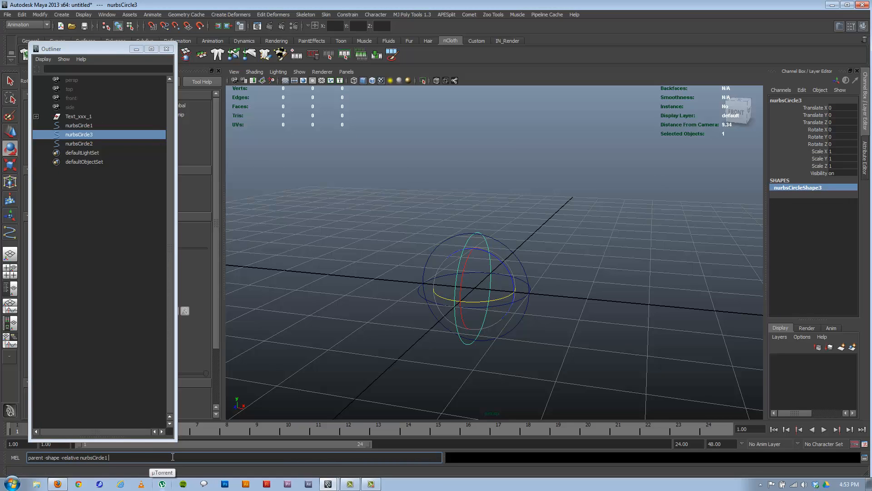
{"action": "left_click", "coordinate": [79, 143]}
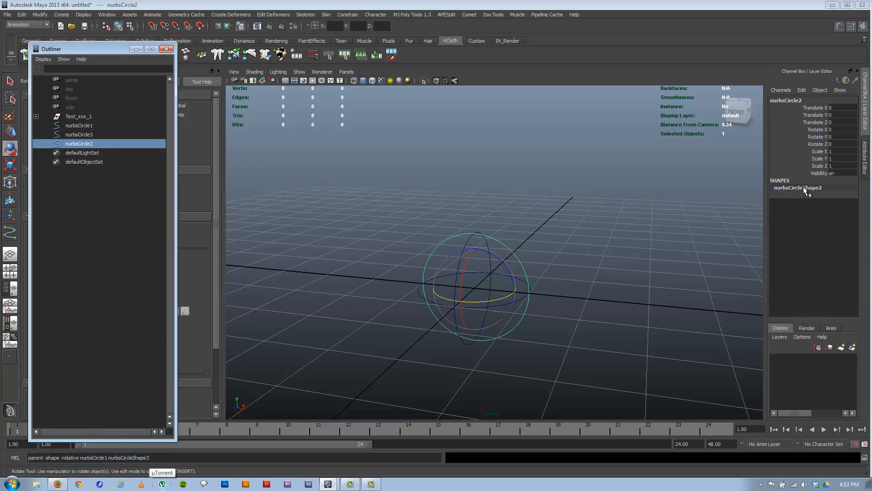
{"action": "double_click", "coordinate": [799, 187]}
{"action": "type", "text": " nurbsCircleShape2;"}
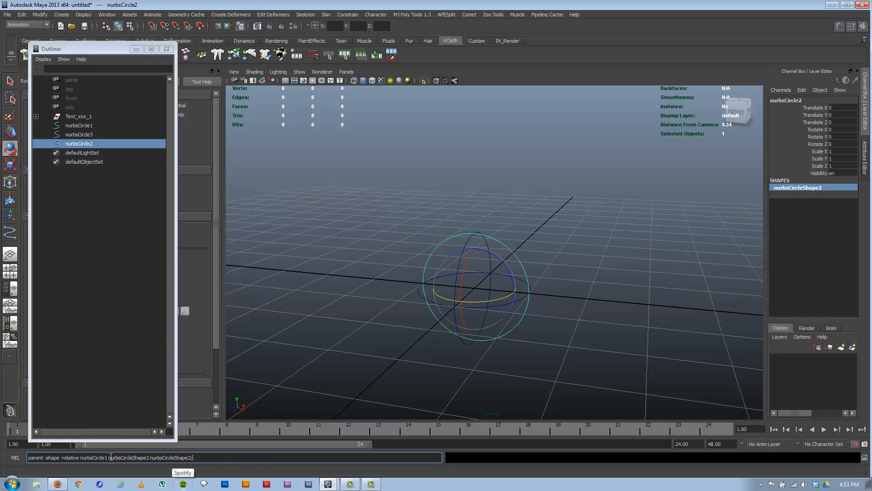
Step: Correct the command to name nurbsCircleShape3, nurbsCircleShape2 and target nurbsCircle1
{"action": "double_click", "coordinate": [93, 457]}
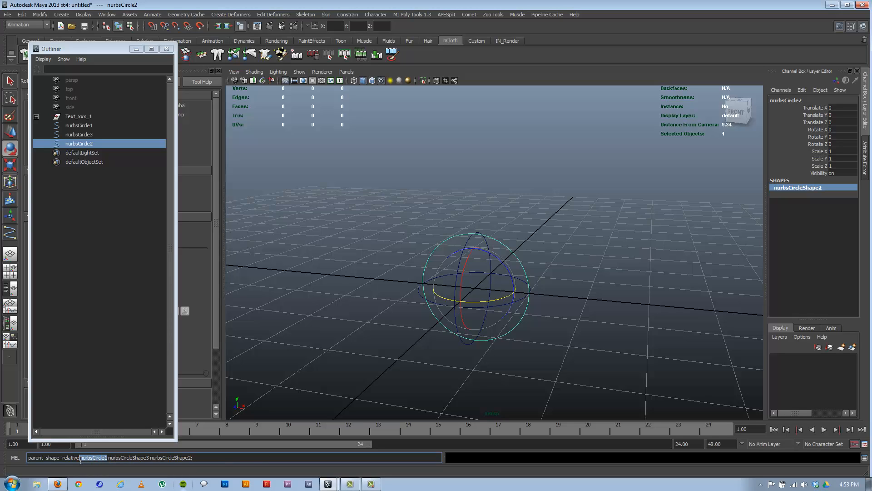
{"action": "left_click", "coordinate": [43, 59]}
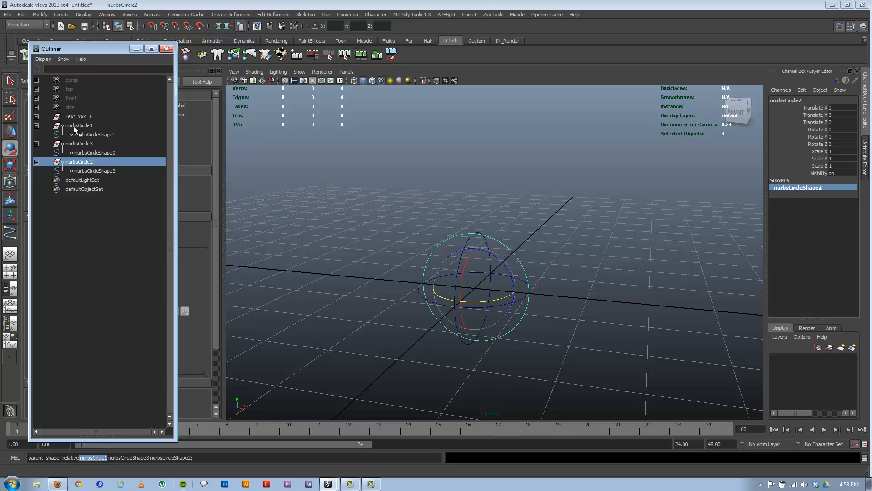
{"action": "left_click", "coordinate": [79, 125]}
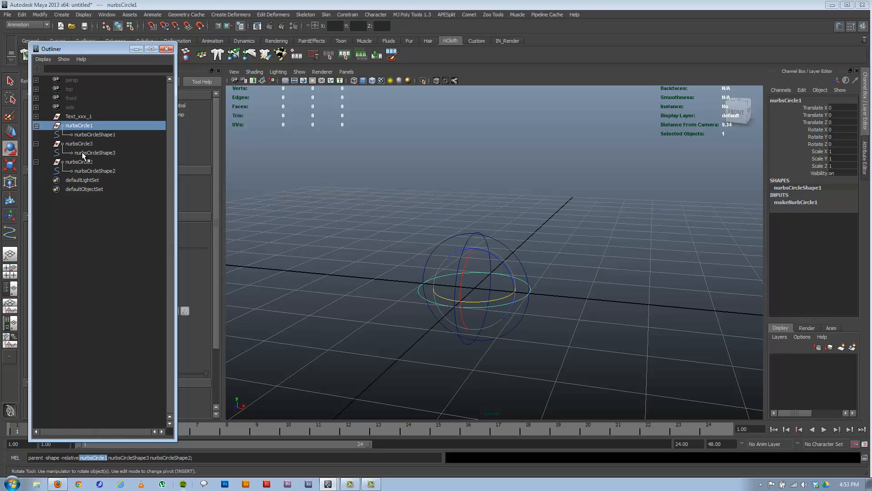
{"action": "left_click", "coordinate": [96, 170]}
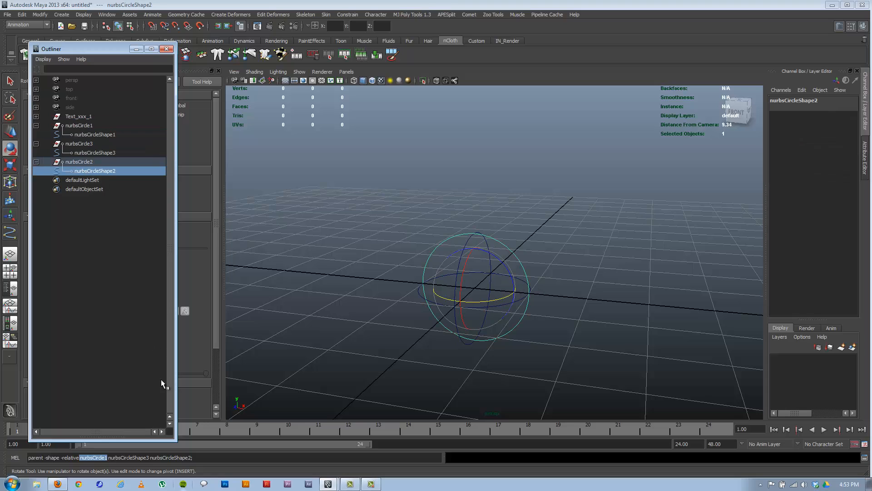
{"action": "mouse_move", "coordinate": [176, 260]}
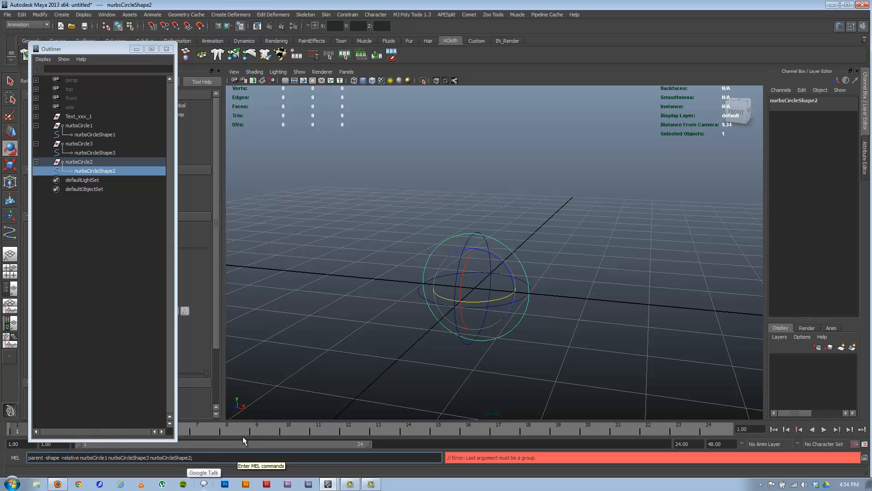
{"action": "left_click", "coordinate": [204, 457]}
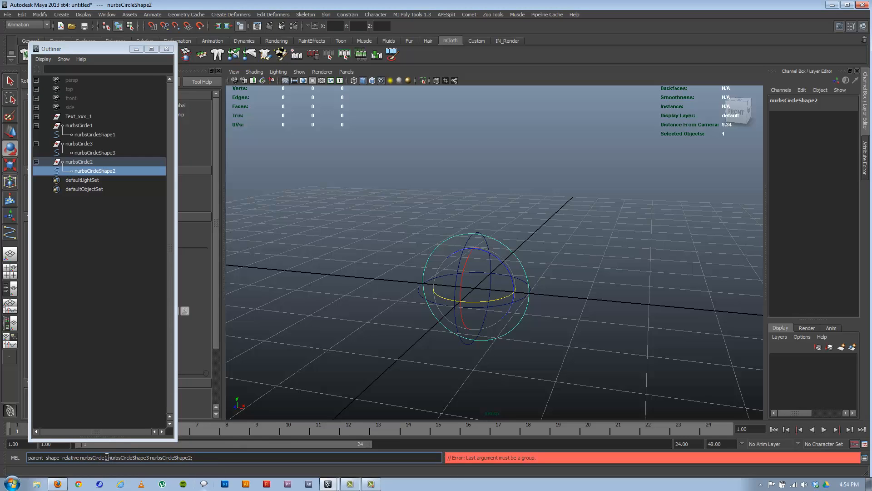
{"action": "double_click", "coordinate": [93, 457]}
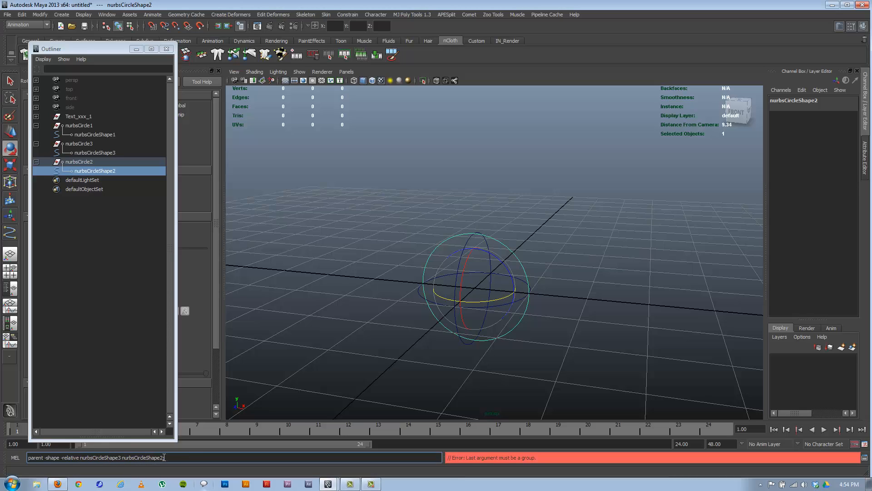
{"action": "mouse_move", "coordinate": [193, 472]}
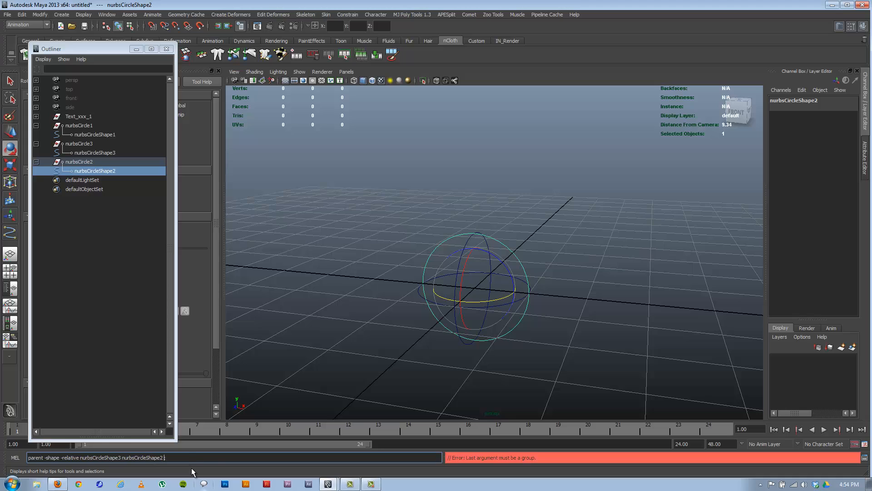
{"action": "triple_click", "coordinate": [128, 457]}
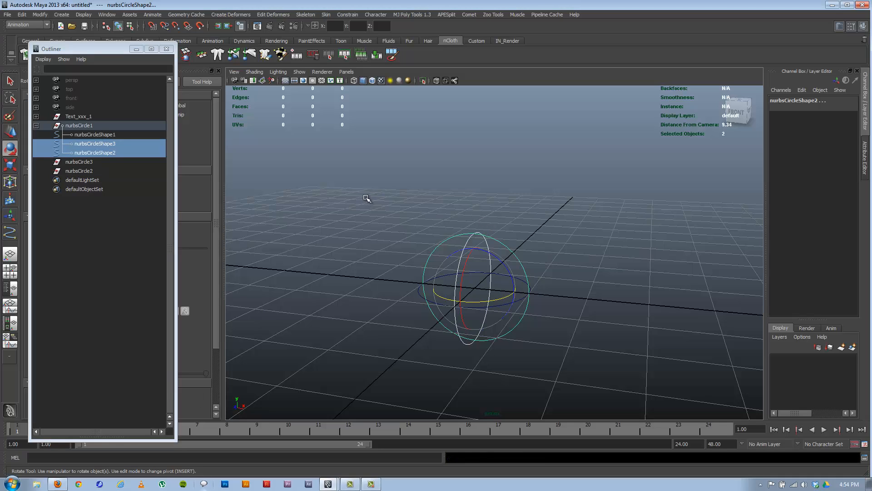
Step: Select and deselect nurbsCircle1 to check the circles' combined state
{"action": "left_click", "coordinate": [310, 187]}
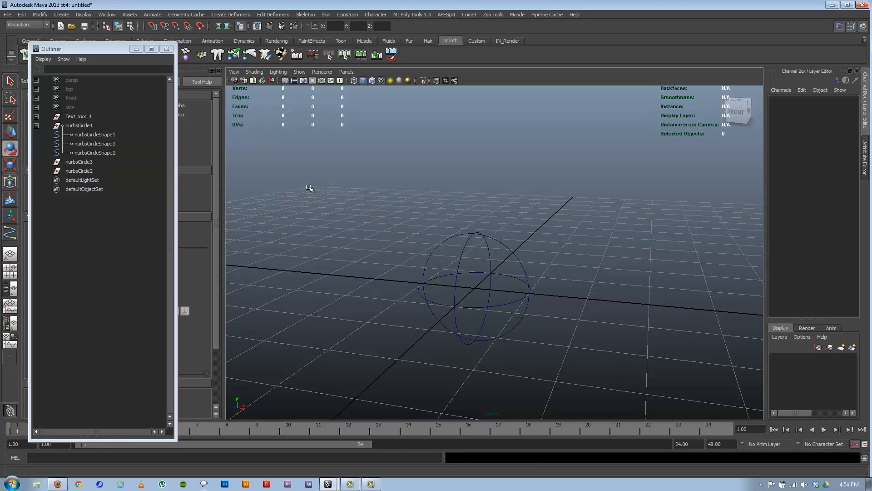
{"action": "left_click", "coordinate": [79, 126]}
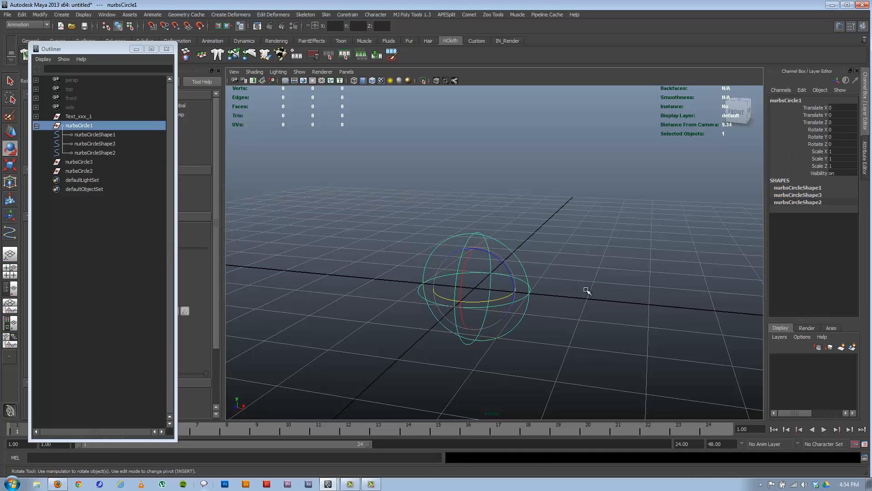
{"action": "mouse_move", "coordinate": [805, 202]}
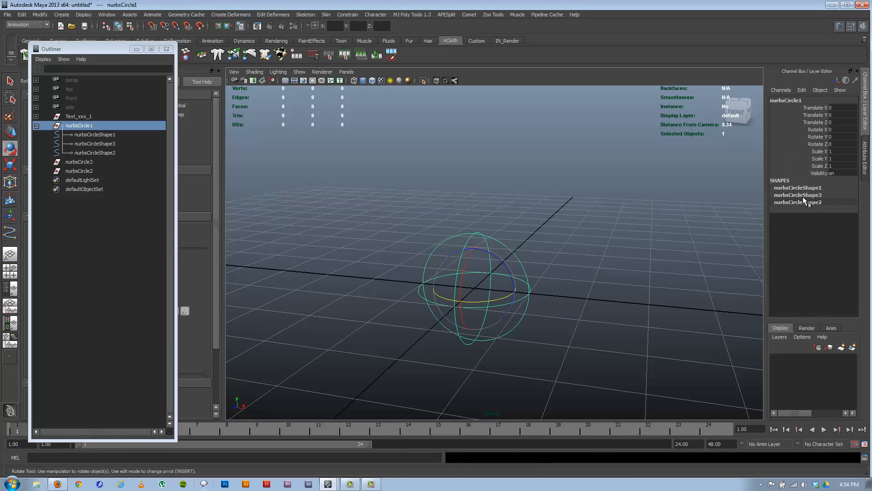
{"action": "left_click", "coordinate": [460, 264]}
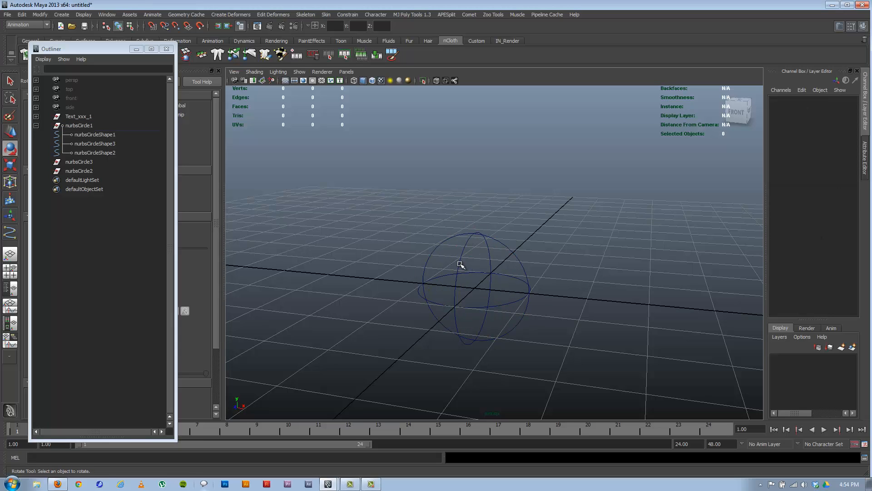
{"action": "left_click", "coordinate": [79, 125]}
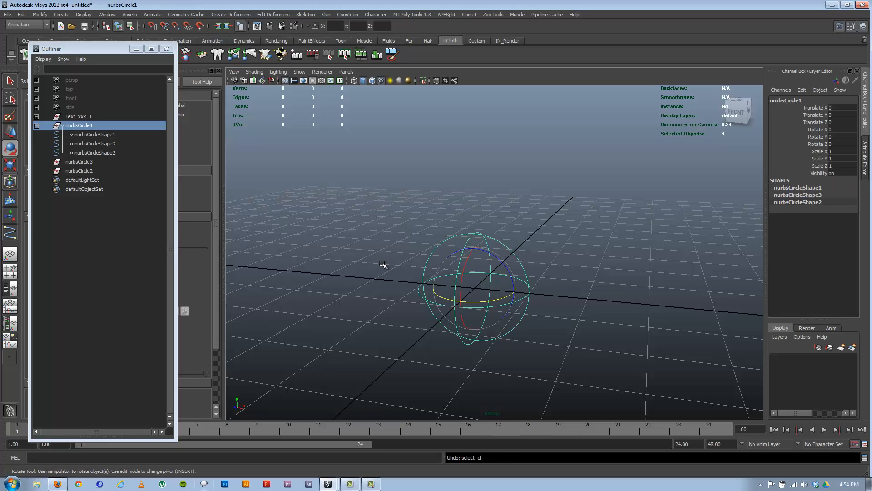
{"action": "left_click", "coordinate": [94, 152]}
{"action": "type", "text": "parent -shape -relative"}
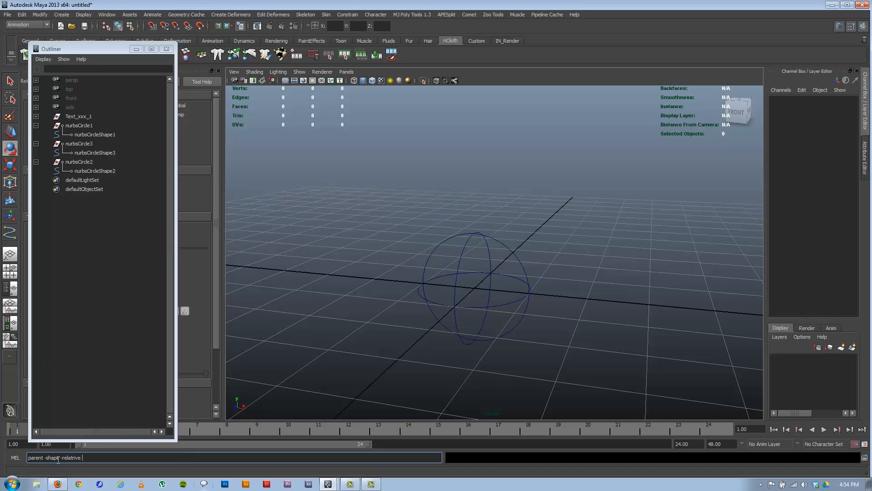
{"action": "mouse_move", "coordinate": [90, 149]}
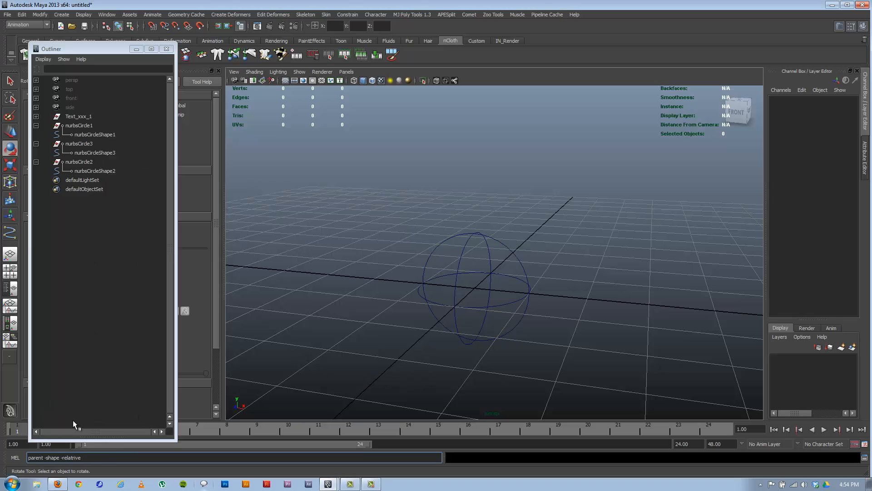
{"action": "mouse_move", "coordinate": [94, 165]}
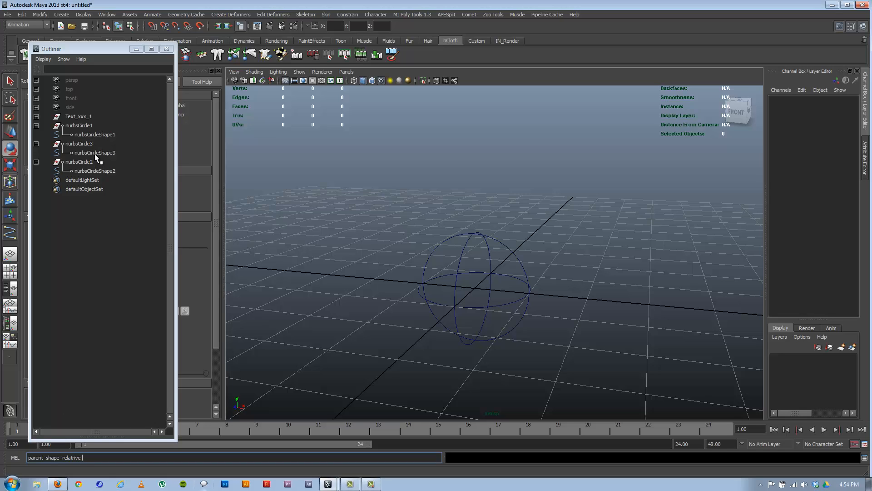
Step: Select nurbsCircleShape3, nurbsCircle3 and nurbsCircle2 in the Outliner before opening the Script Editor
{"action": "left_click", "coordinate": [94, 152]}
{"action": "type", "text": " nurbsCircleShape3"}
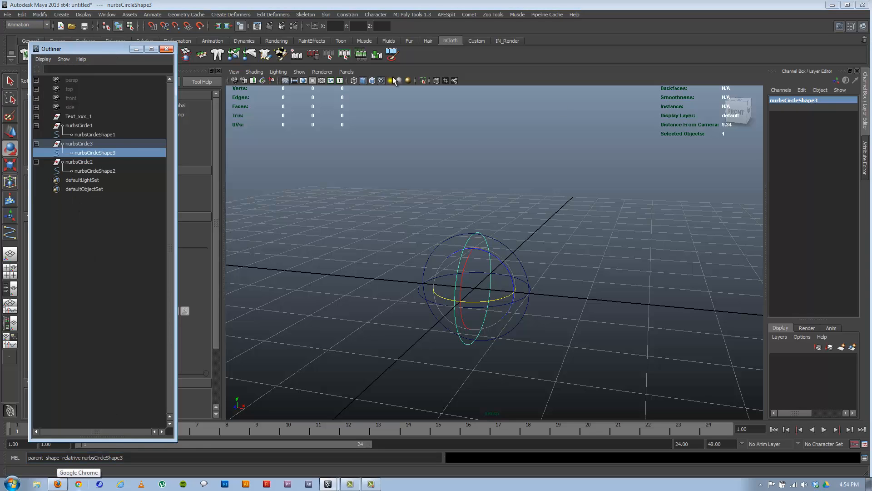
{"action": "left_click", "coordinate": [79, 144]}
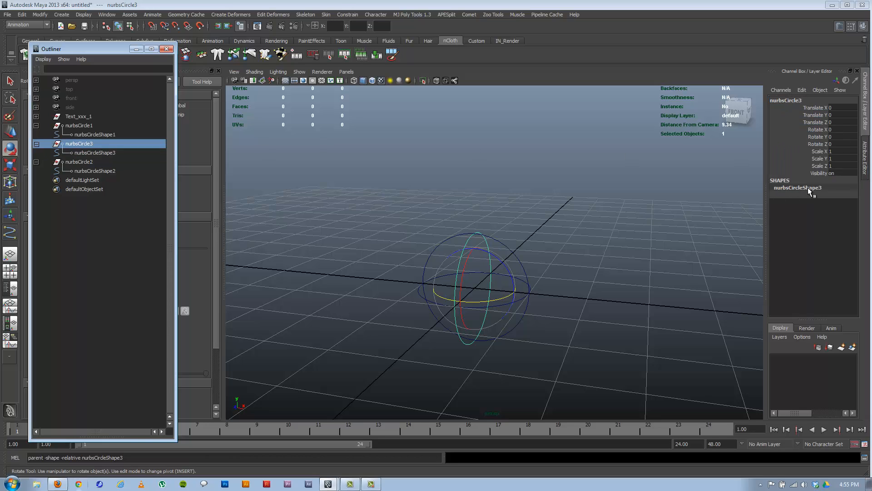
{"action": "left_click", "coordinate": [43, 59]}
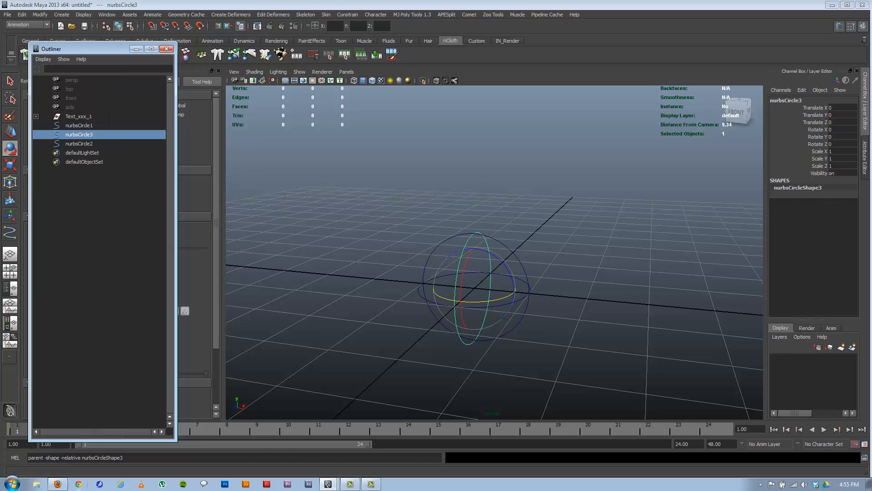
{"action": "left_click", "coordinate": [79, 143]}
{"action": "type", "text": " nurbsCircleShape2"}
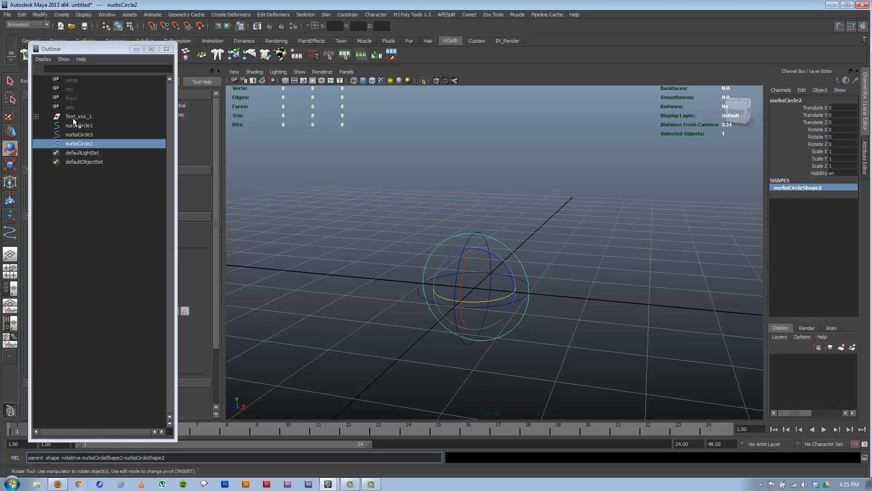
{"action": "left_click", "coordinate": [78, 126]}
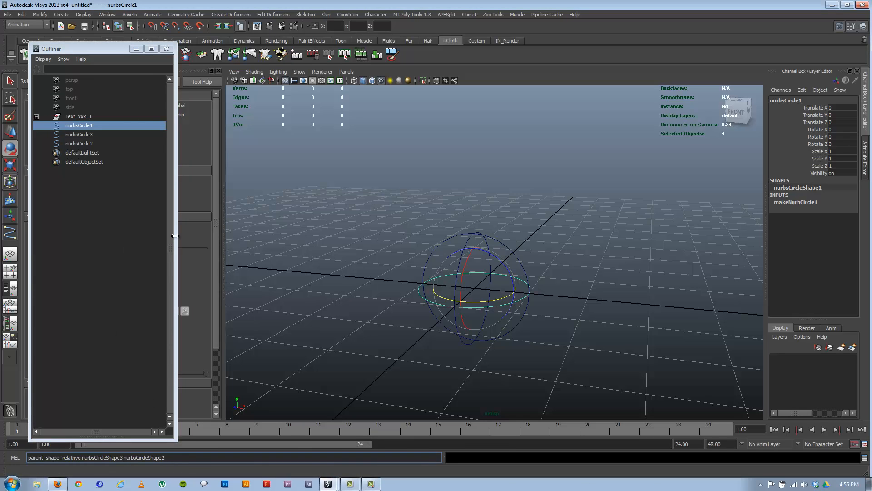
{"action": "mouse_move", "coordinate": [95, 117]}
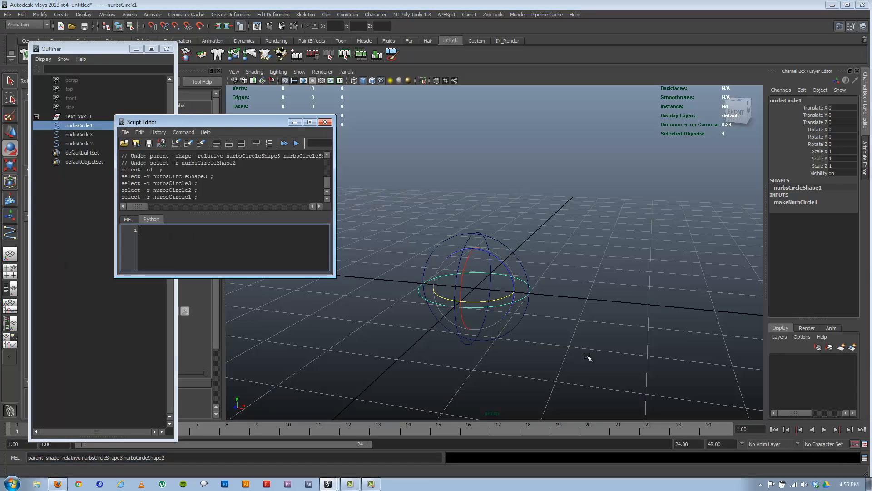
Step: Run 'parent -shape -relative nurbsCircleShape3 nurbsCircleShape2 nurbsCircle1', fixing the misspelled flag
{"action": "type", "text": "mg_pickWalk();\""}
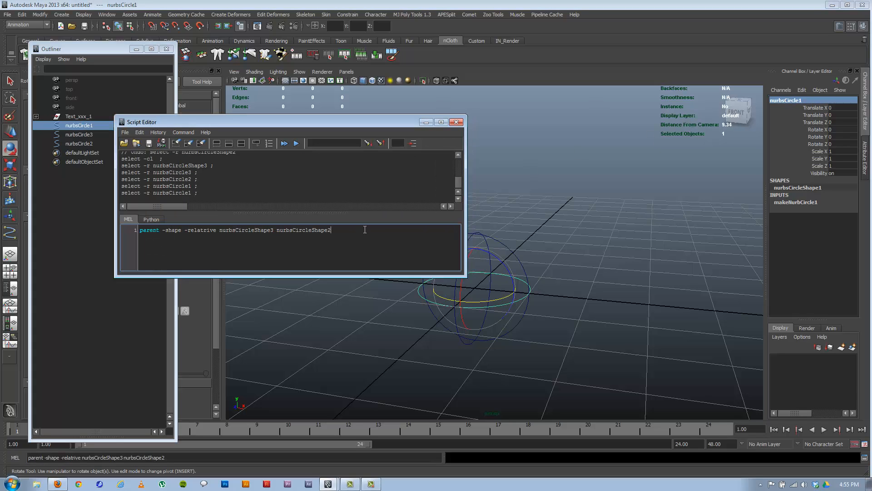
{"action": "type", "text": "nurbsCircle1;"}
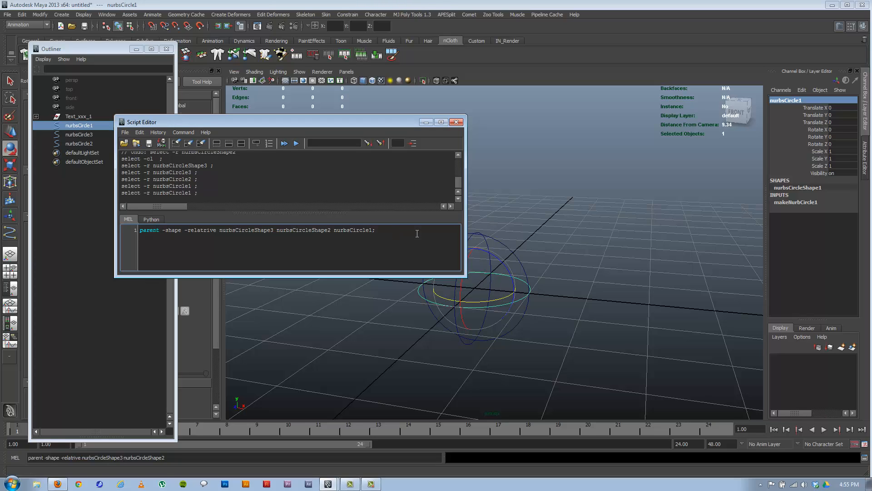
{"action": "key", "text": "Return"}
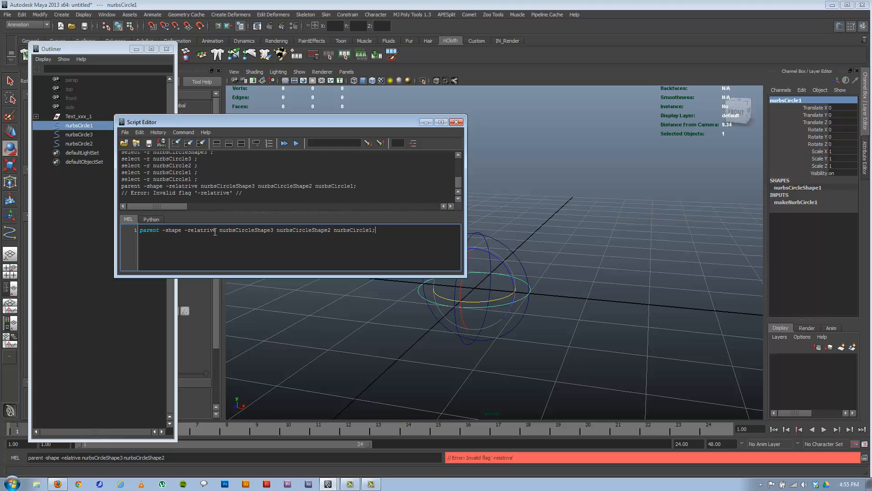
{"action": "double_click", "coordinate": [202, 230]}
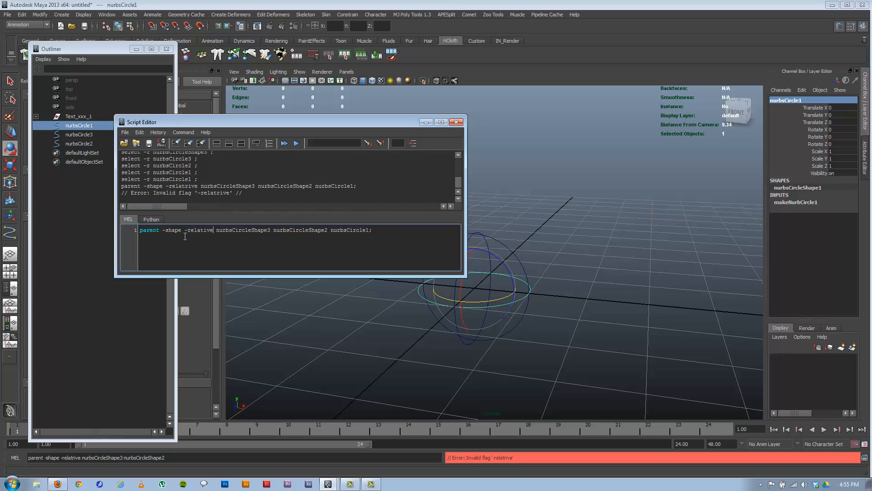
{"action": "mouse_move", "coordinate": [376, 185]}
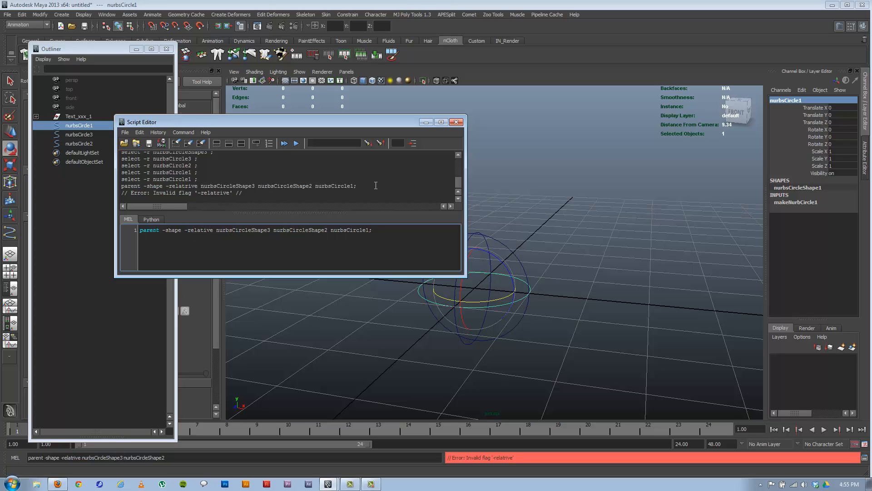
{"action": "mouse_move", "coordinate": [436, 452]}
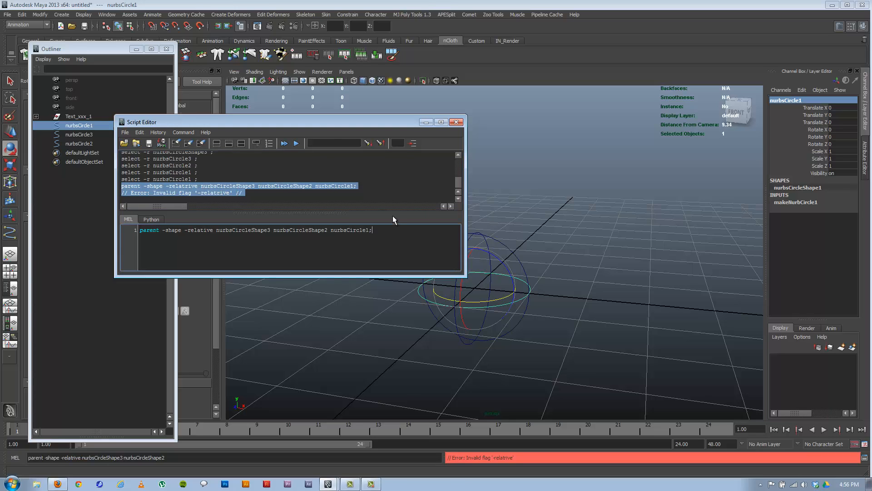
{"action": "left_click", "coordinate": [295, 143]}
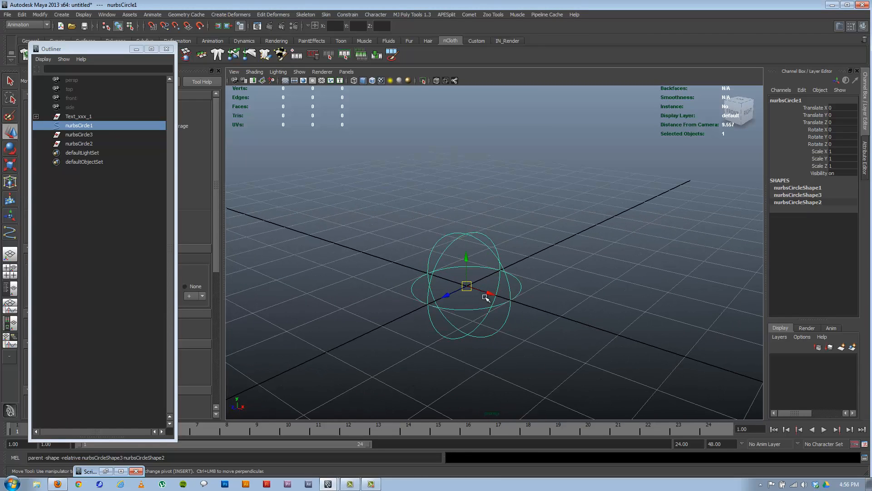
{"action": "mouse_move", "coordinate": [479, 302]}
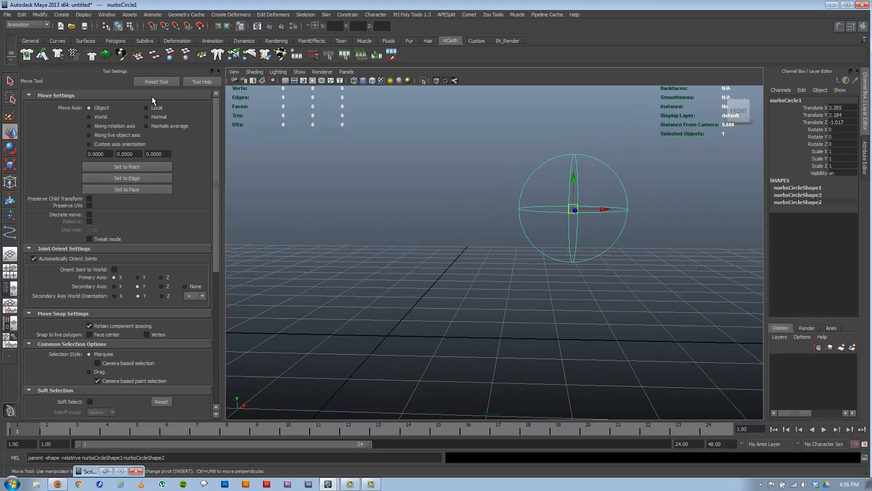
Step: Reopen the Create > Text curve options after raising the sphere control
{"action": "left_click", "coordinate": [61, 14]}
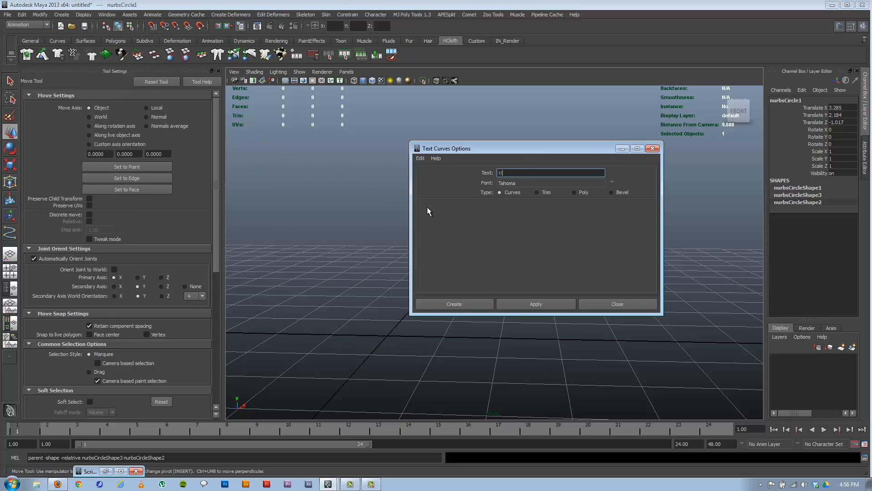
Step: Skip the text options and draw the linear outline curve curve7 with the CV Curve Tool
{"action": "left_click", "coordinate": [453, 303]}
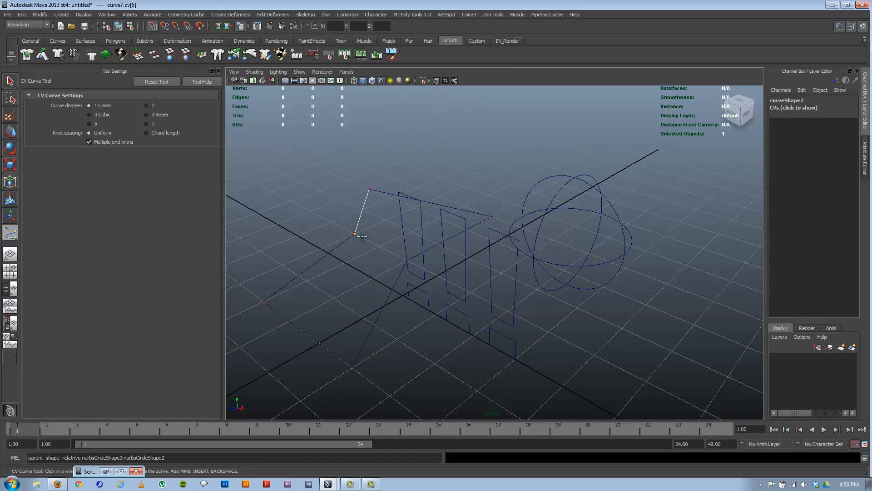
{"action": "left_click", "coordinate": [11, 481]}
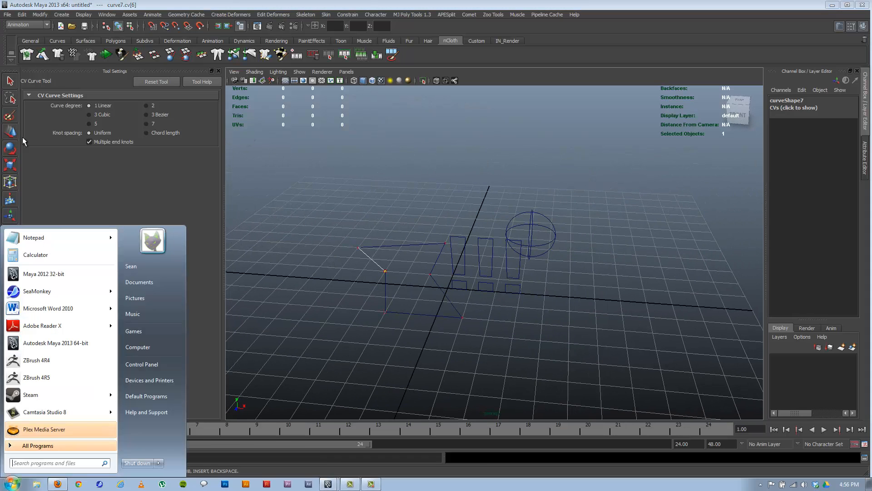
{"action": "left_click", "coordinate": [61, 15]}
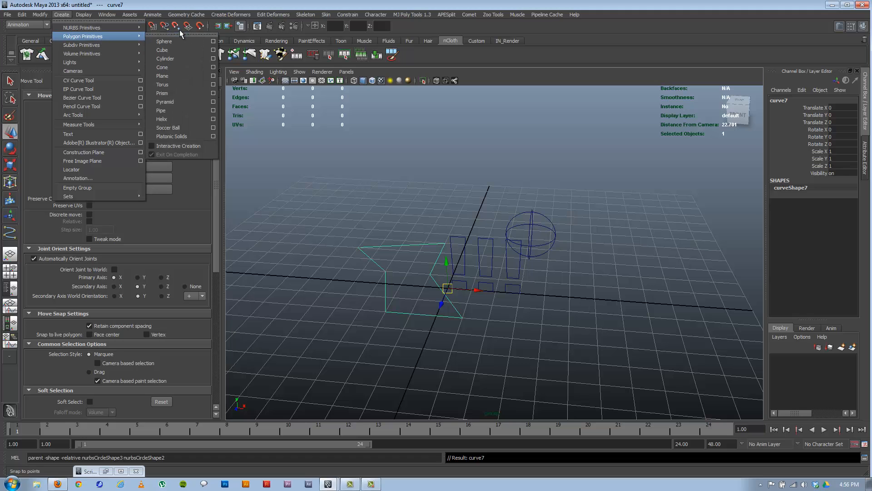
Step: Create a 5-subdivision polygon sphere and trace curve8 along its edges with vertex snapping
{"action": "left_click", "coordinate": [165, 41]}
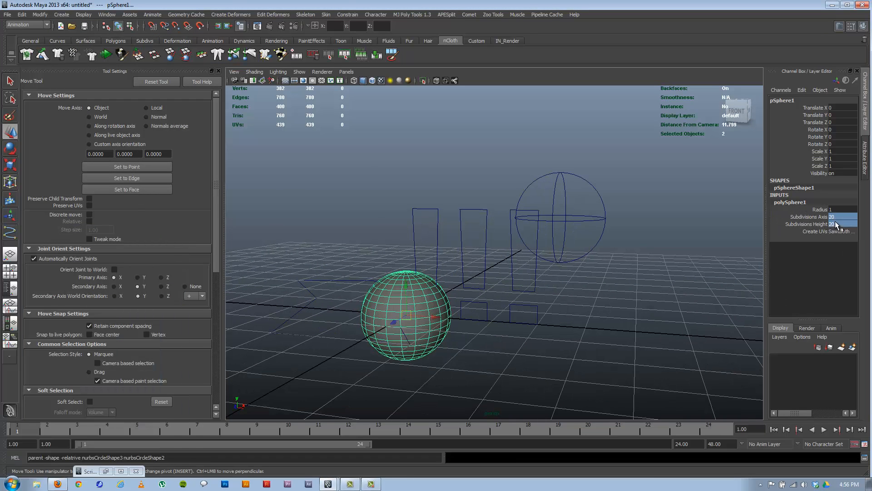
{"action": "type", "text": "5"}
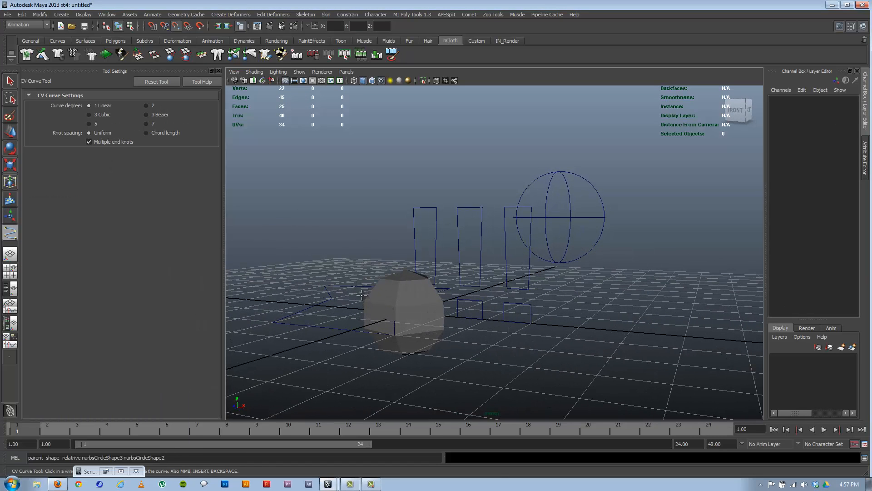
{"action": "left_click", "coordinate": [445, 302]}
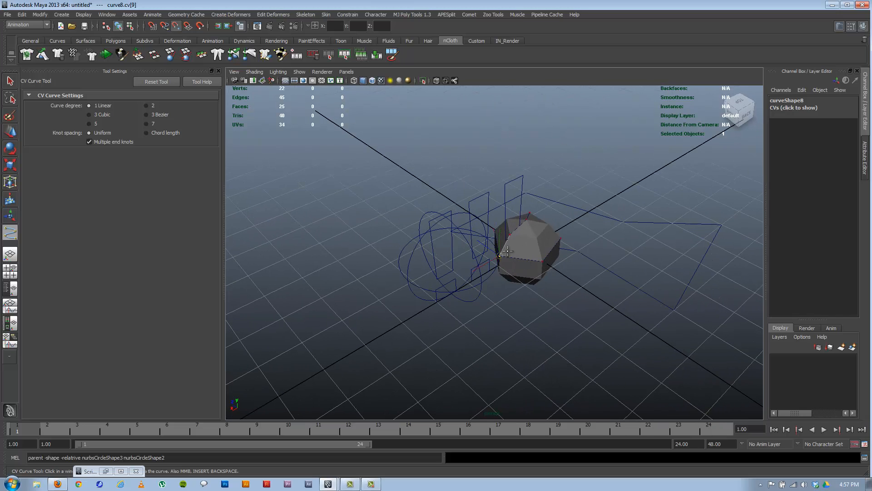
{"action": "left_click", "coordinate": [534, 231]}
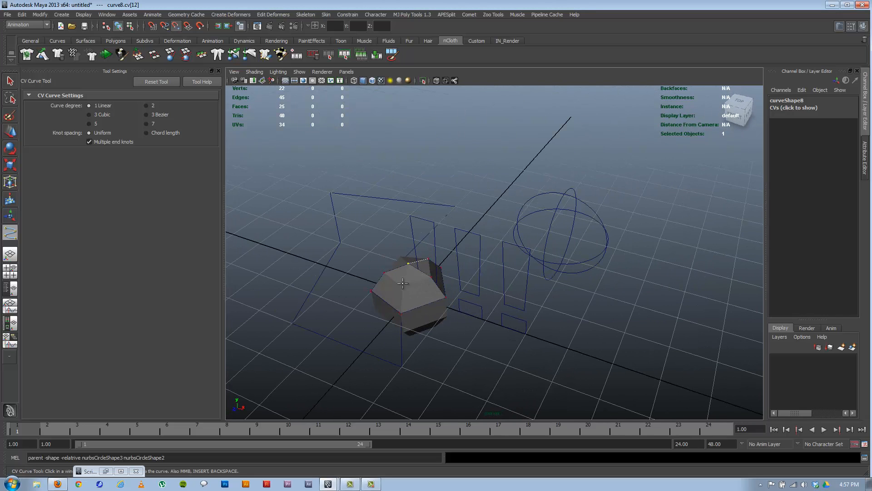
{"action": "left_click", "coordinate": [402, 314]}
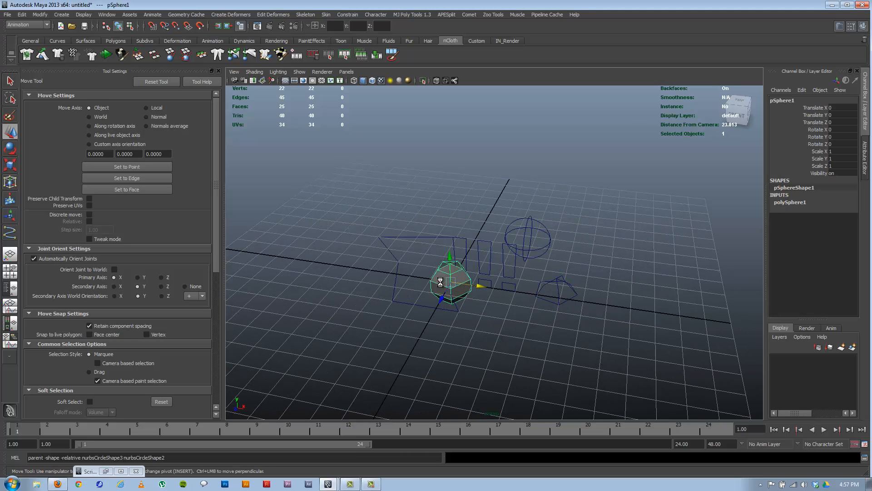
Step: Delete the helper sphere pSphere1 and select the combined circle control
{"action": "left_click", "coordinate": [554, 281]}
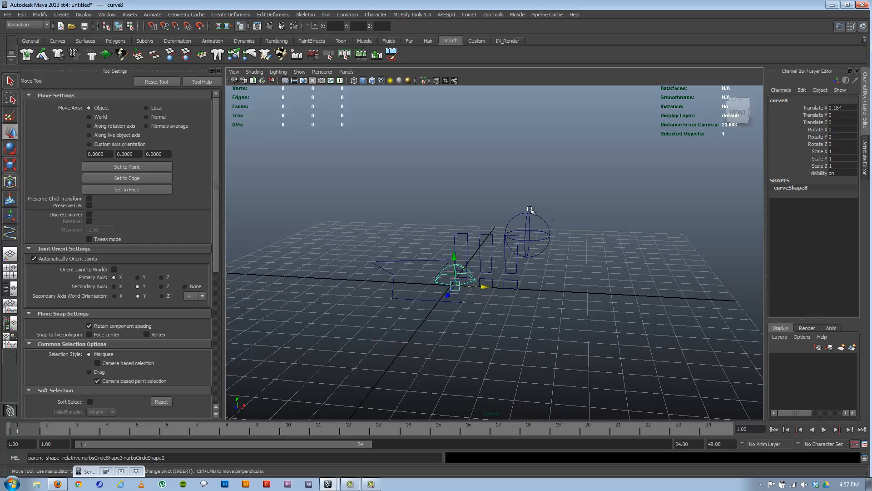
{"action": "left_click", "coordinate": [527, 232]}
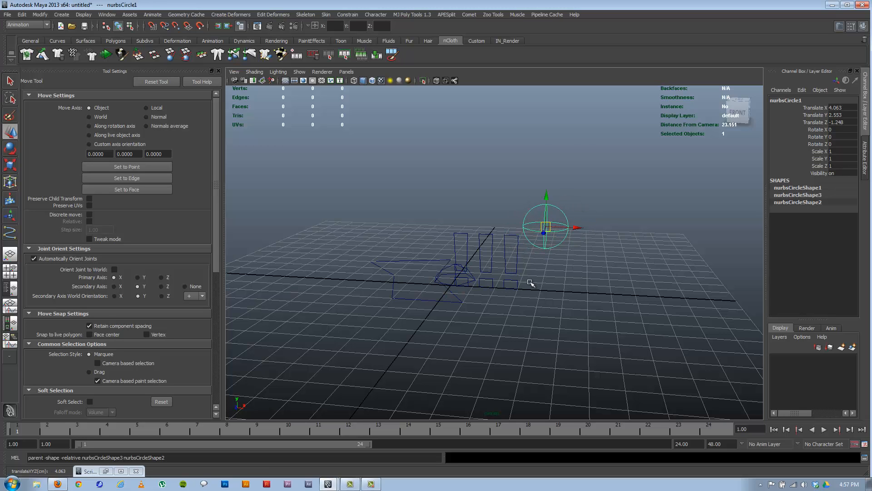
{"action": "mouse_move", "coordinate": [431, 277]}
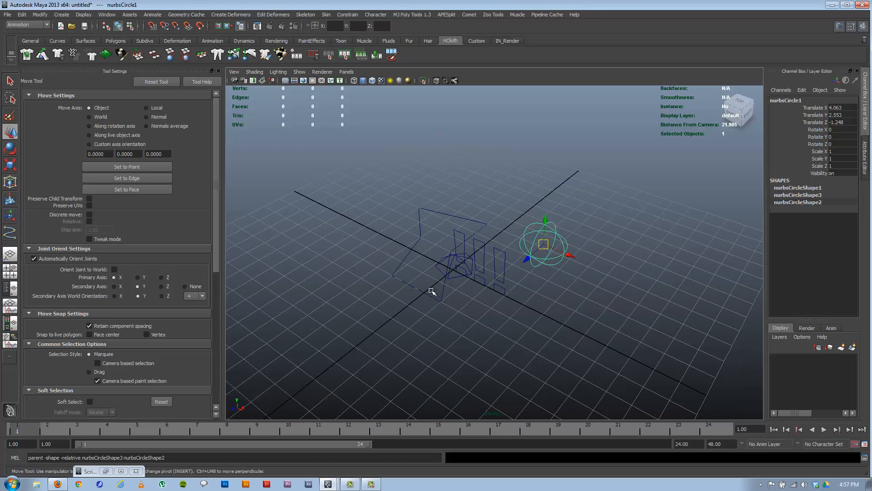
{"action": "mouse_move", "coordinate": [435, 289]}
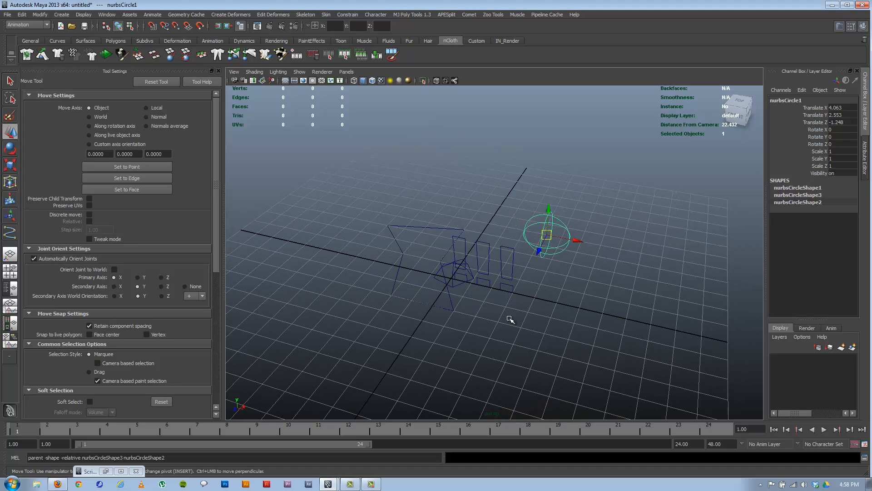
{"action": "mouse_move", "coordinate": [400, 420]}
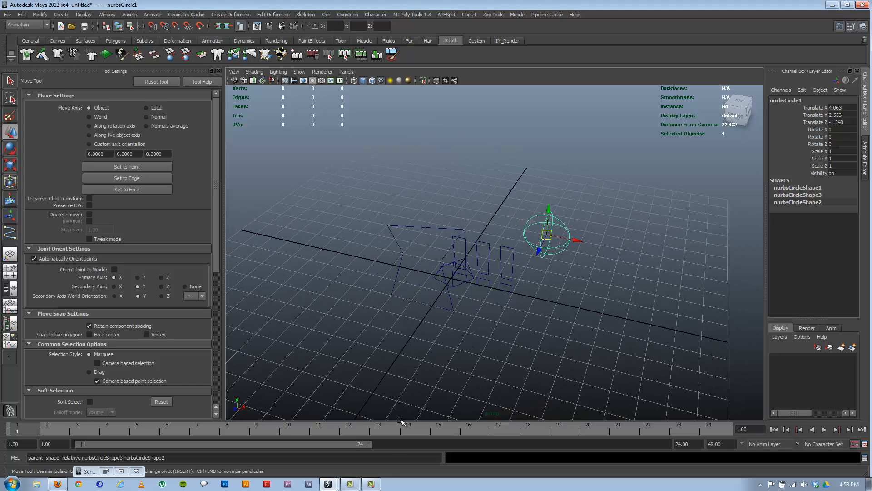